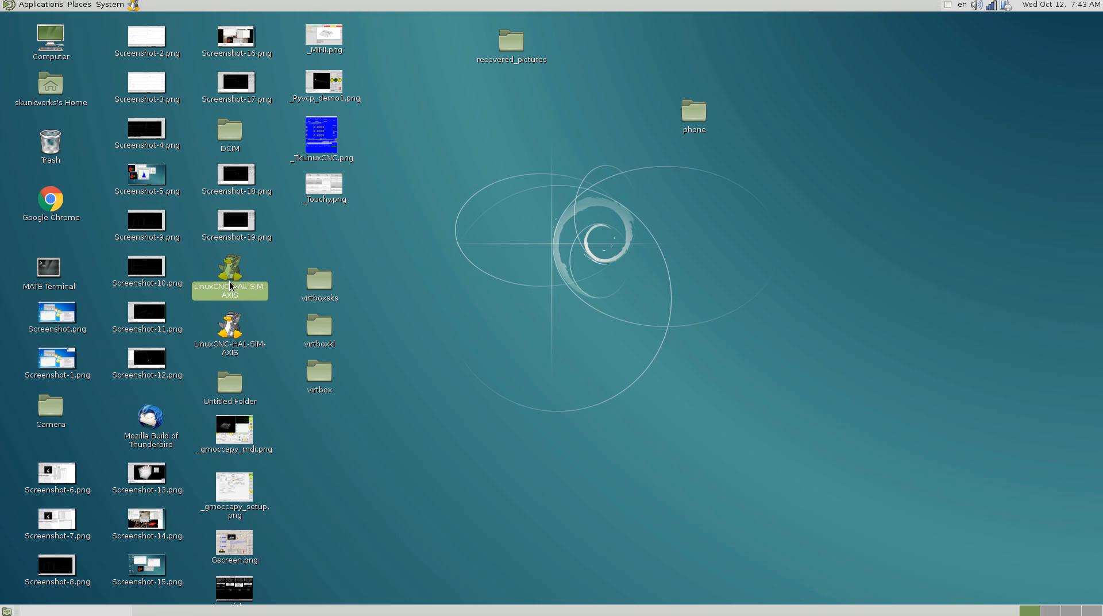
Launch the LinuxCNC AXIS simulator from the desktop launcher
double_click(230, 265)
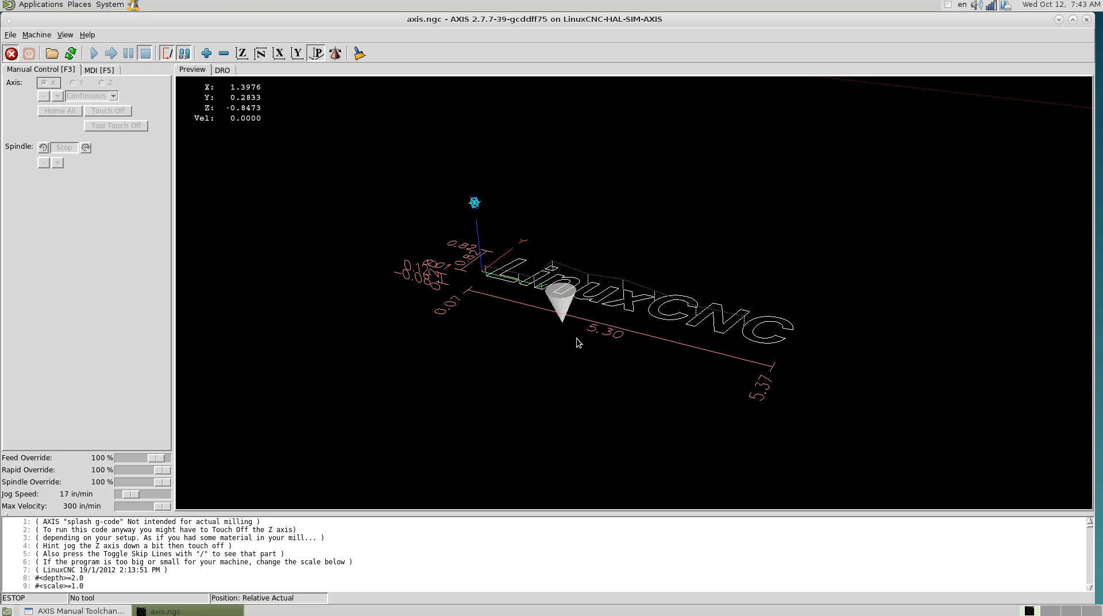
mouse_move(116, 96)
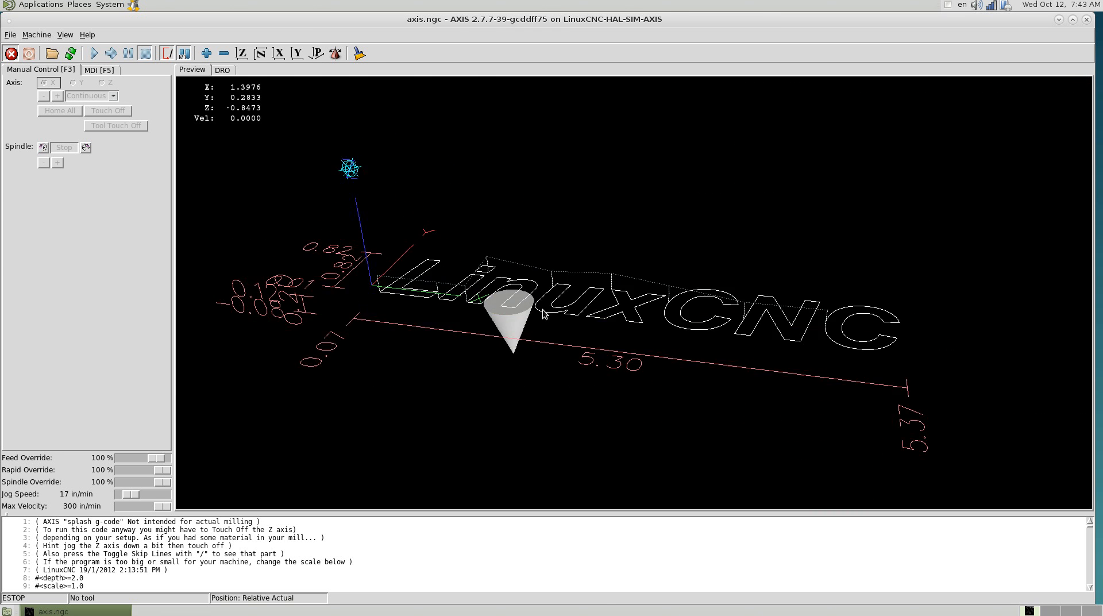
Check the axis.ngc toolpath from top, rotated-top, side and perspective views, then show Recent Files
left_click(242, 53)
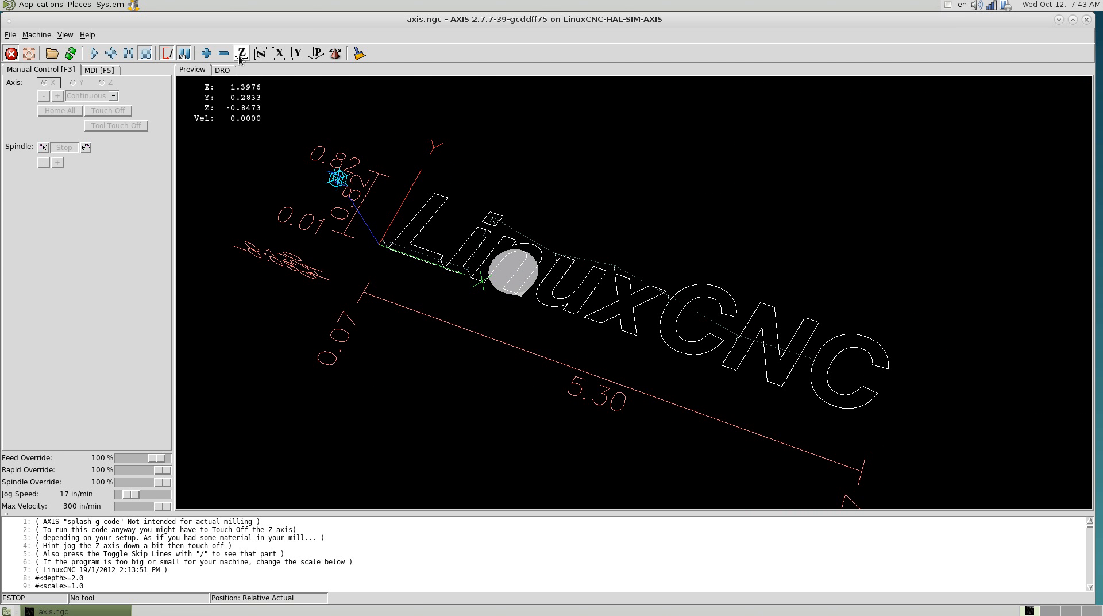
left_click(242, 53)
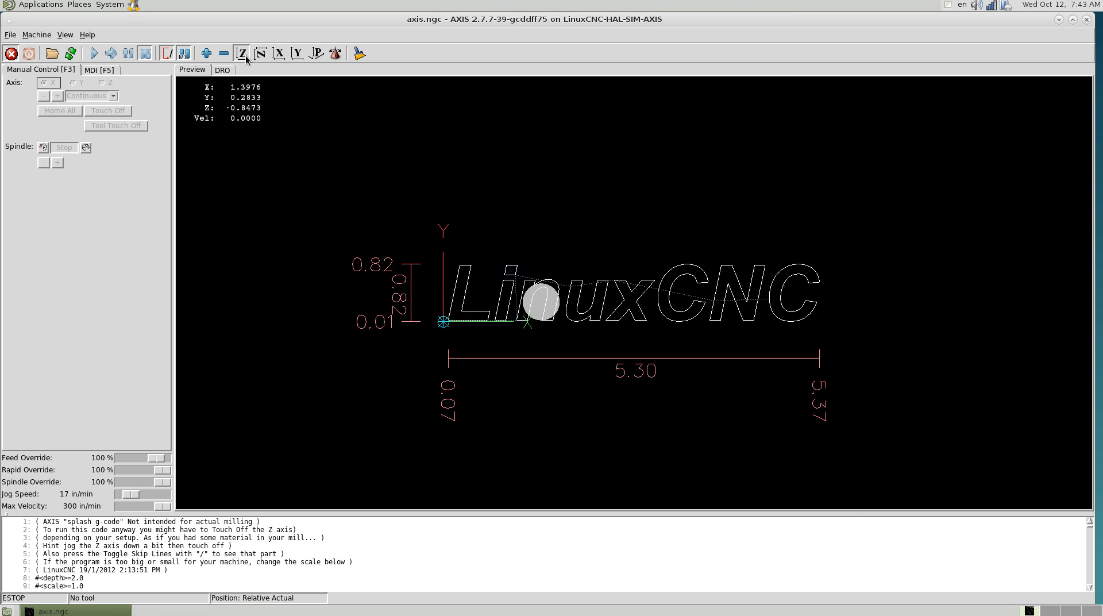
left_click(260, 53)
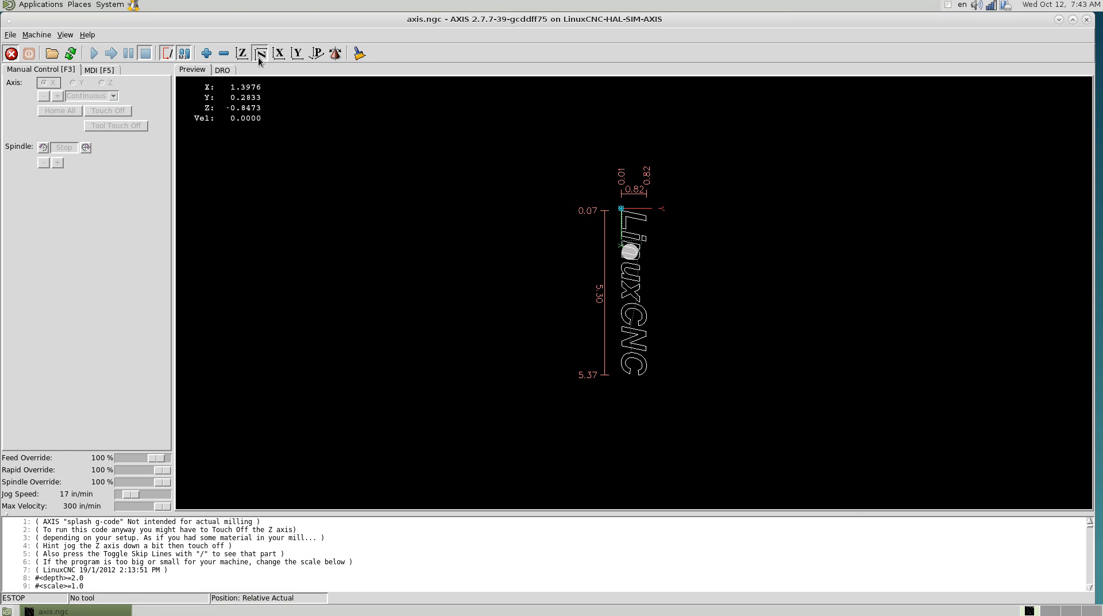
left_click(278, 53)
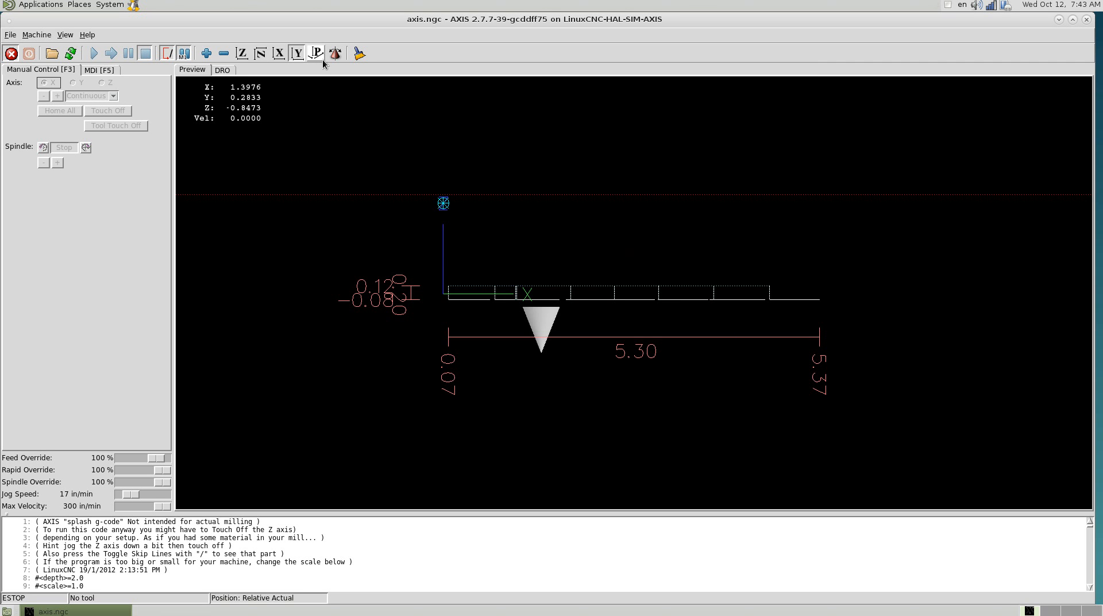
left_click(315, 53)
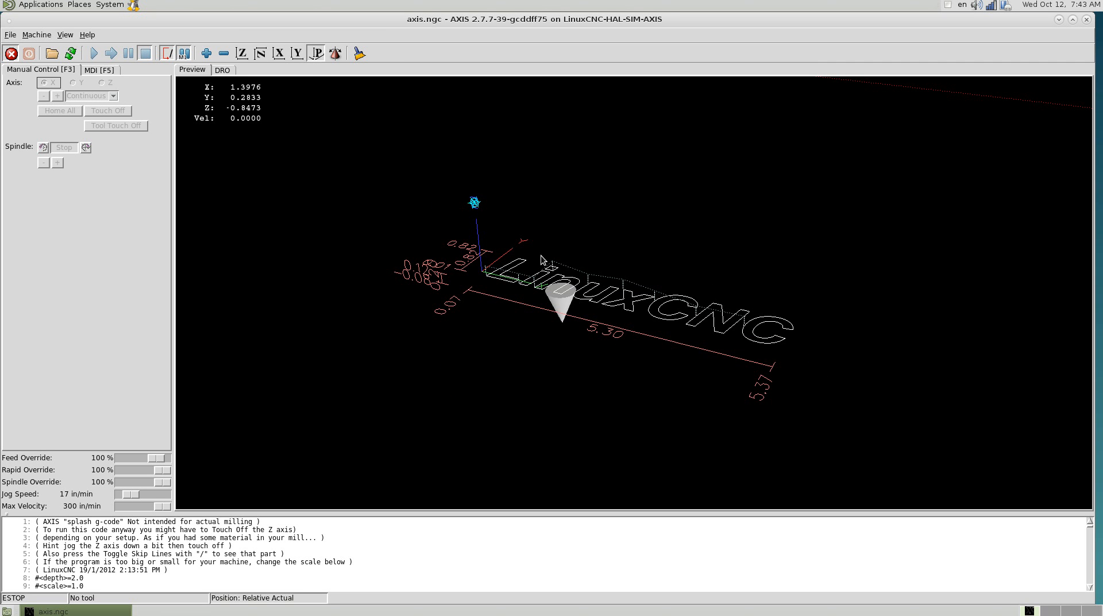
mouse_move(547, 264)
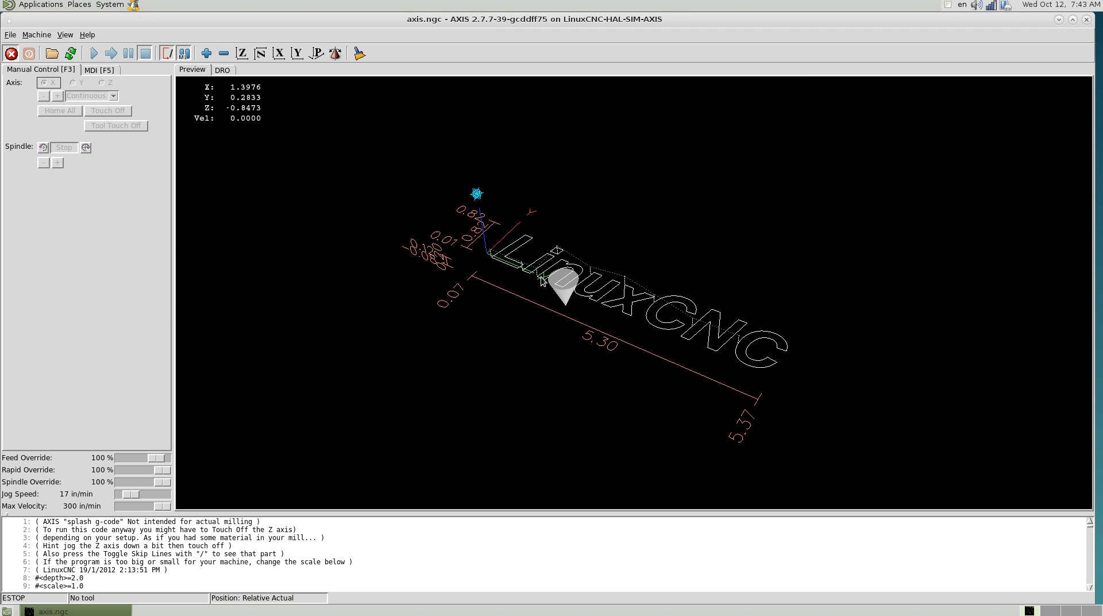
mouse_move(598, 290)
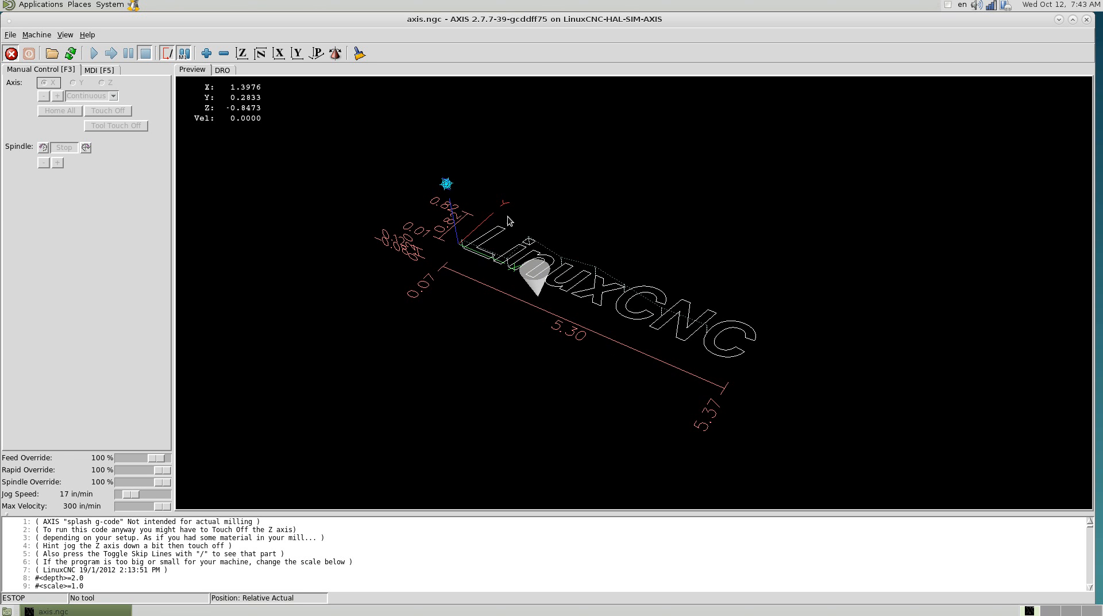
left_click(11, 34)
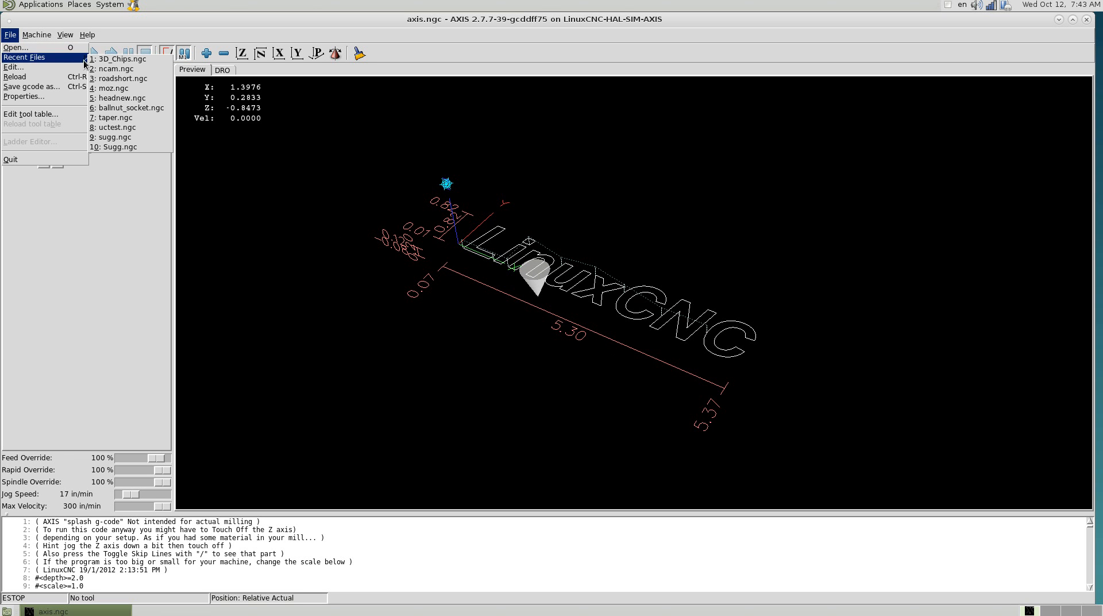
Load 3D_Chips.ngc from the recent files and shift its toolpath preview up and left
left_click(119, 59)
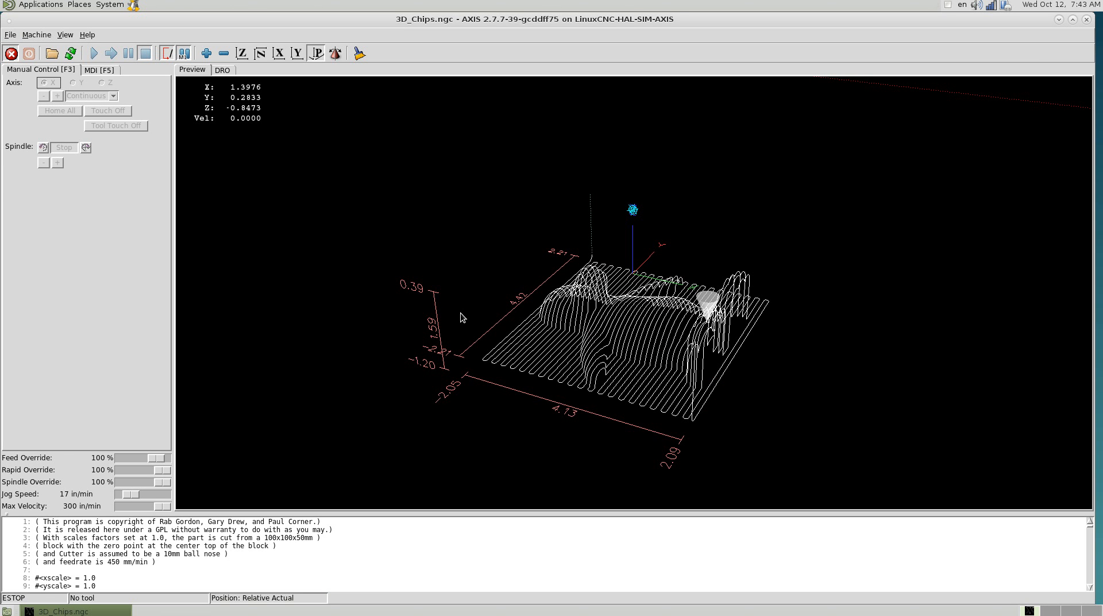
mouse_move(523, 389)
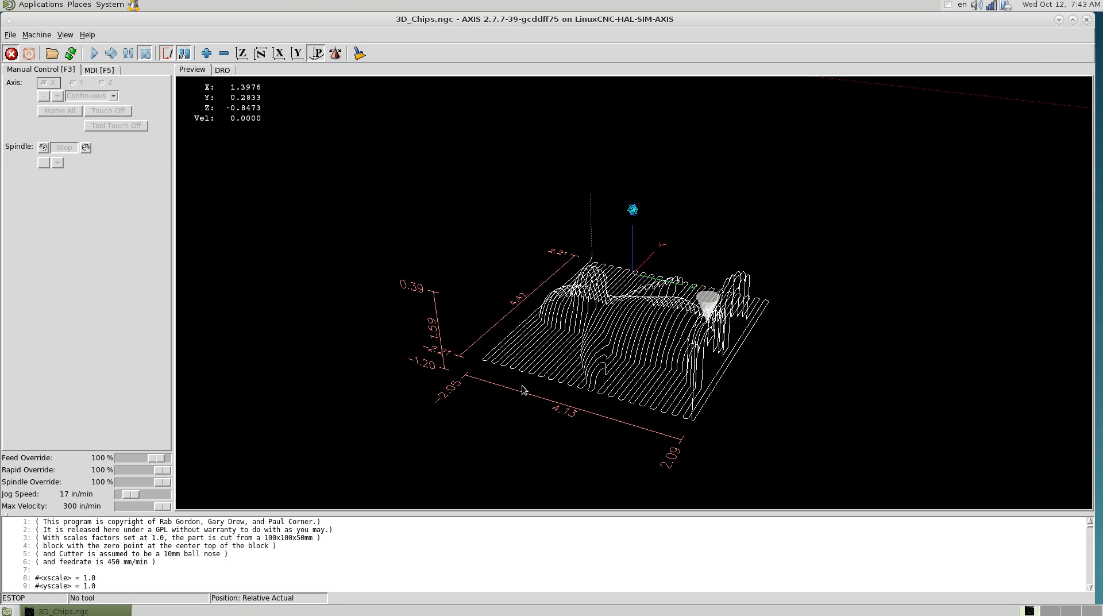
mouse_move(662, 373)
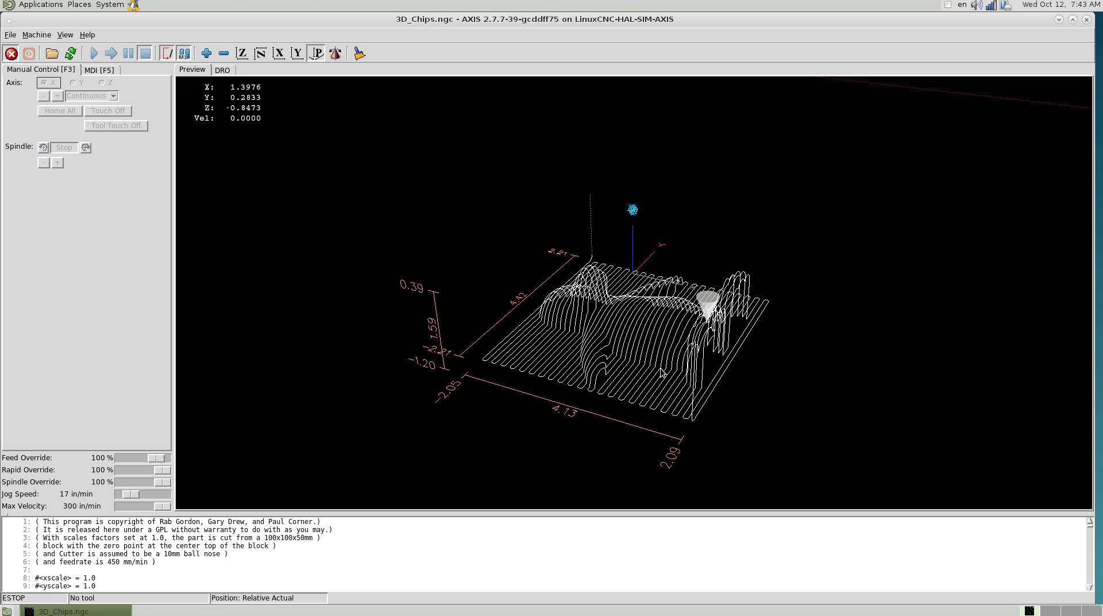
left_click_drag(662, 372, 448, 327)
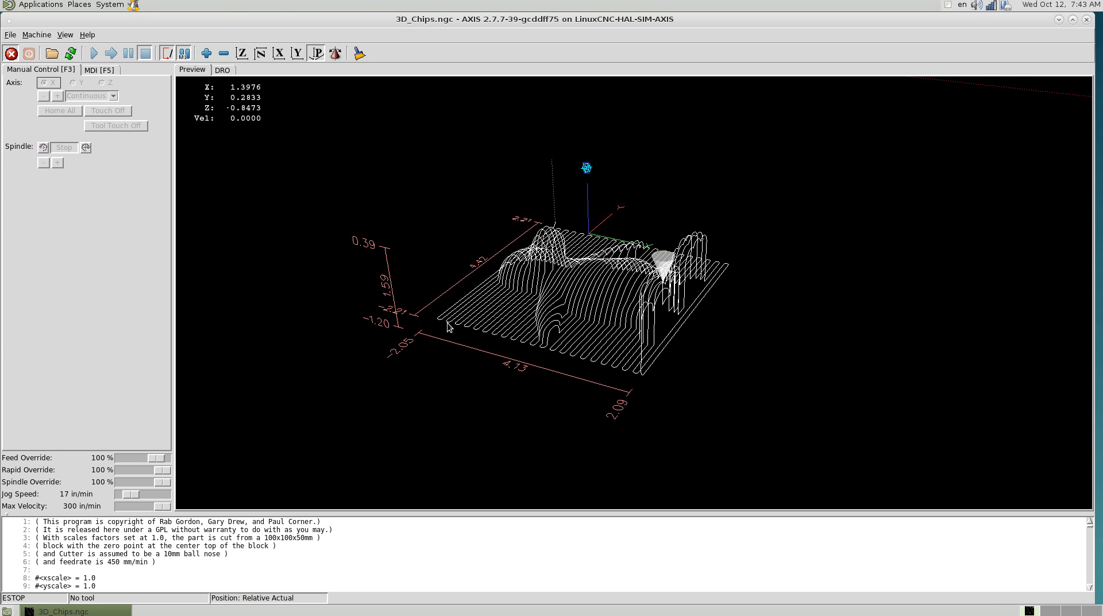
mouse_move(179, 489)
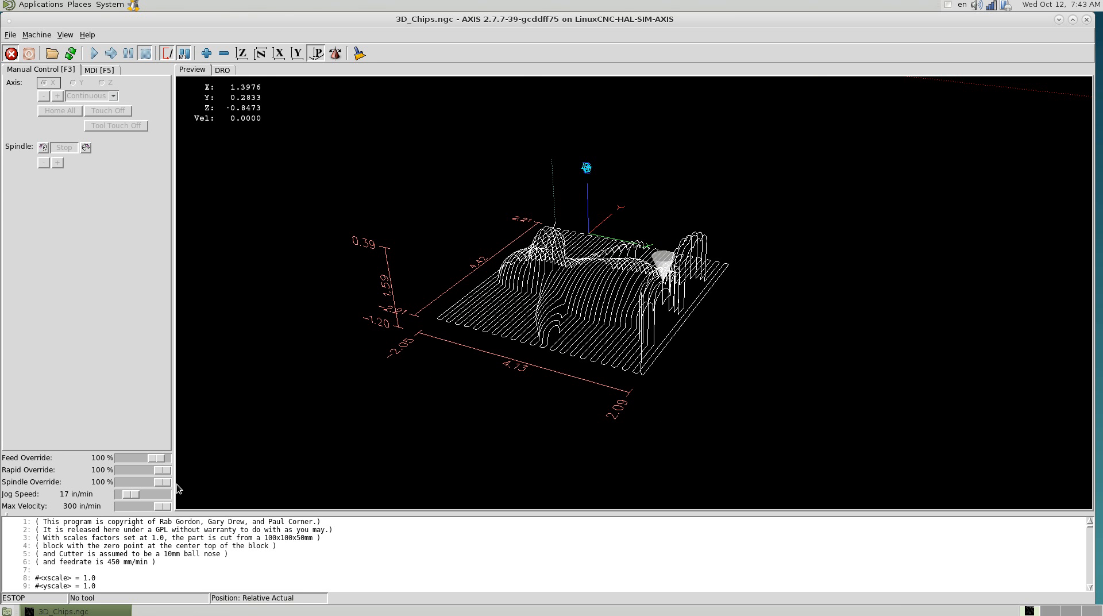
mouse_move(209, 508)
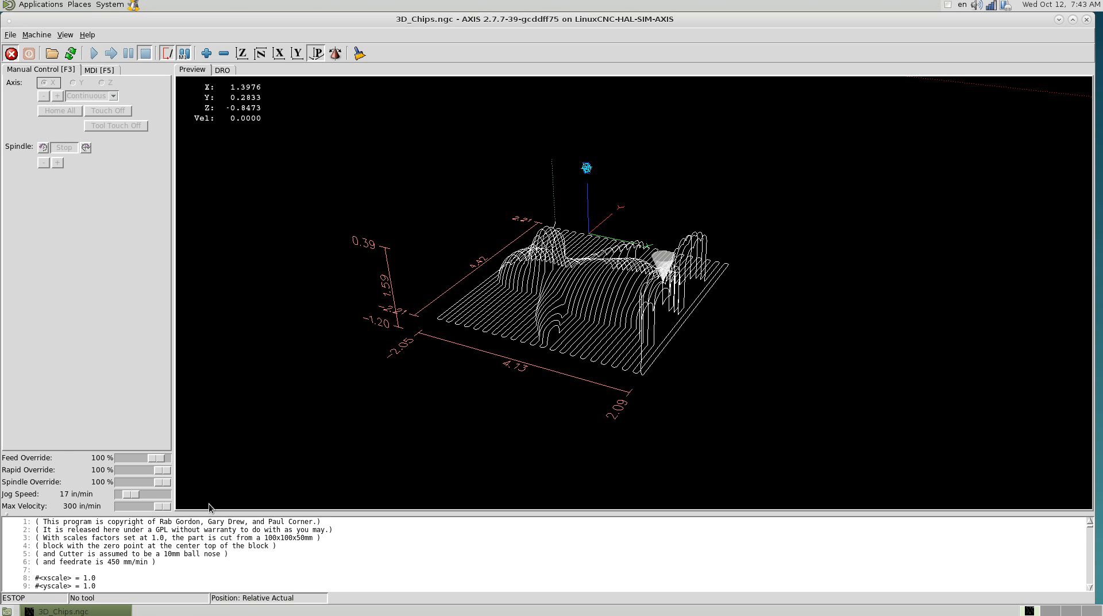
mouse_move(555, 335)
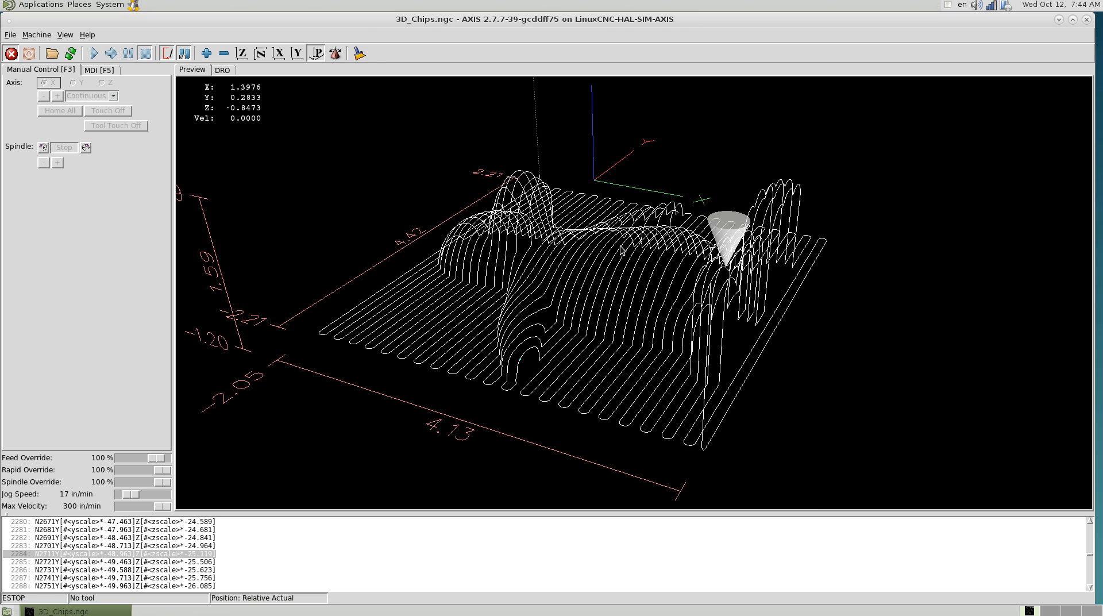
mouse_move(567, 198)
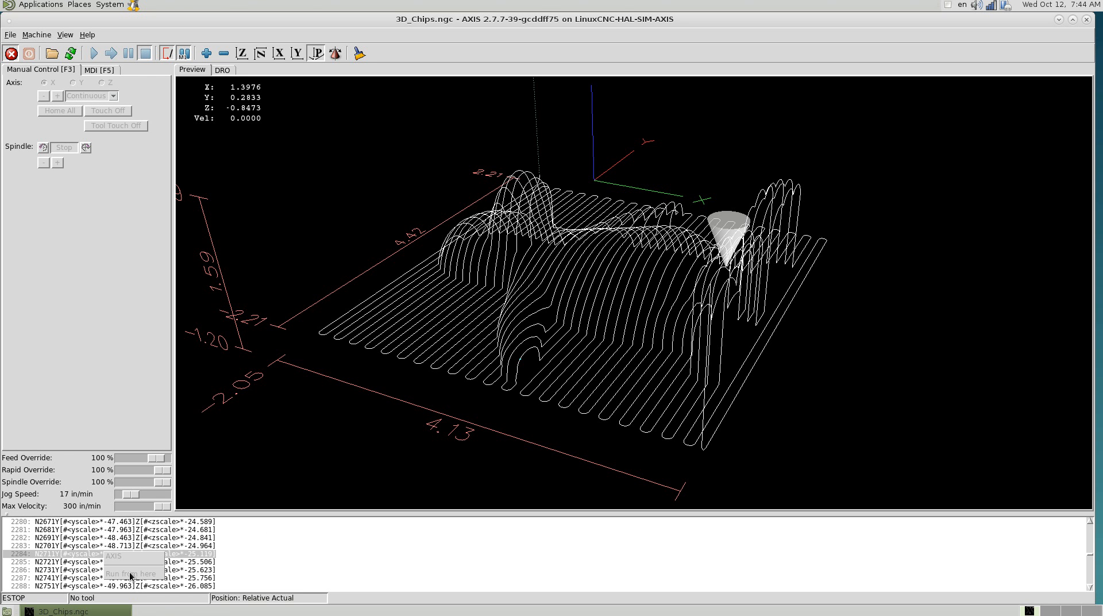
mouse_move(86, 562)
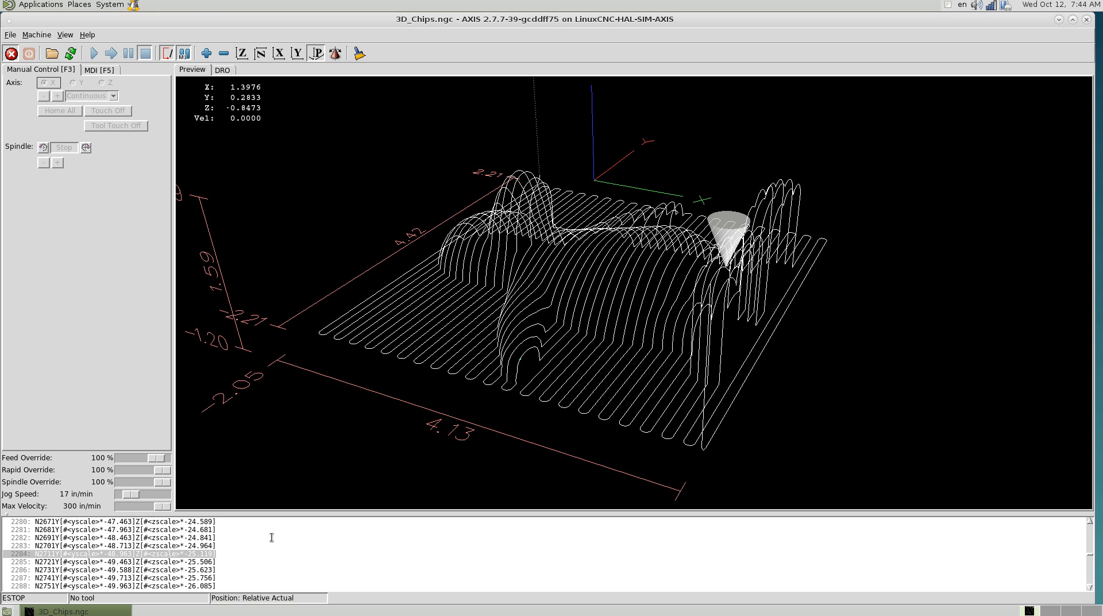
mouse_move(166, 470)
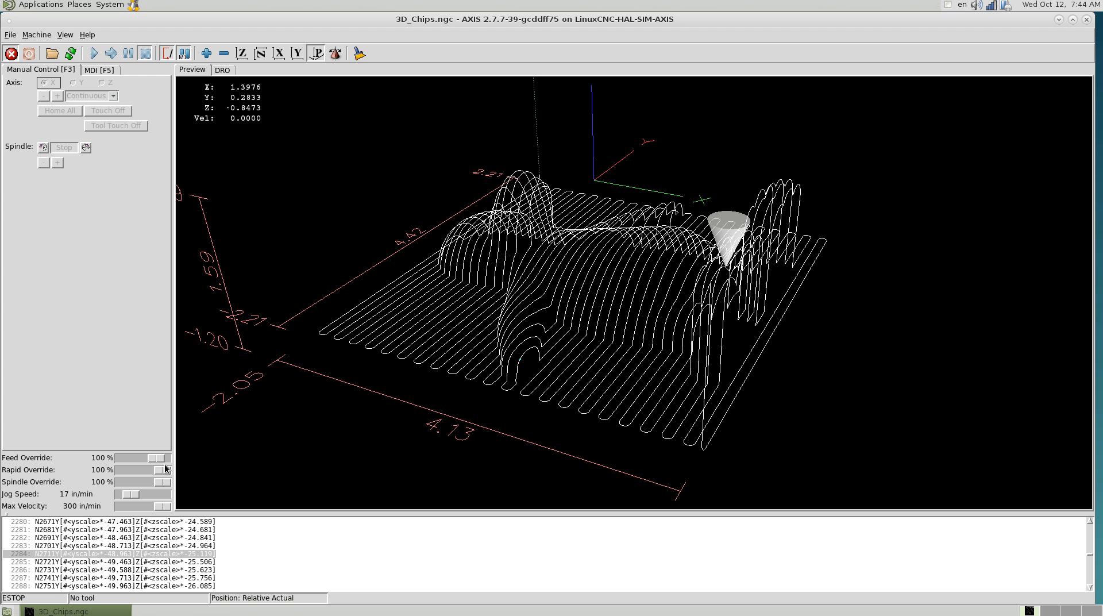
mouse_move(44, 468)
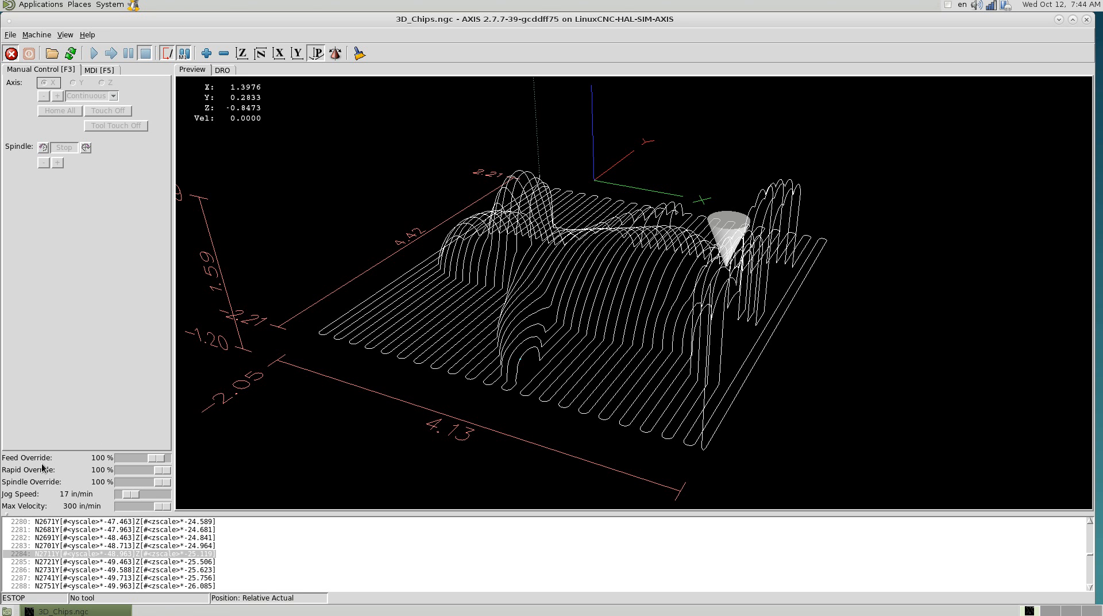
mouse_move(32, 491)
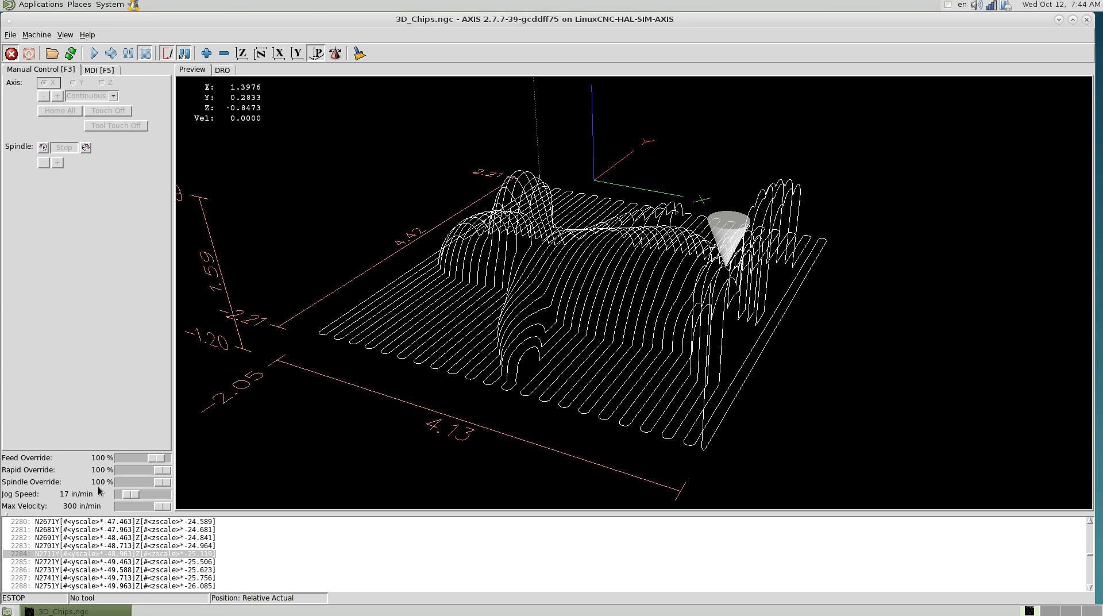
mouse_move(131, 510)
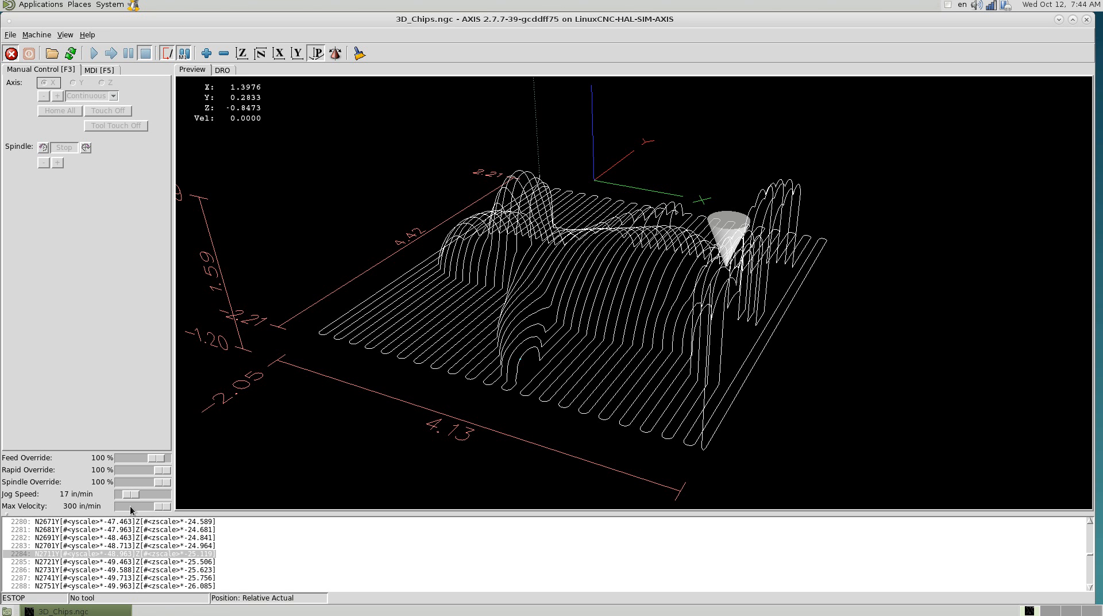
mouse_move(130, 514)
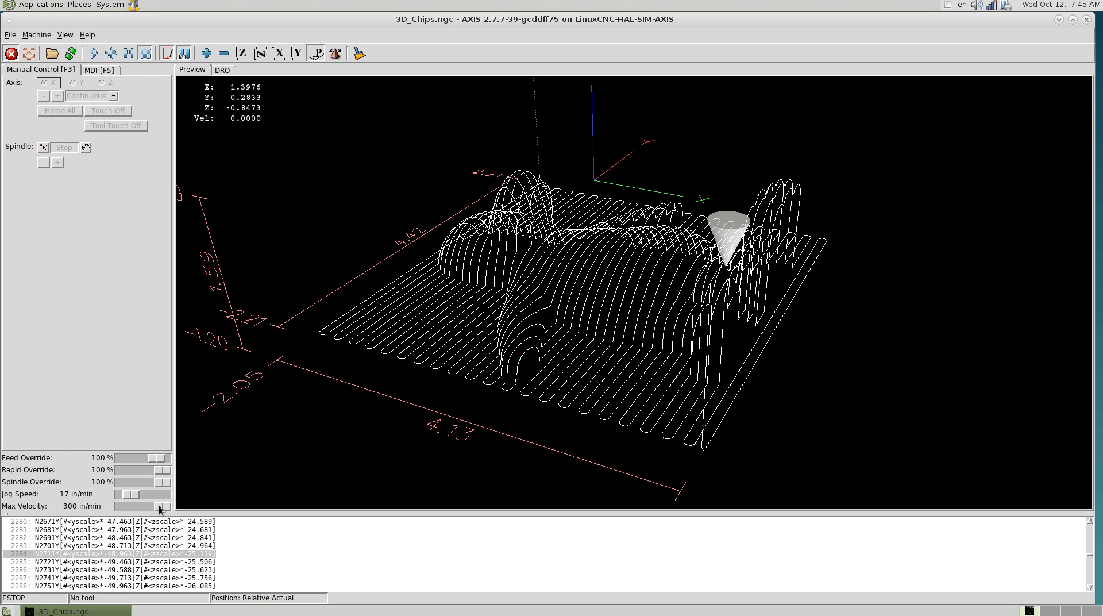
left_click_drag(161, 506, 131, 506)
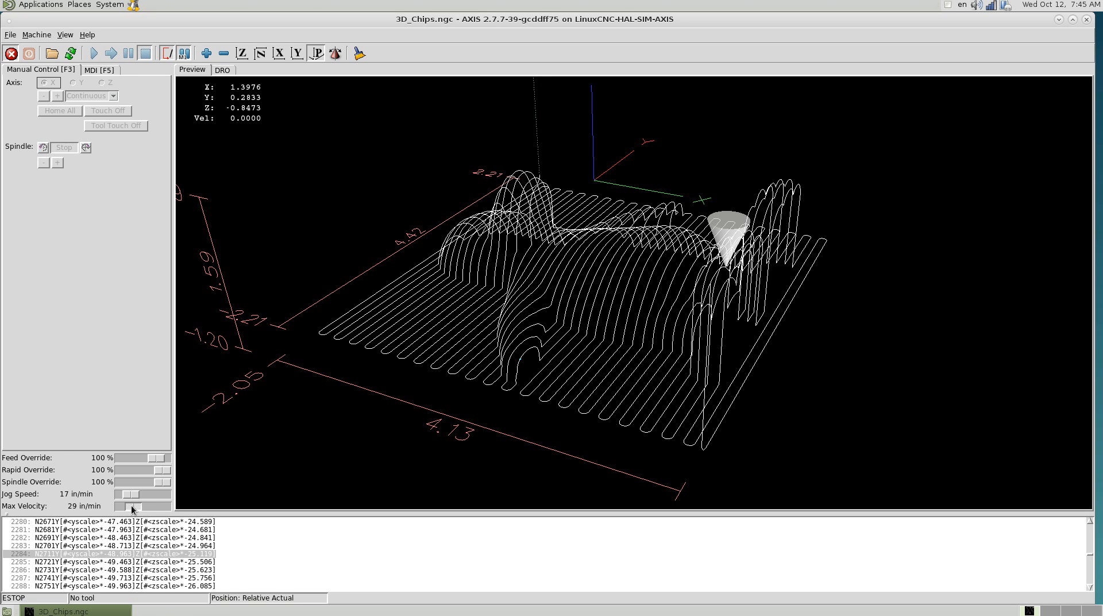
left_click_drag(148, 506, 130, 506)
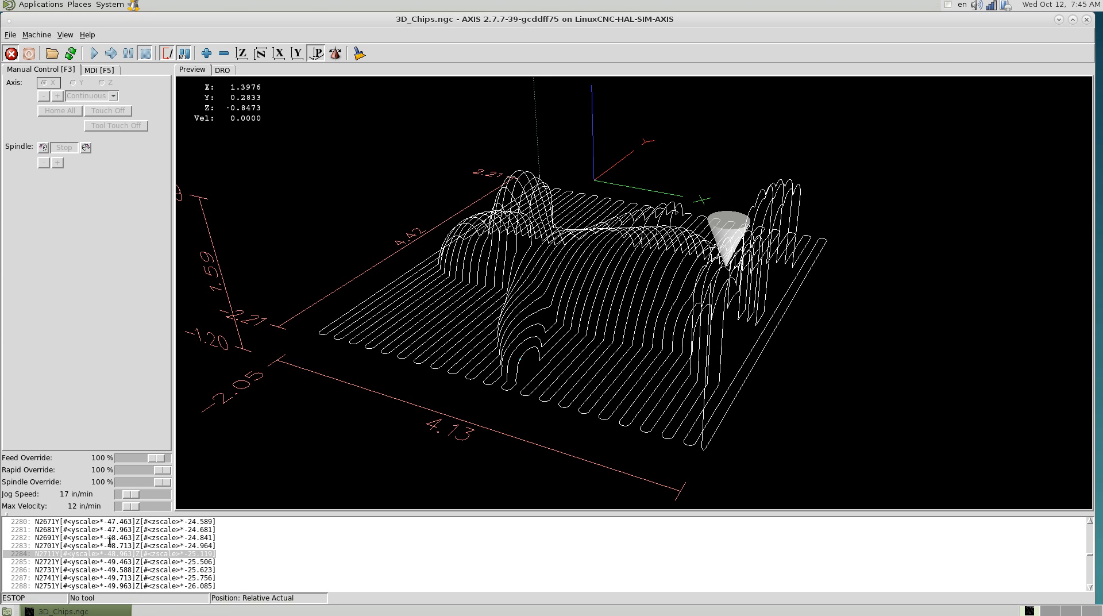
left_click_drag(130, 506, 147, 505)
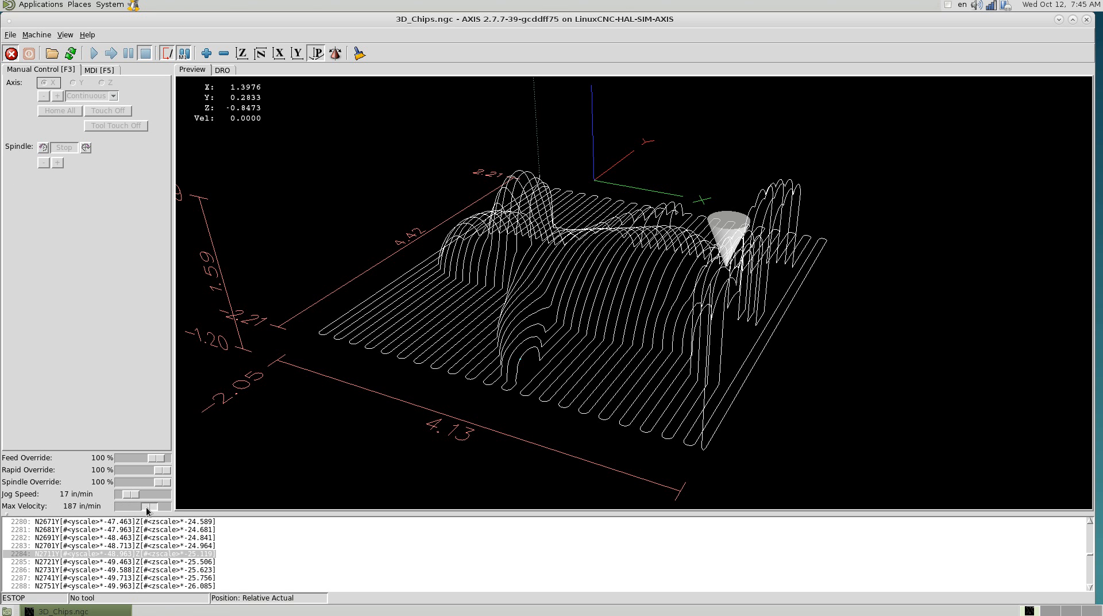
left_click_drag(146, 505, 172, 506)
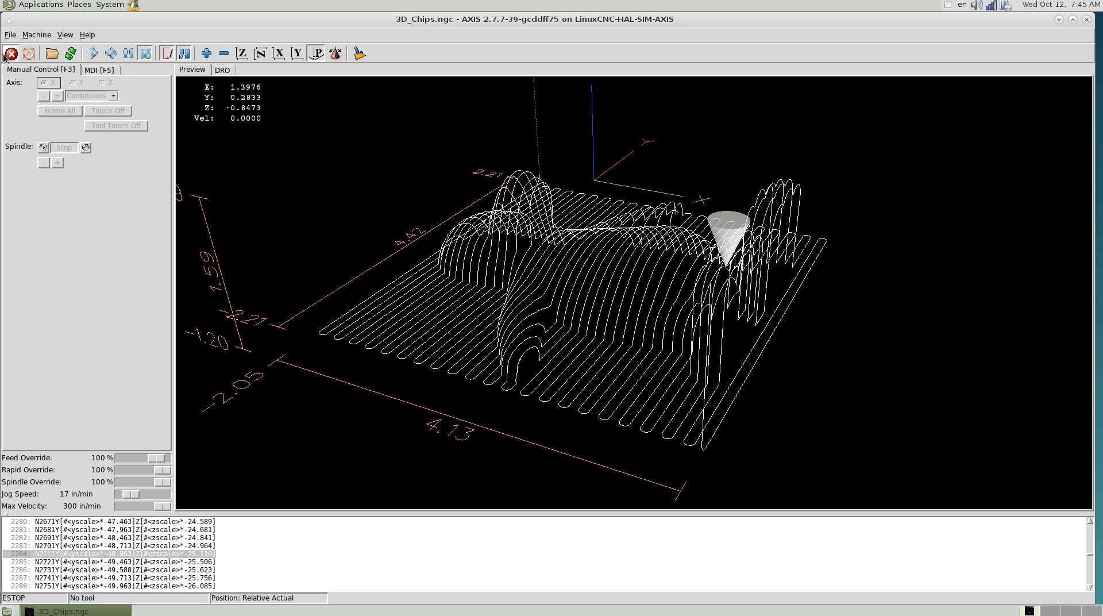
left_click(11, 34)
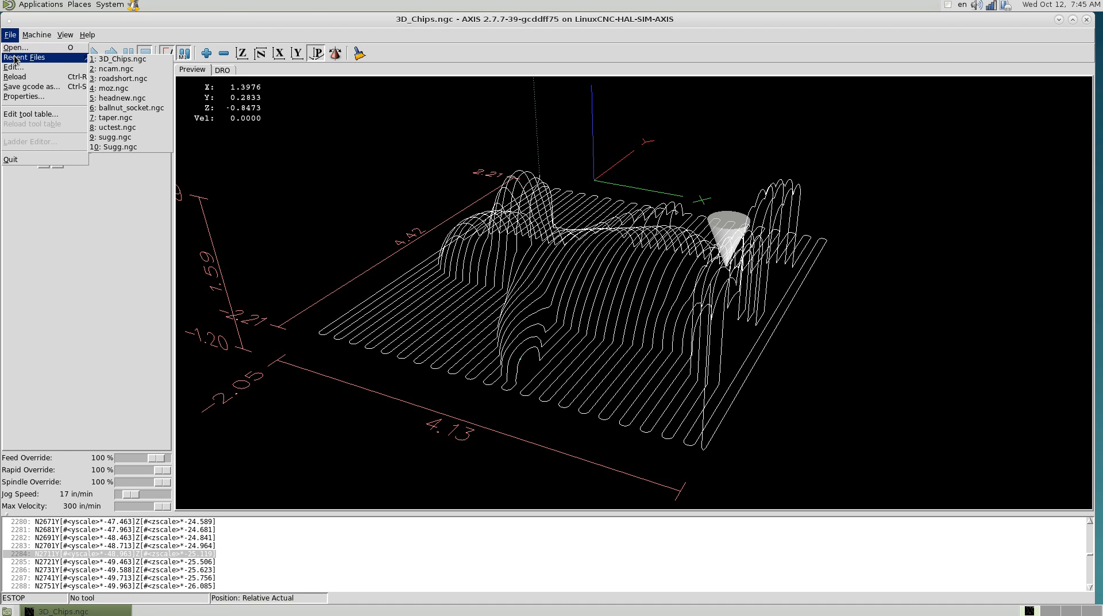
mouse_move(13, 67)
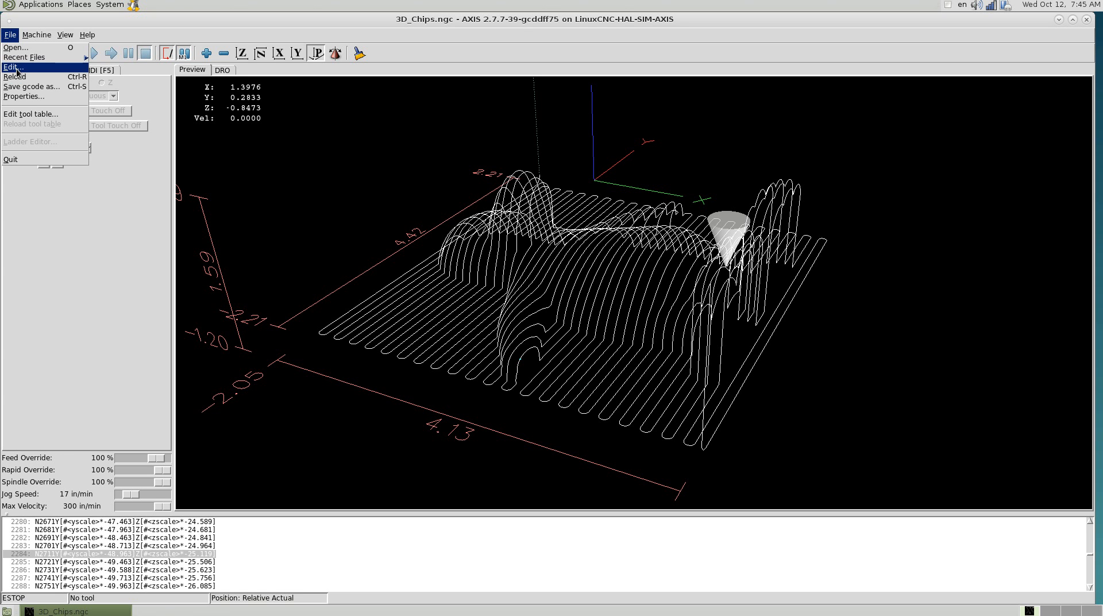
left_click(13, 67)
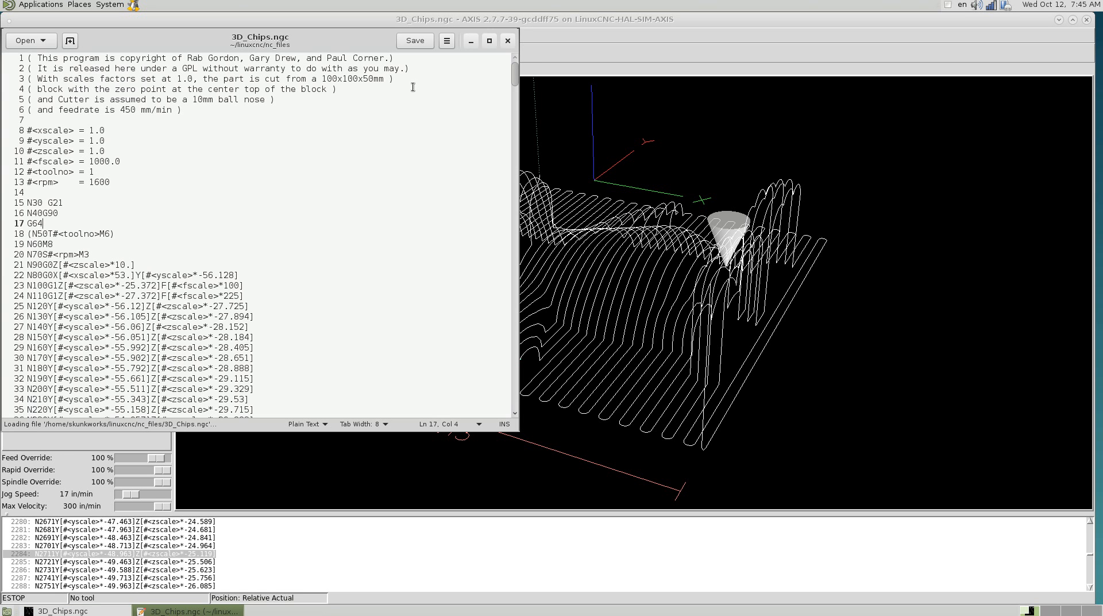
left_click(10, 35)
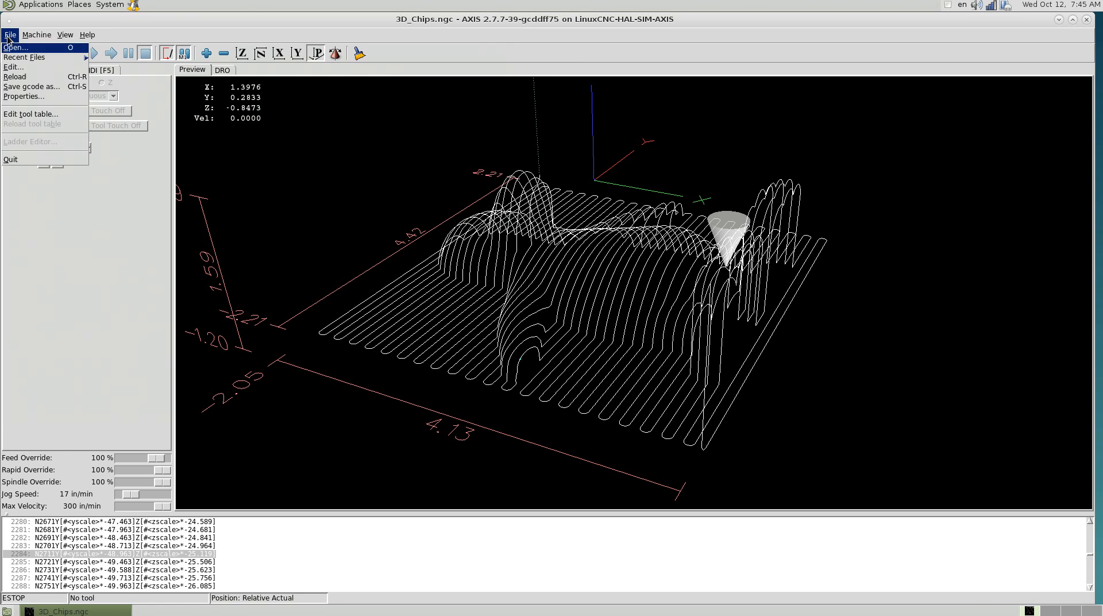
mouse_move(28, 114)
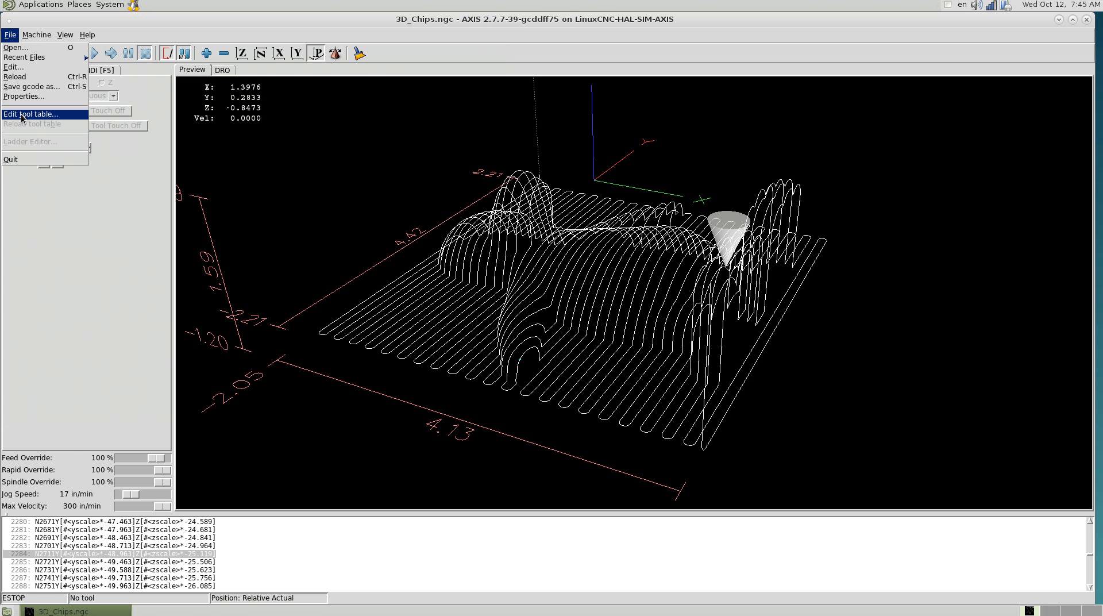
left_click(30, 114)
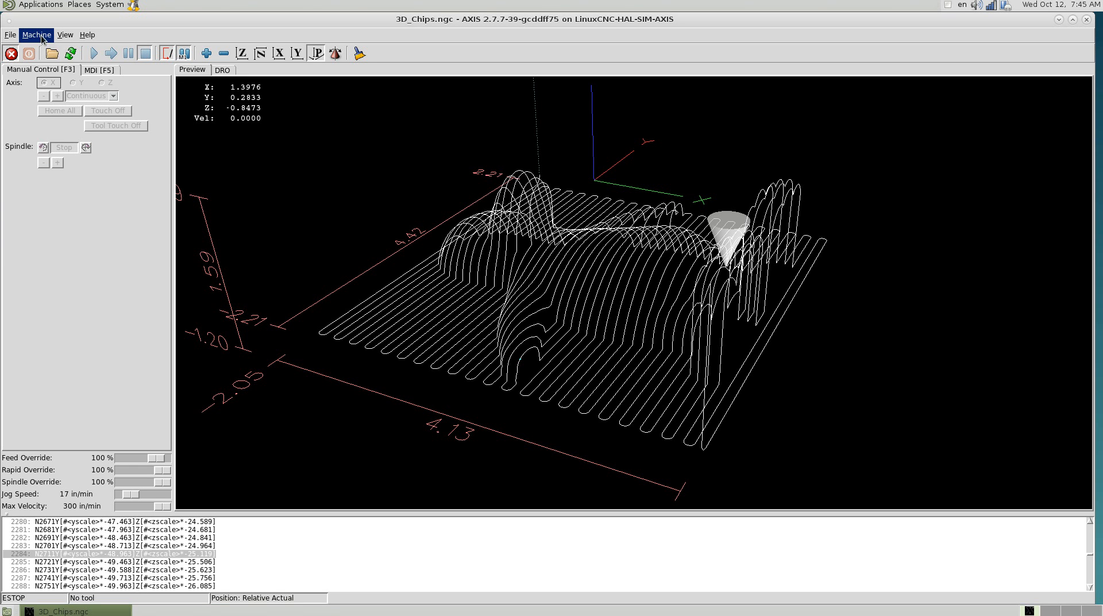
left_click(36, 35)
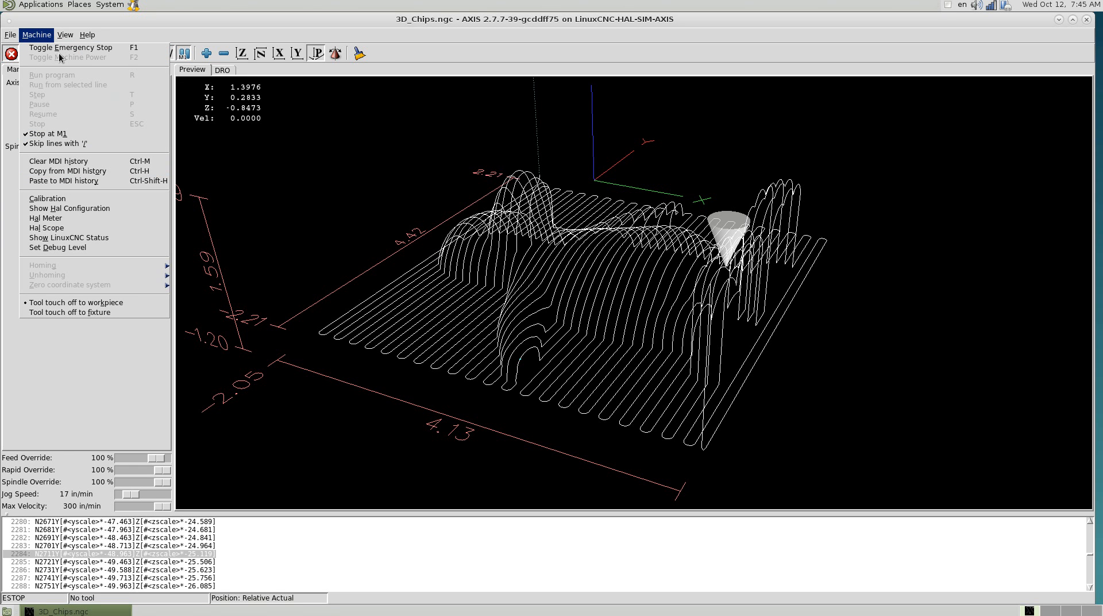
left_click(10, 34)
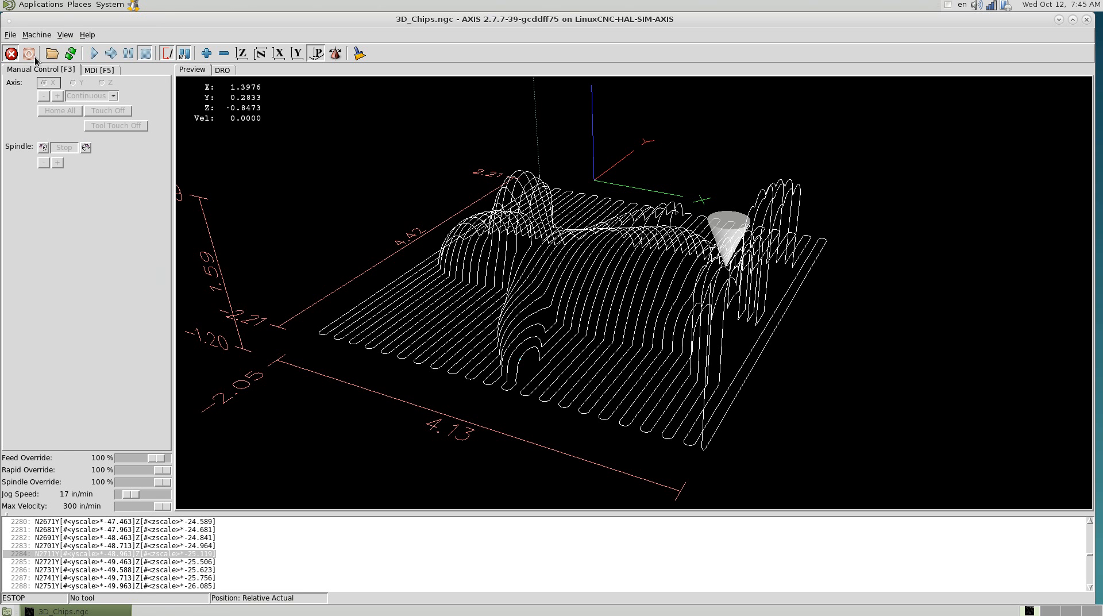
Release the emergency stop, switch on machine power and home all axes
left_click(27, 53)
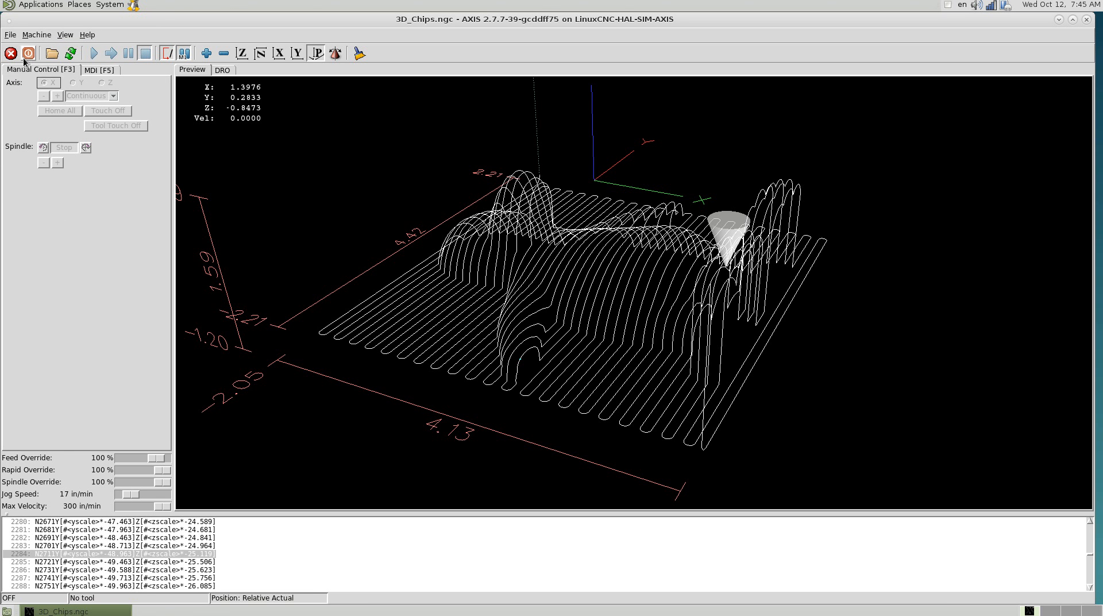
left_click(28, 53)
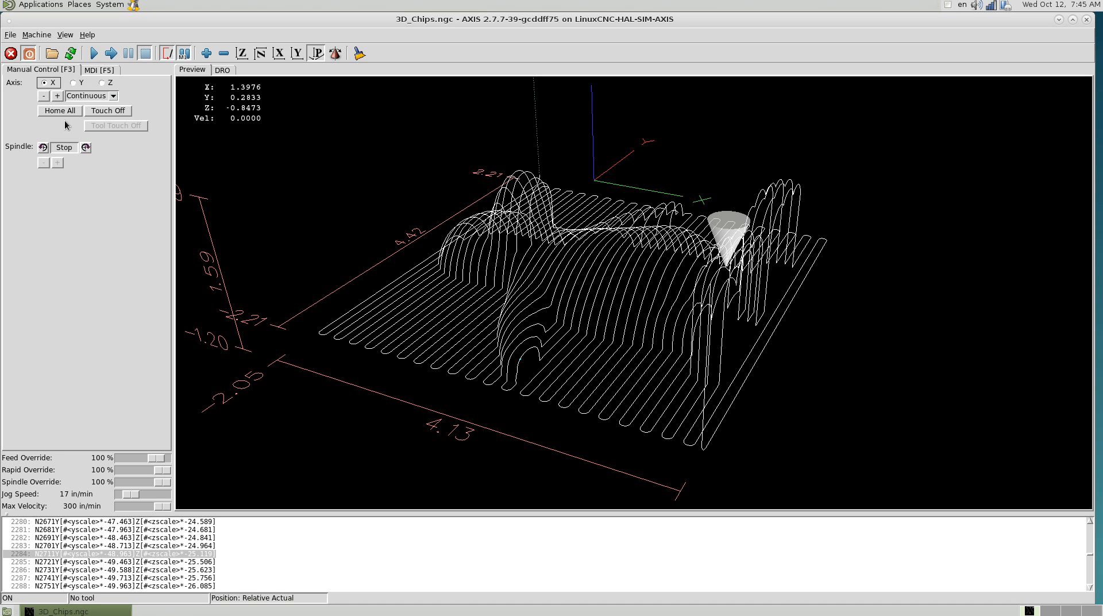
left_click(59, 110)
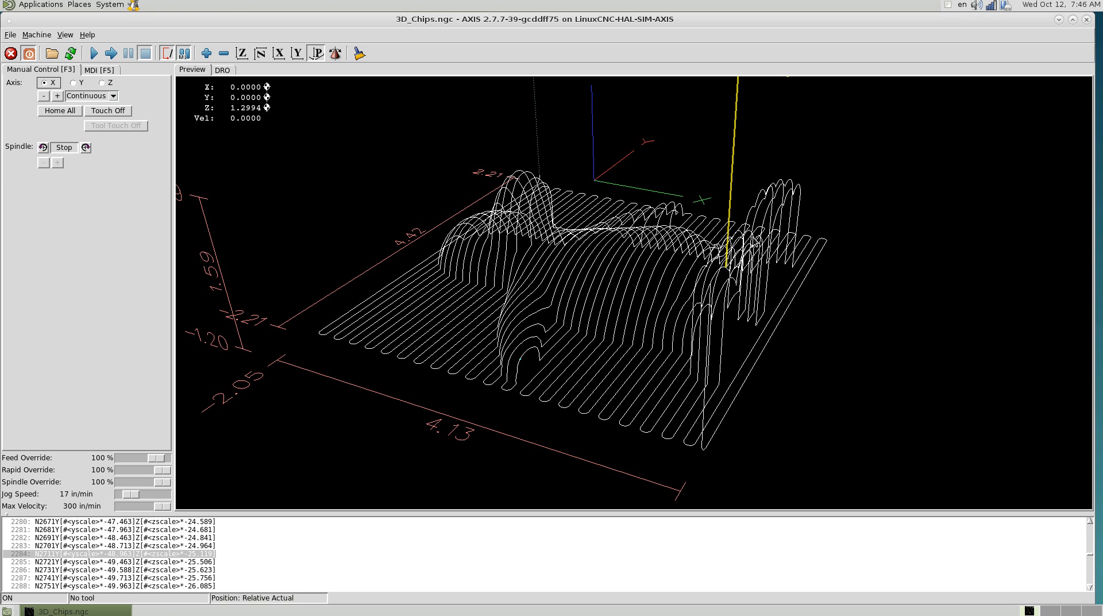
mouse_move(217, 85)
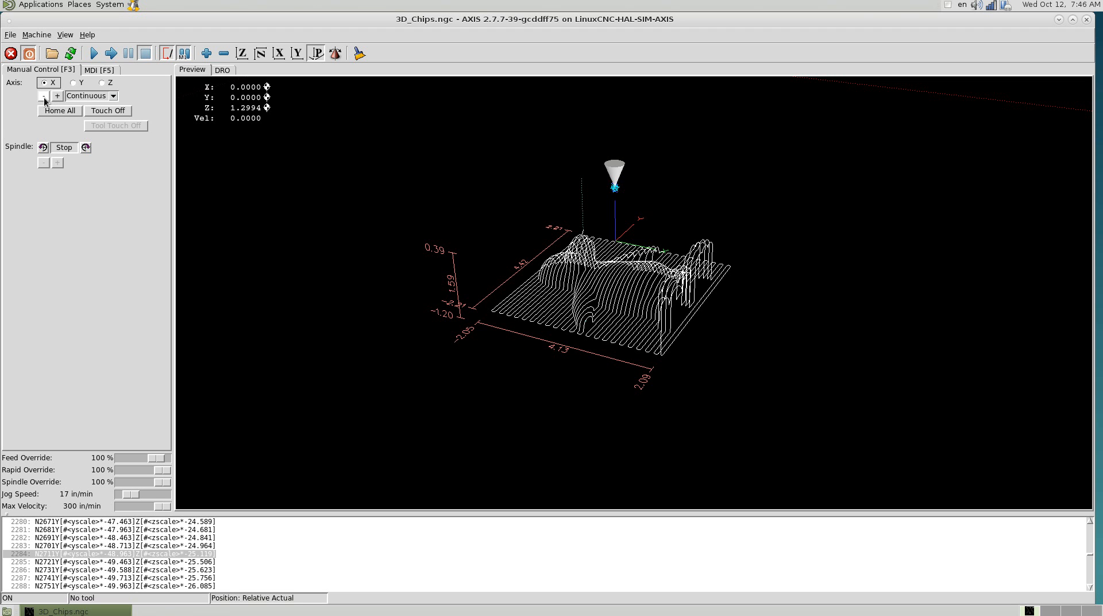
Jog the tool along X, then Y, then Z with the jog buttons
left_click(57, 96)
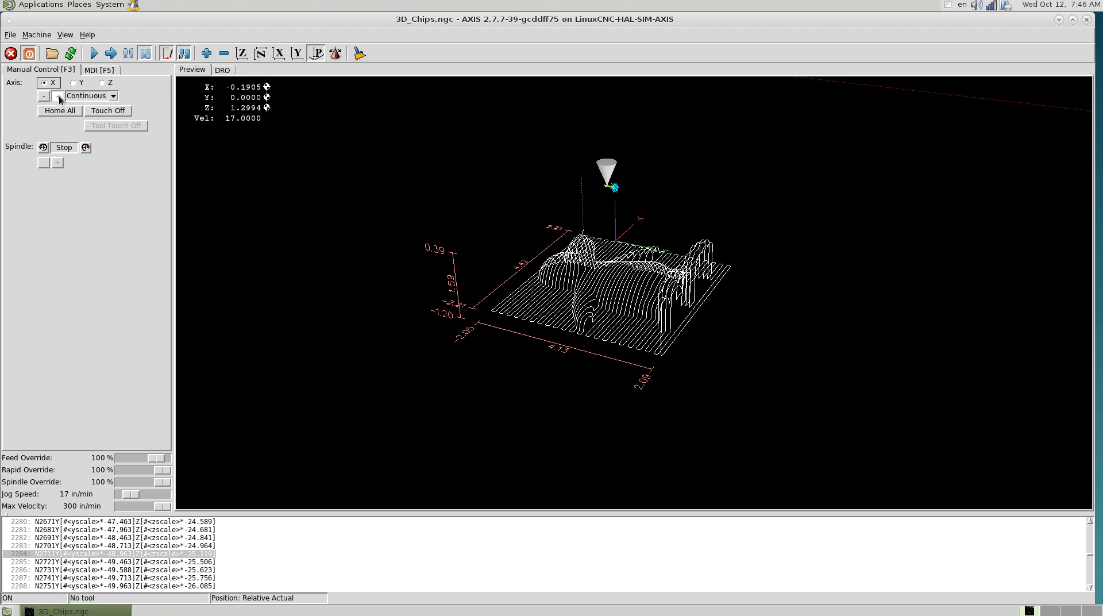
left_click(54, 95)
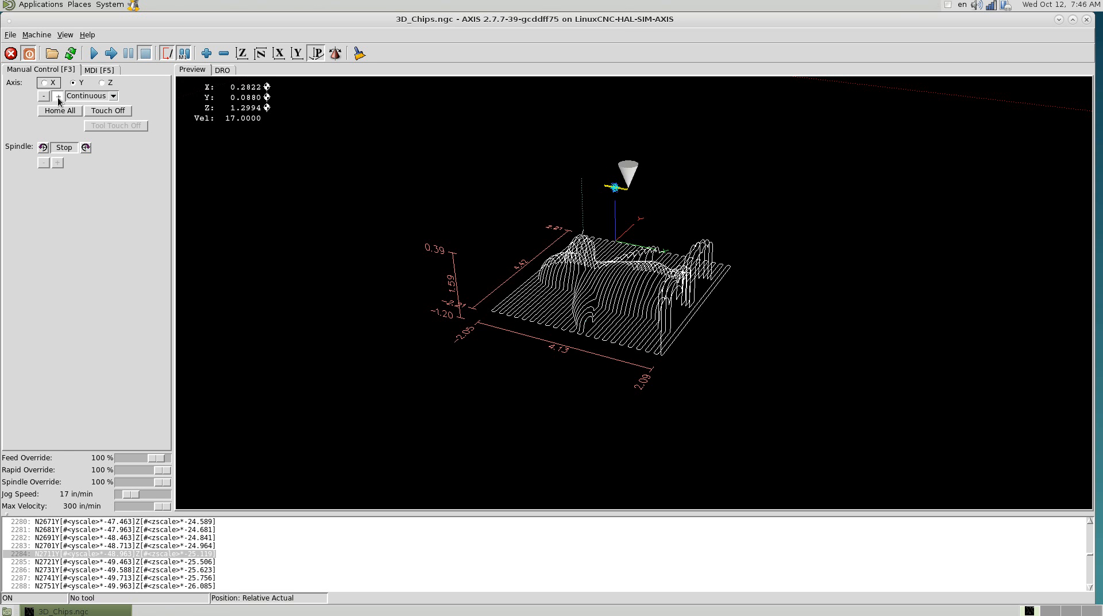
left_click(71, 83)
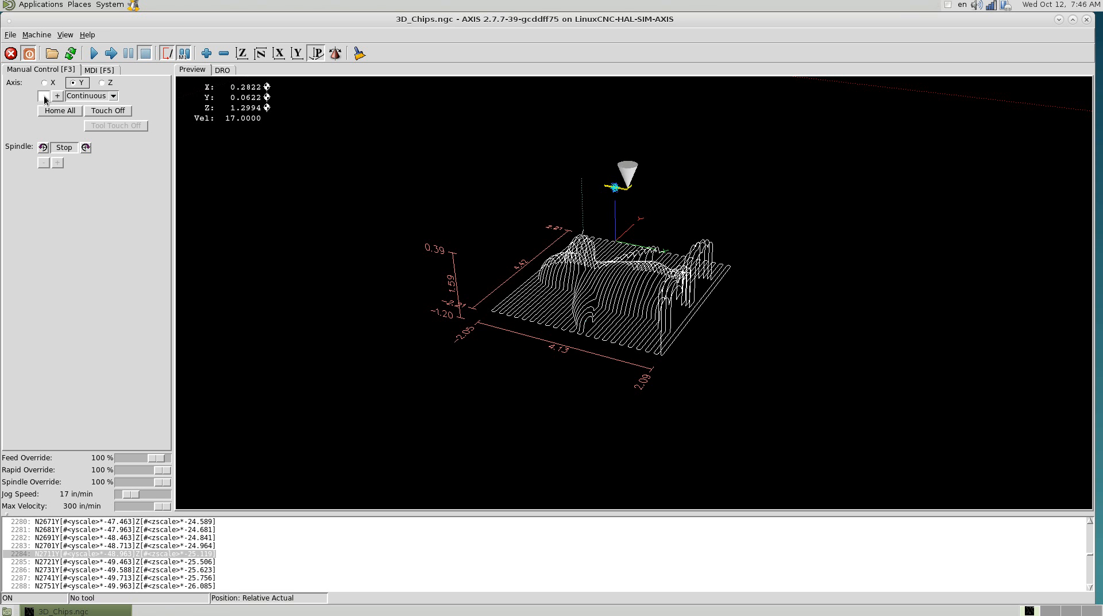
left_click(43, 96)
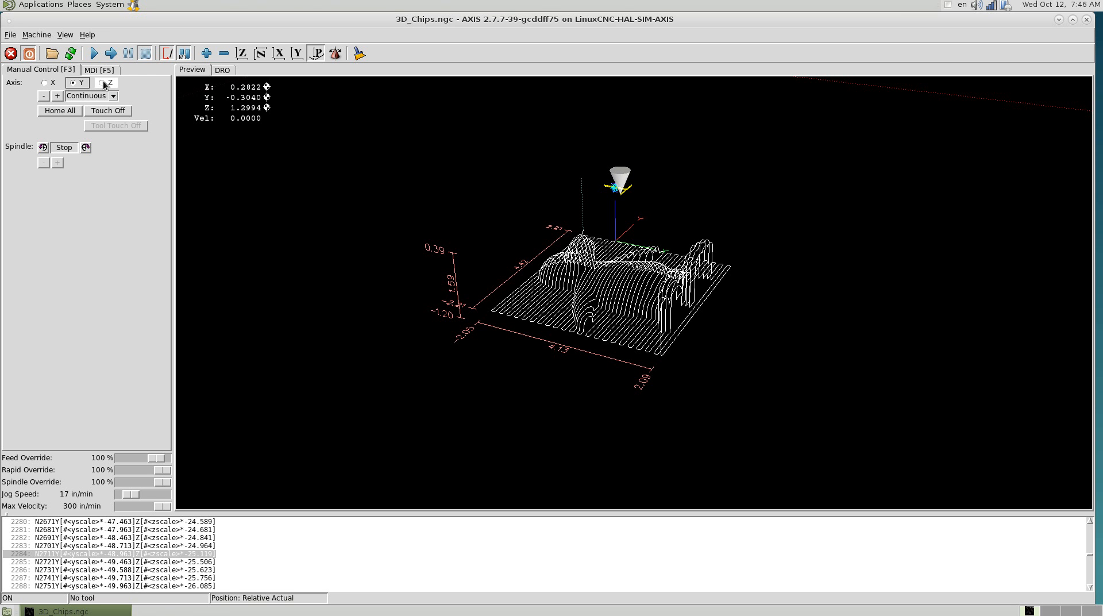
left_click(102, 83)
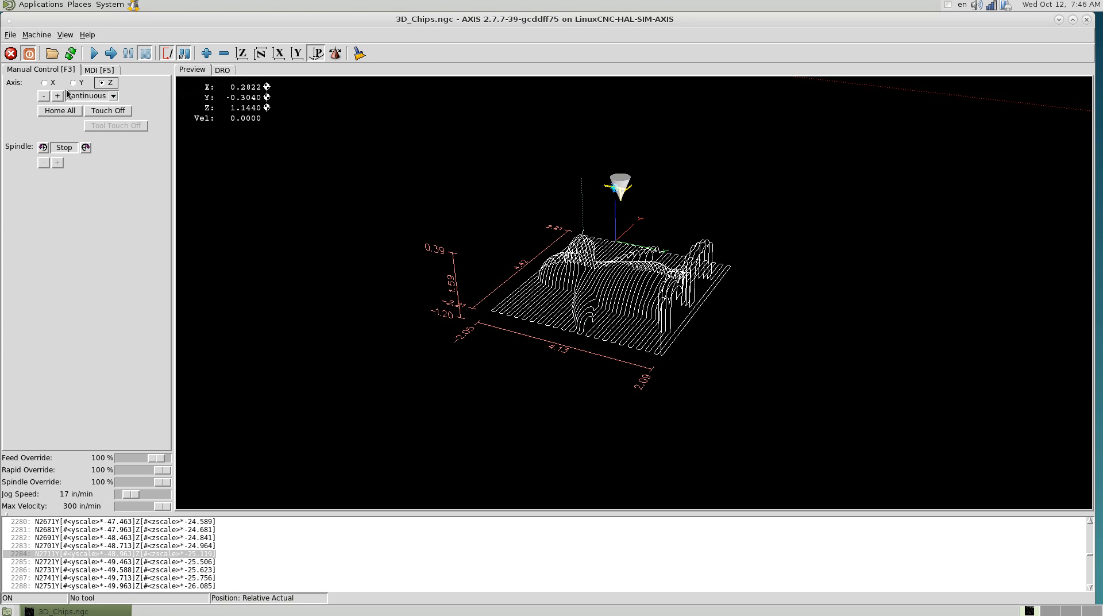
left_click(58, 96)
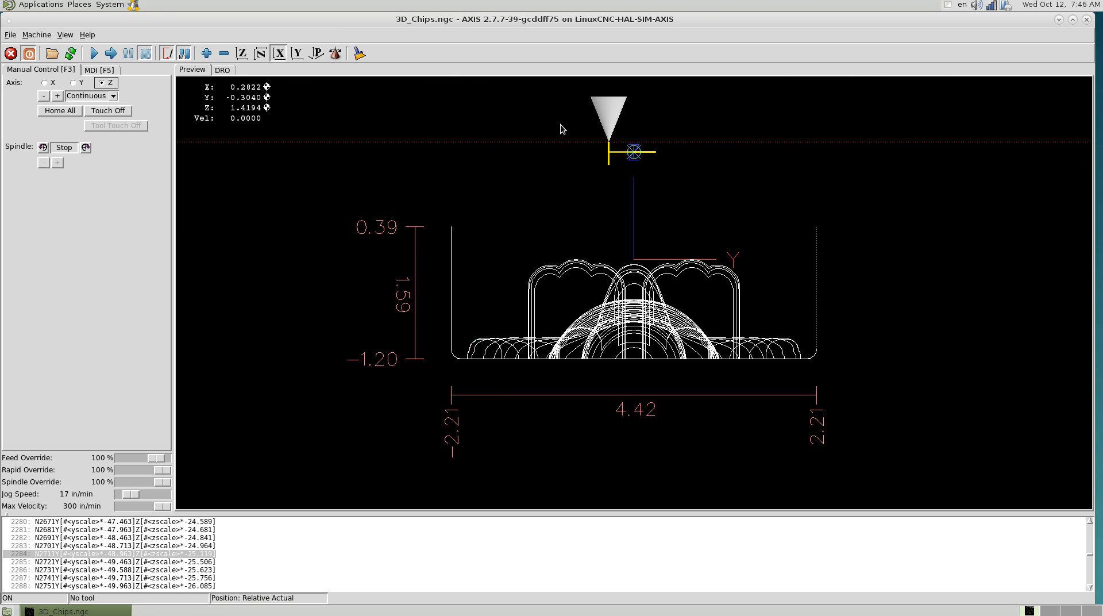
mouse_move(577, 177)
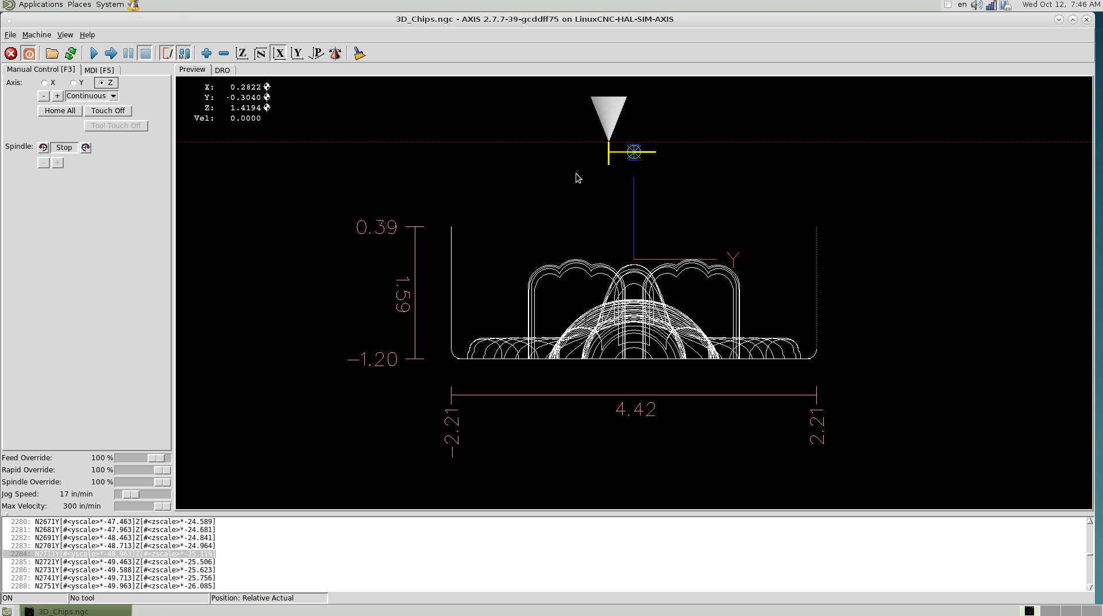
mouse_move(545, 165)
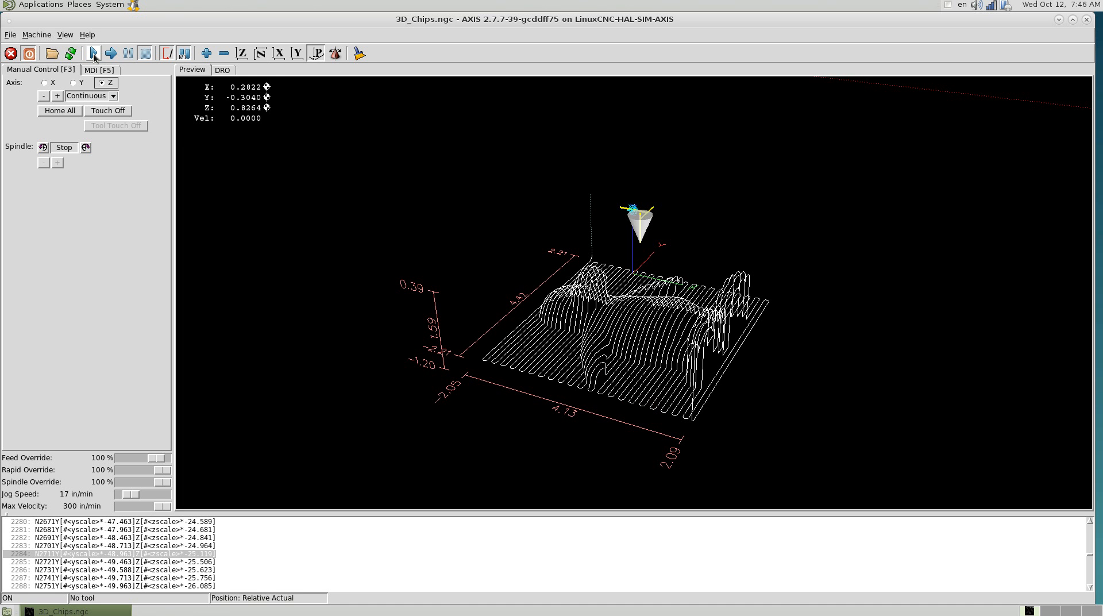
Run 3D_Chips.ngc, pause it partway, resume it and advance it step by step
left_click(110, 53)
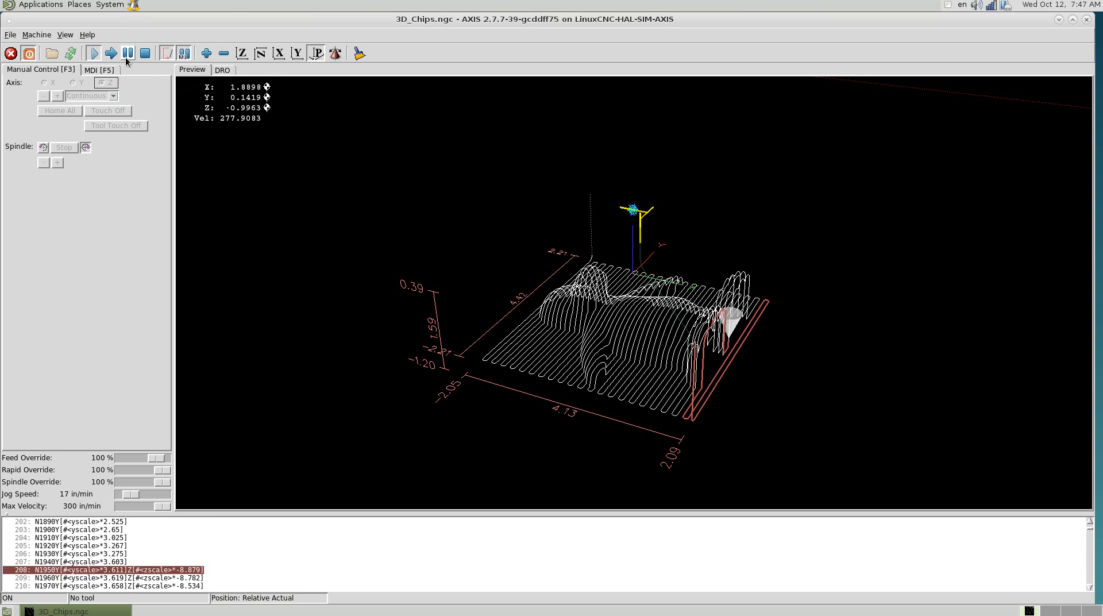
left_click(128, 54)
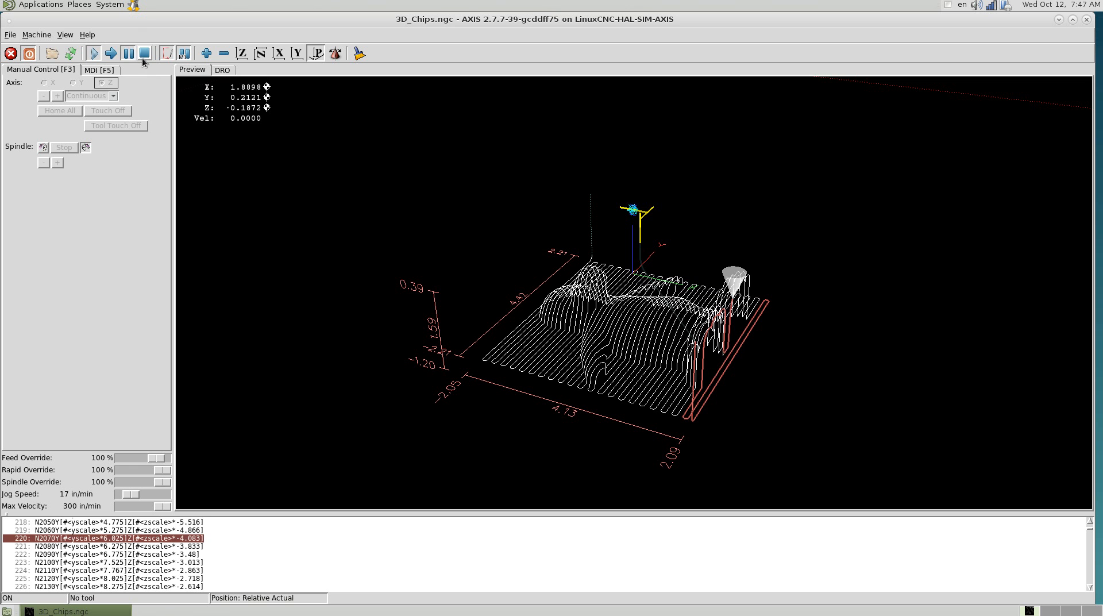
left_click(110, 53)
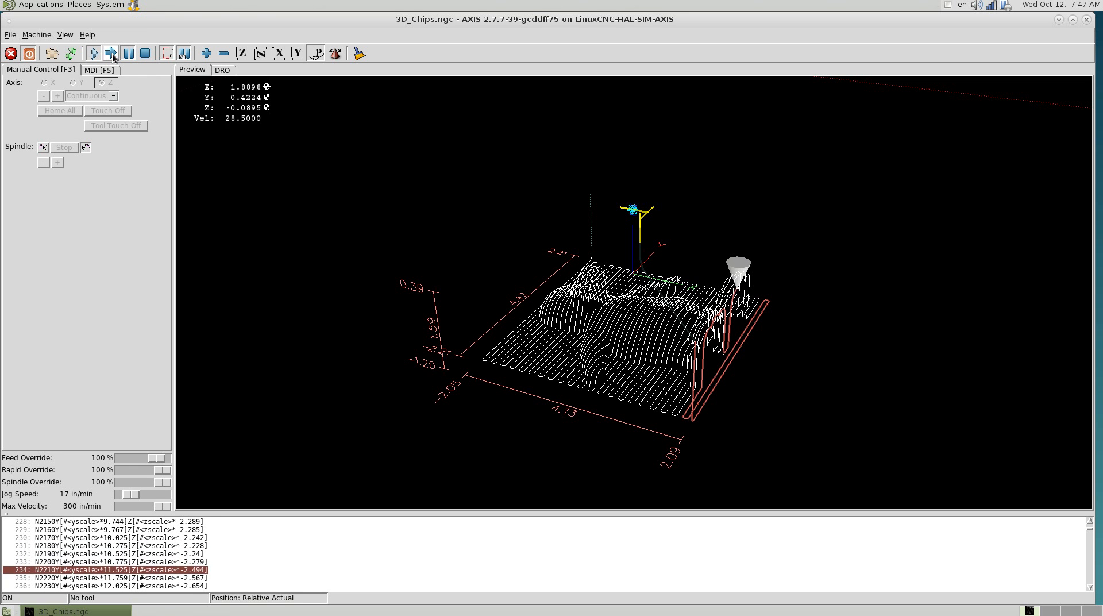
left_click(111, 53)
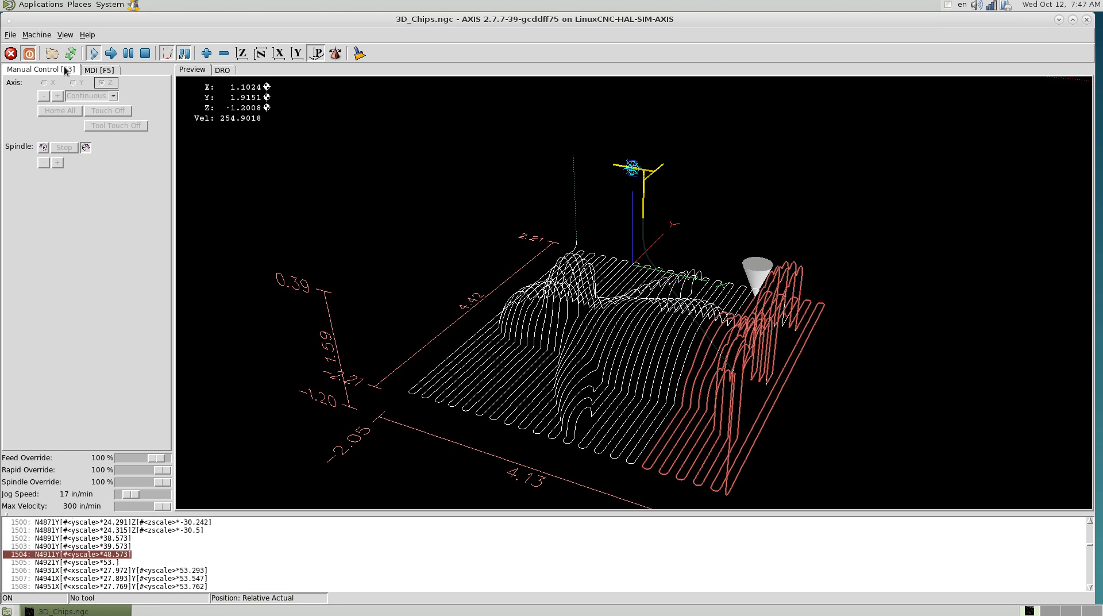
Stop the program and restart it from the beginning
left_click(145, 52)
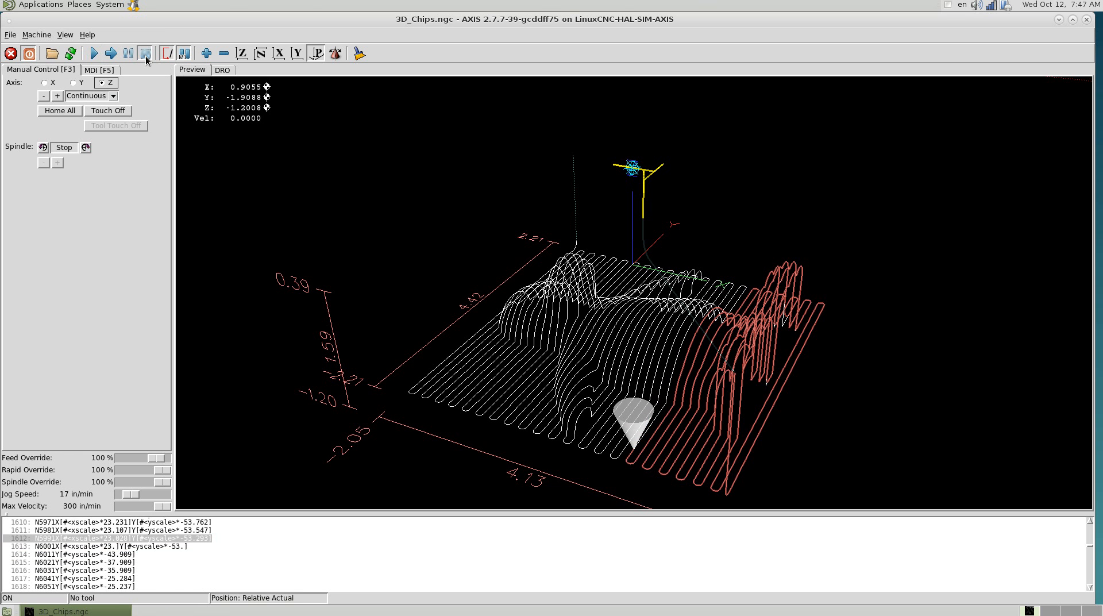
left_click(93, 53)
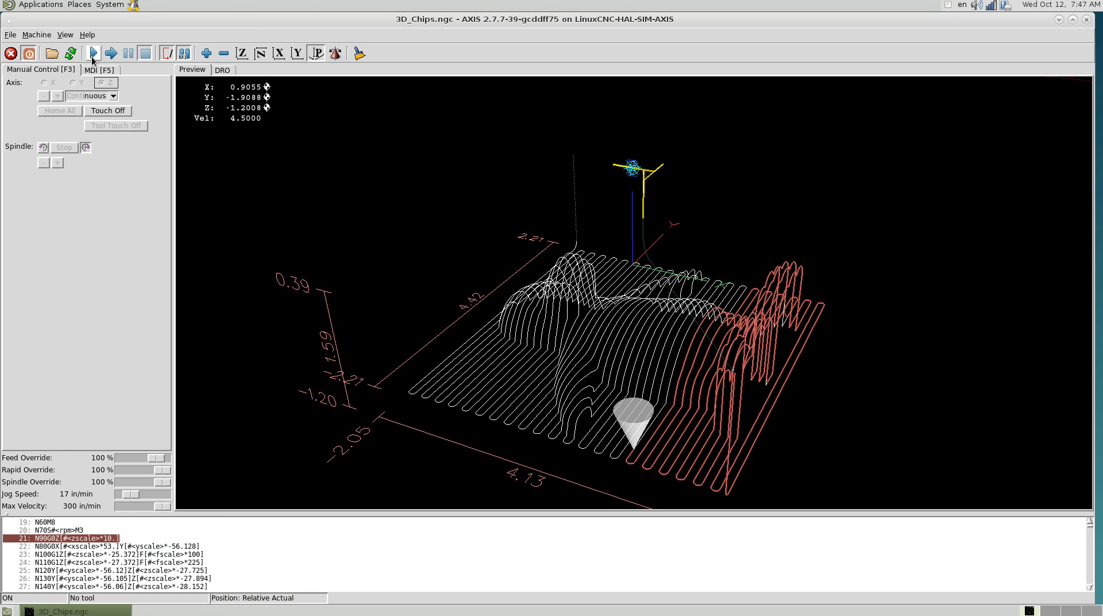
left_click(92, 53)
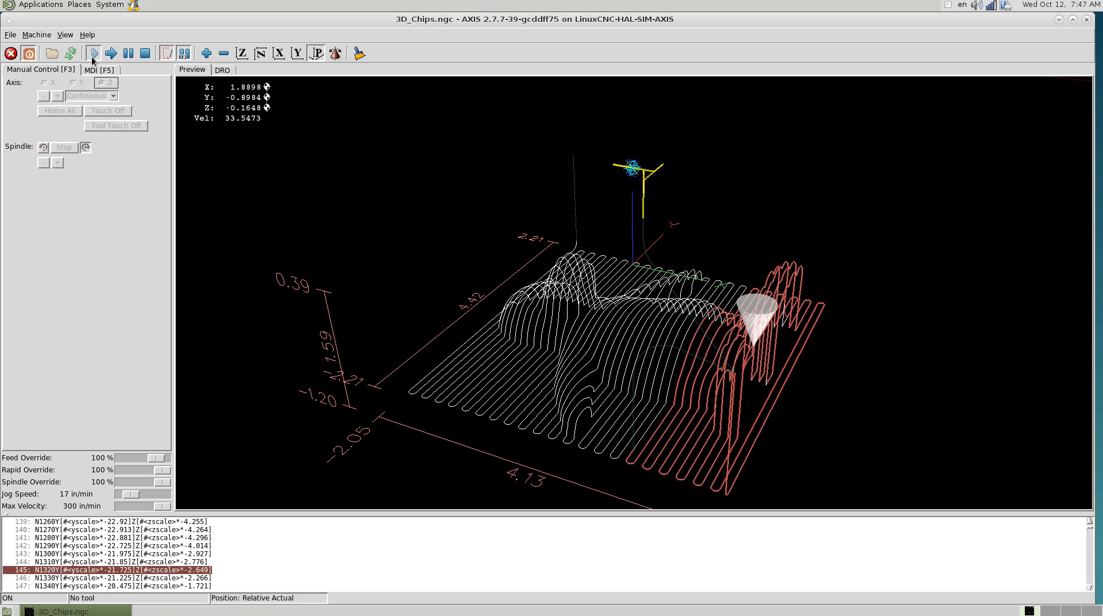
left_click(93, 53)
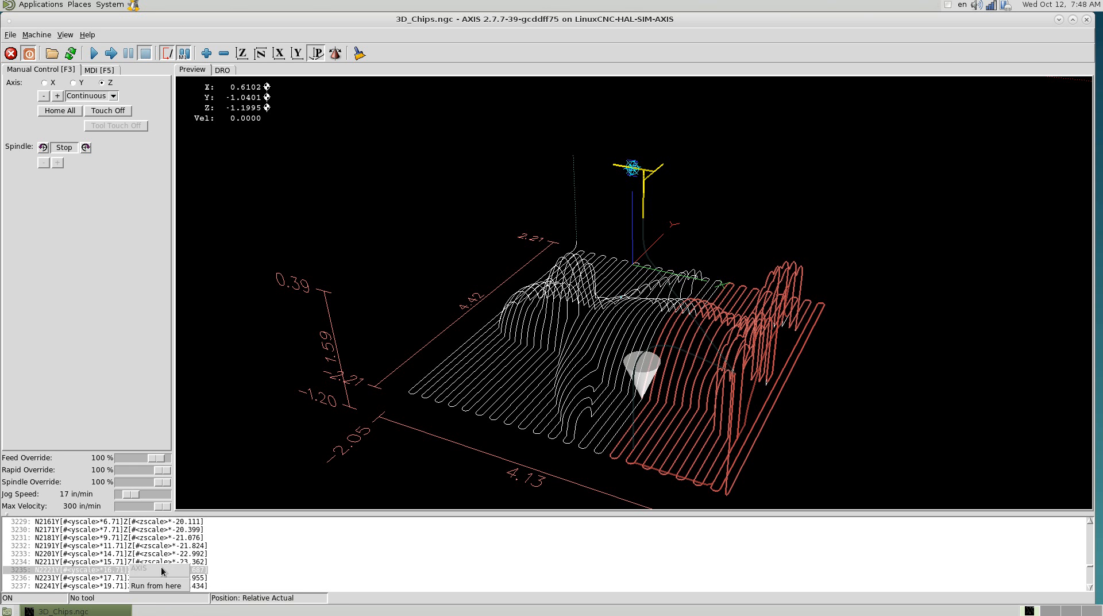
Run the program from the chosen mid-program G-code line
left_click(93, 53)
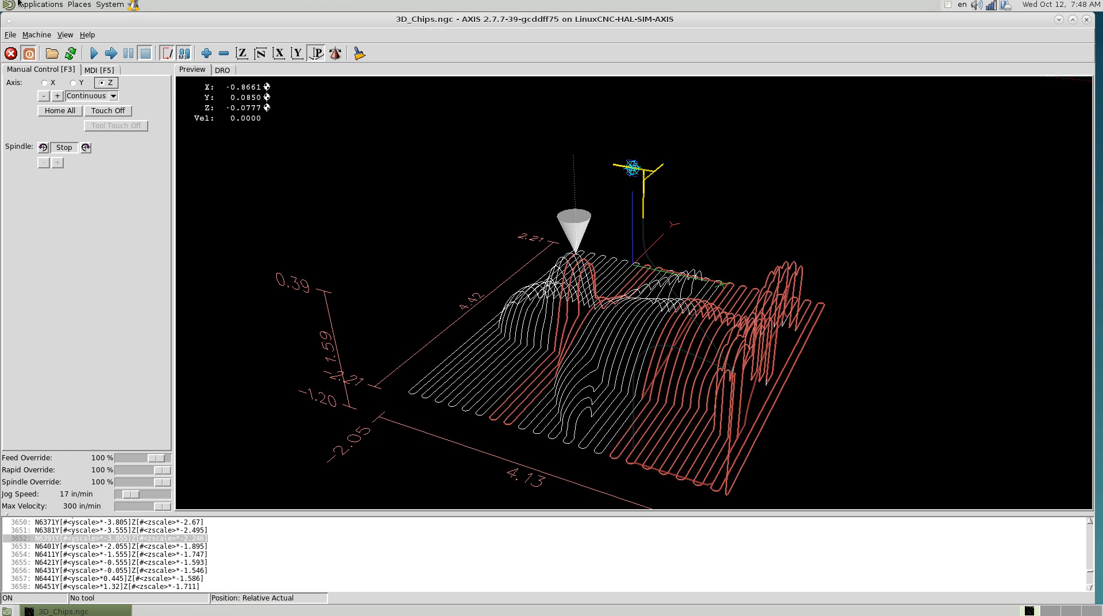
left_click(36, 34)
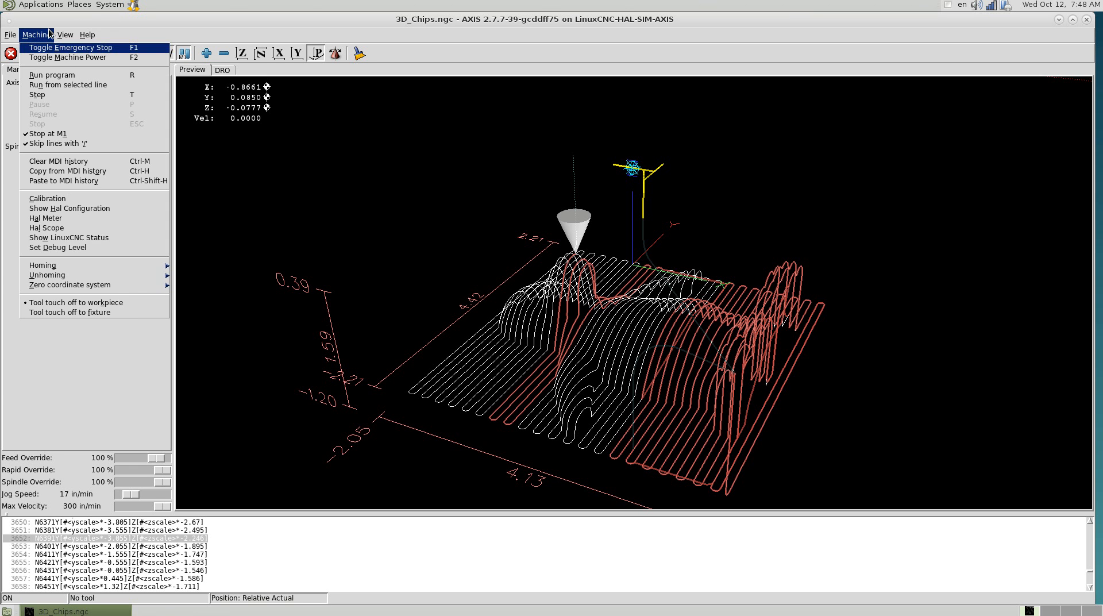
left_click(10, 35)
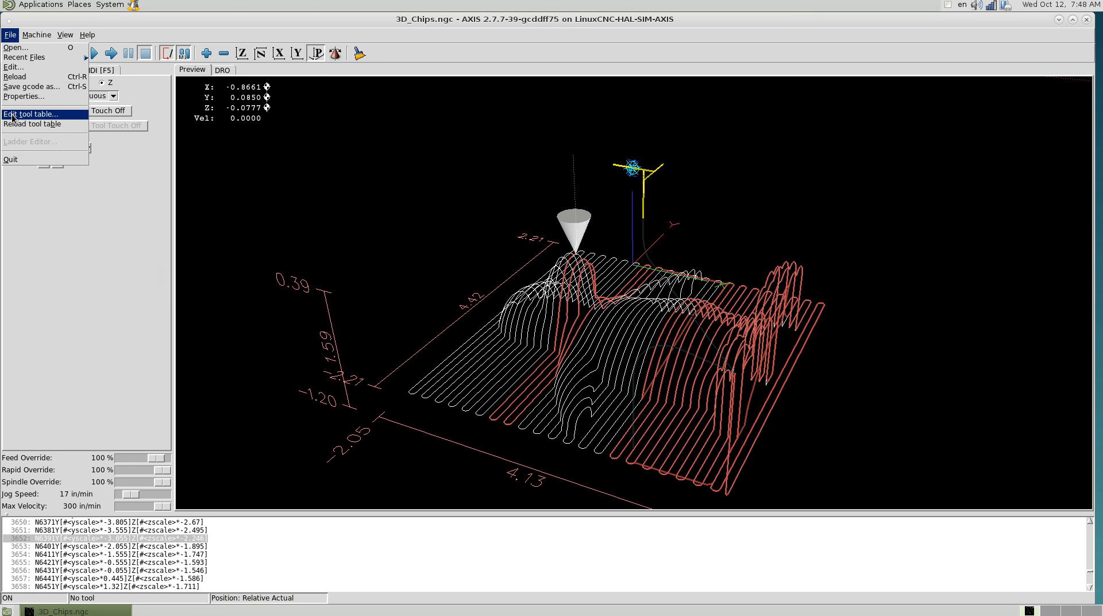
left_click(35, 35)
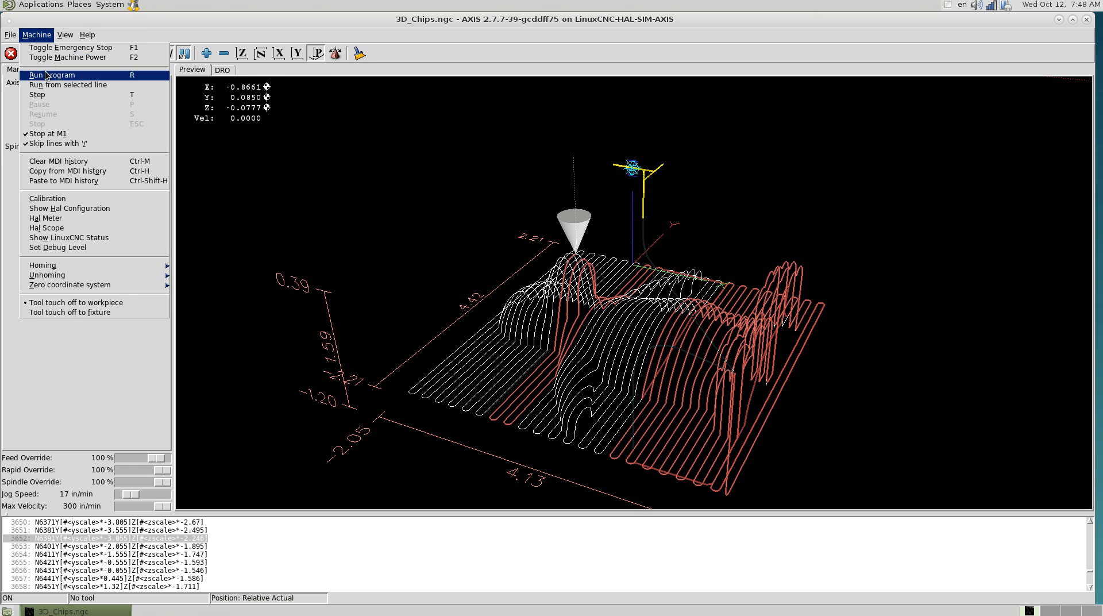
mouse_move(67, 58)
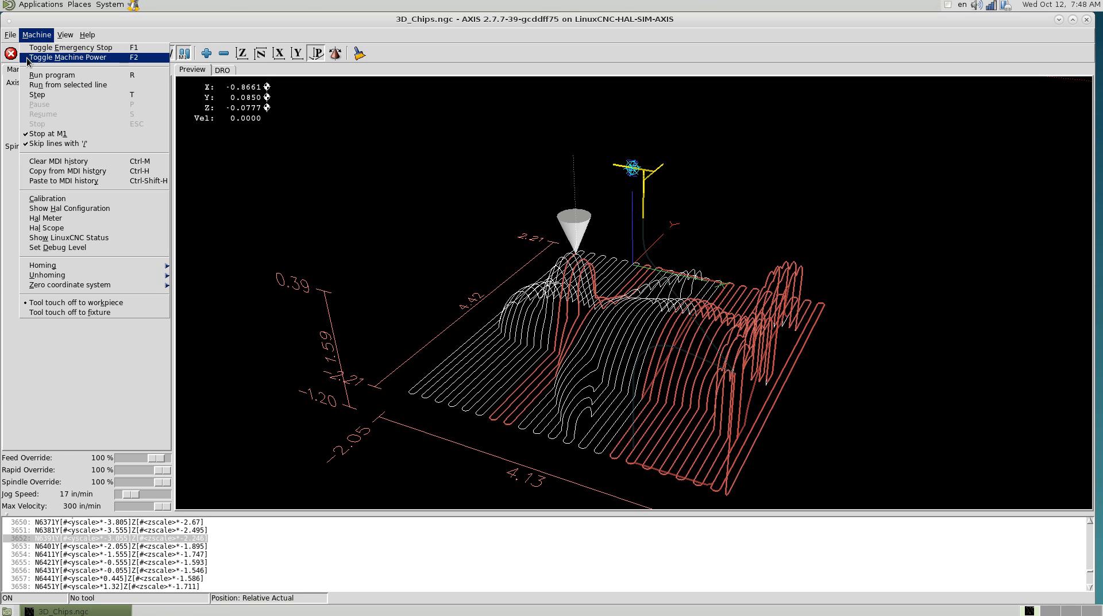
mouse_move(52, 74)
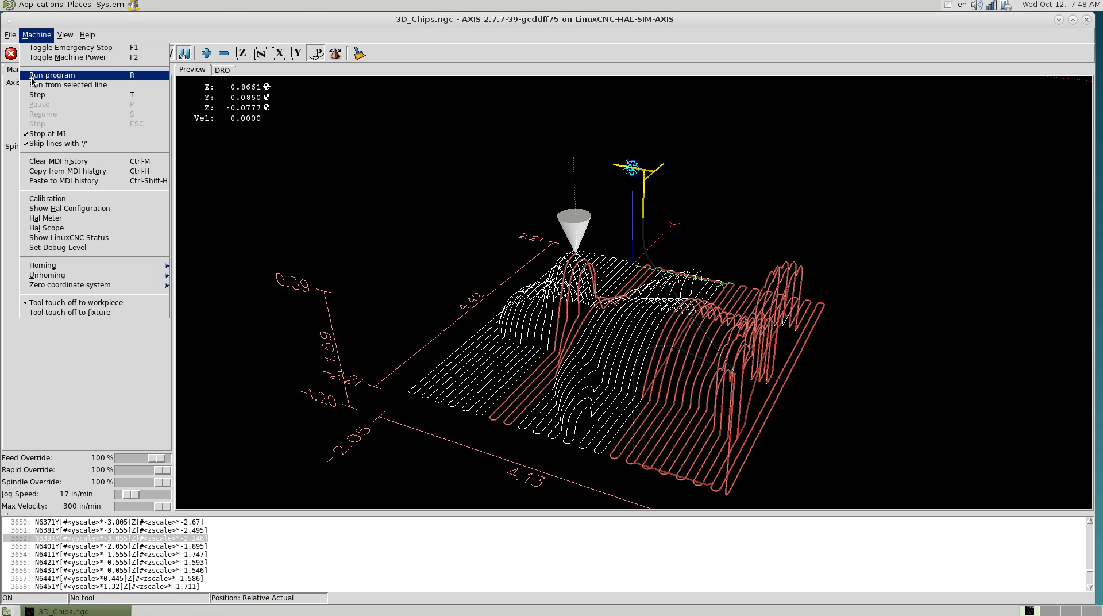
mouse_move(44, 95)
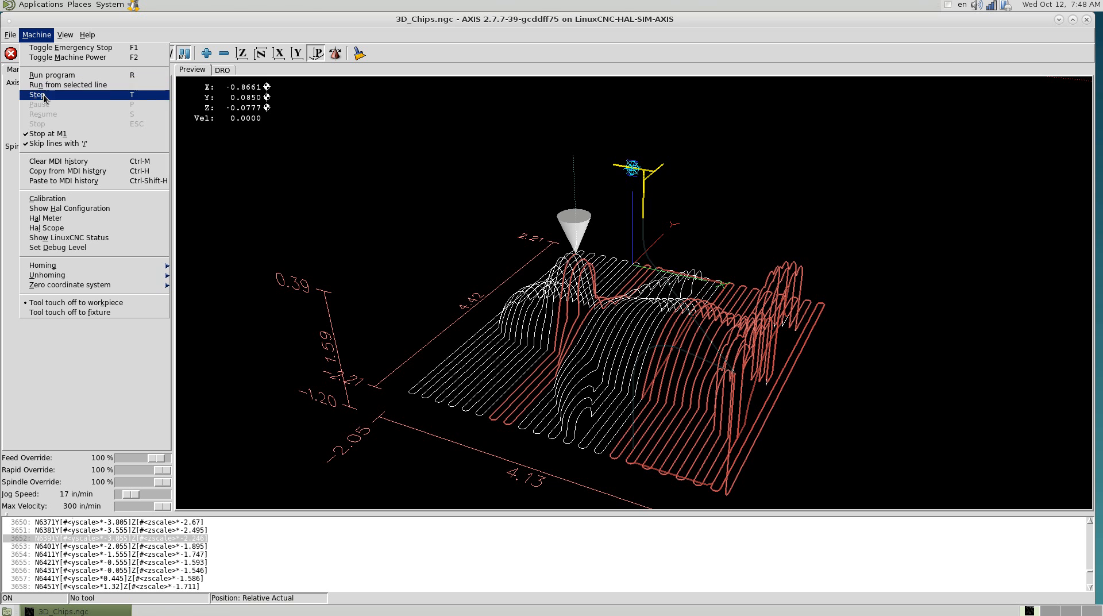
mouse_move(44, 219)
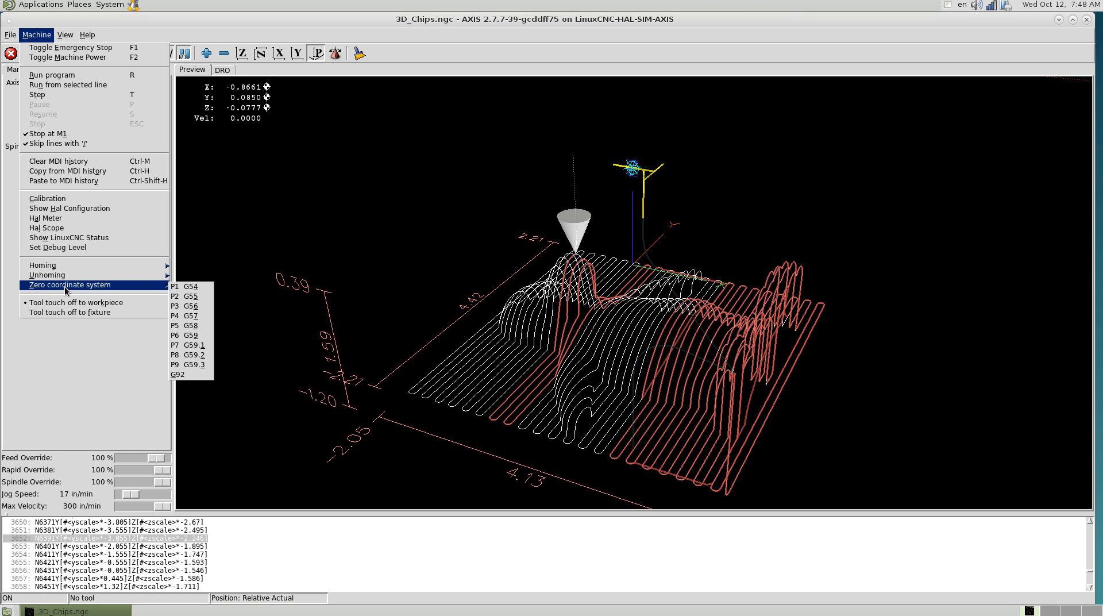
mouse_move(70, 312)
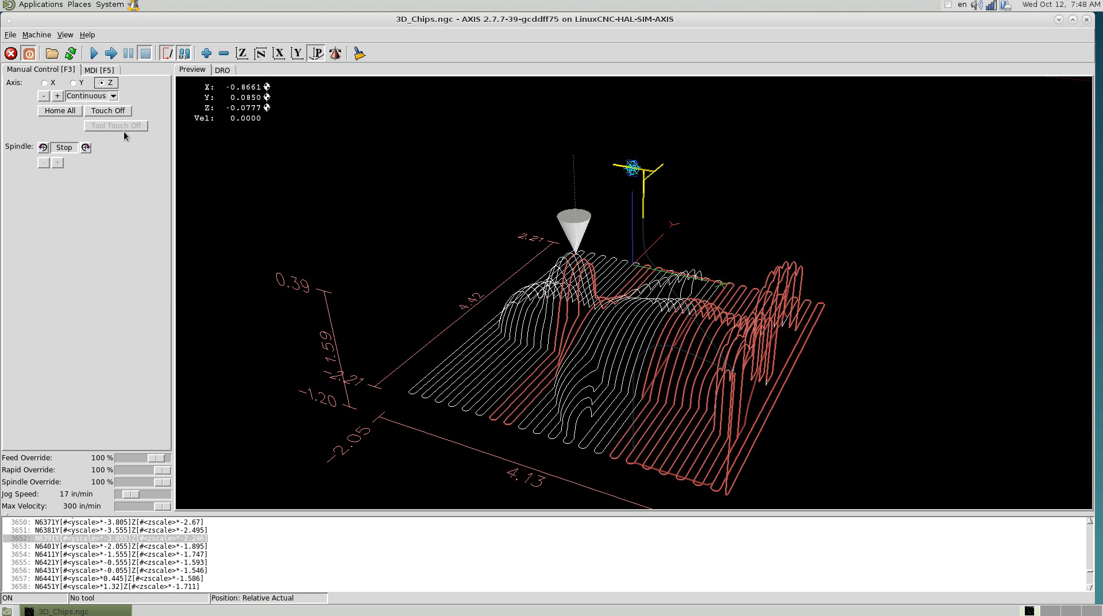
mouse_move(92, 136)
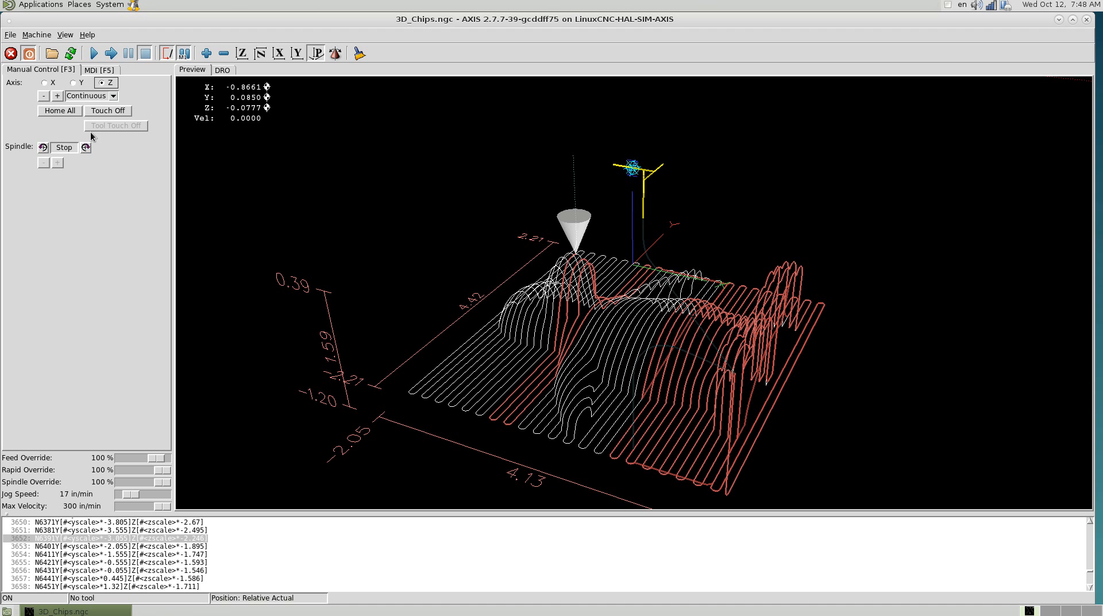
mouse_move(115, 124)
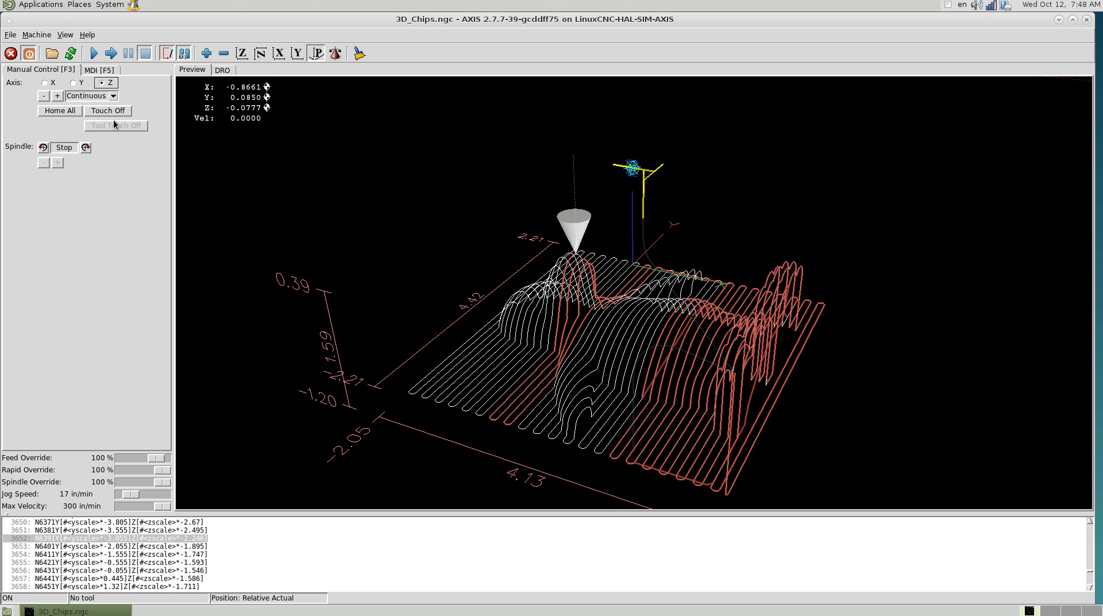
mouse_move(160, 123)
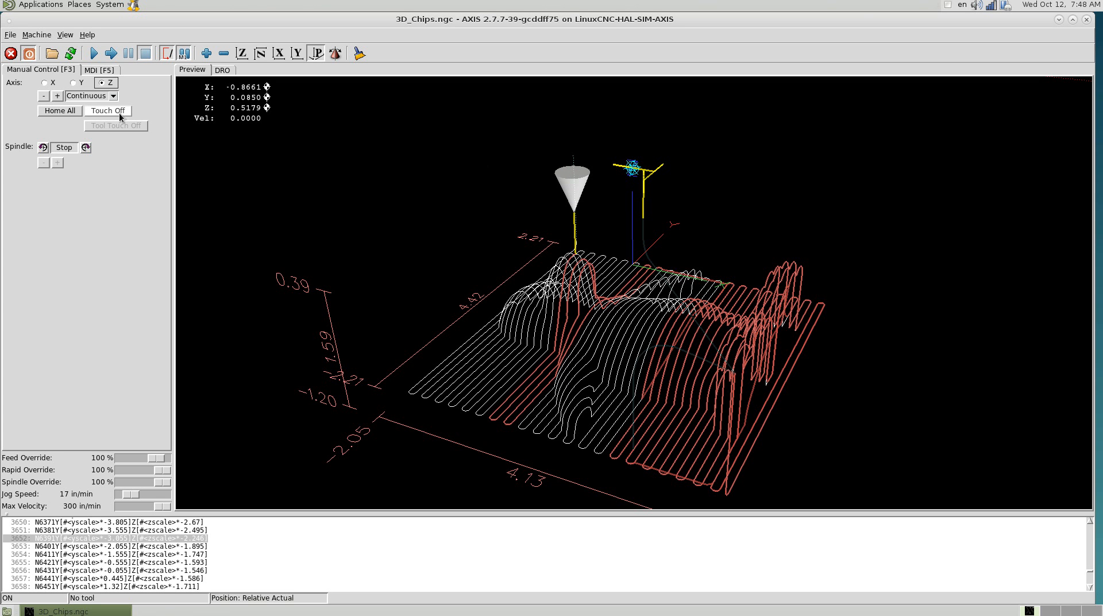
Touch off the Z axis to 0.0 in coordinate system P1 G54
left_click(108, 111)
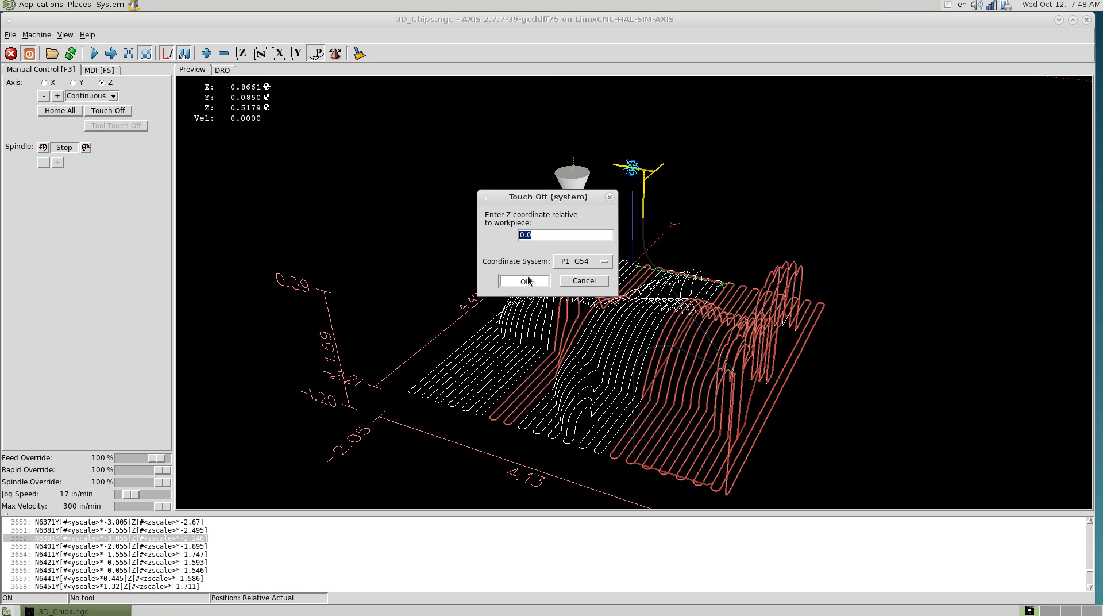
left_click(524, 281)
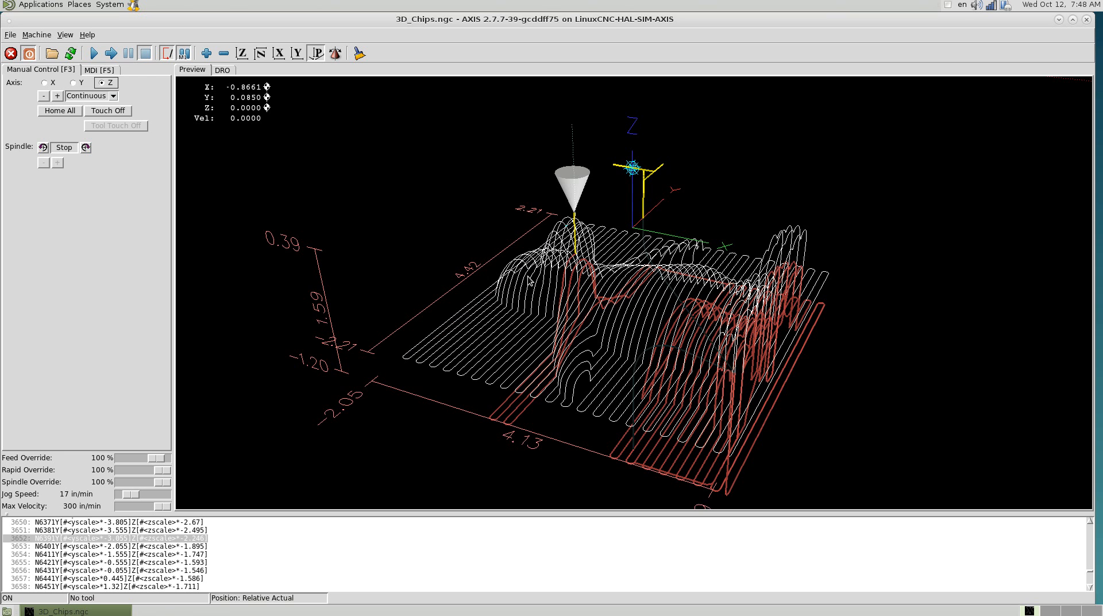
mouse_move(23, 114)
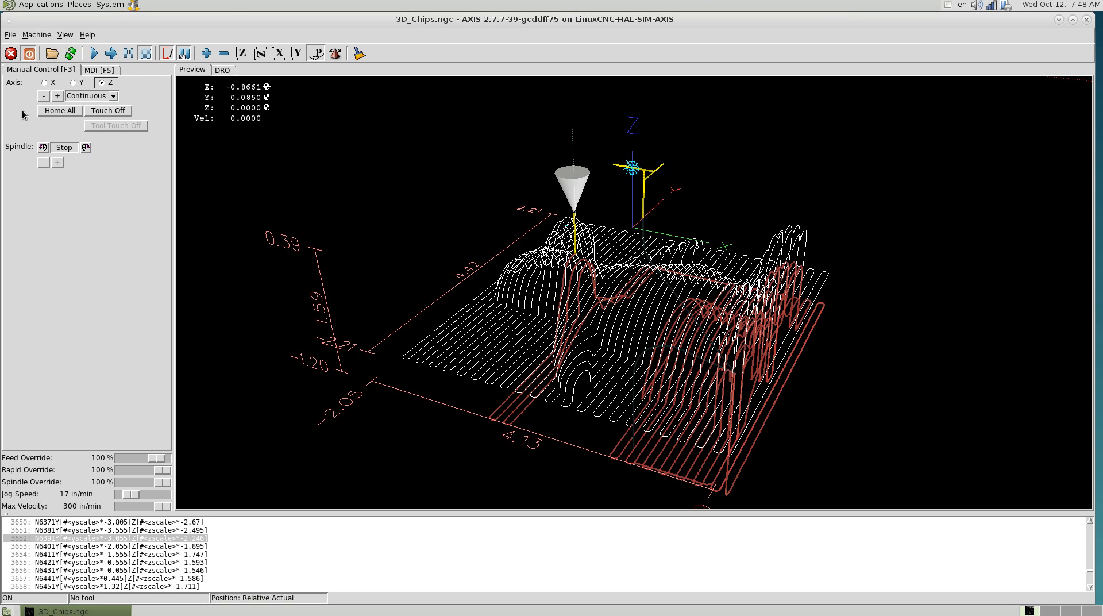
mouse_move(169, 99)
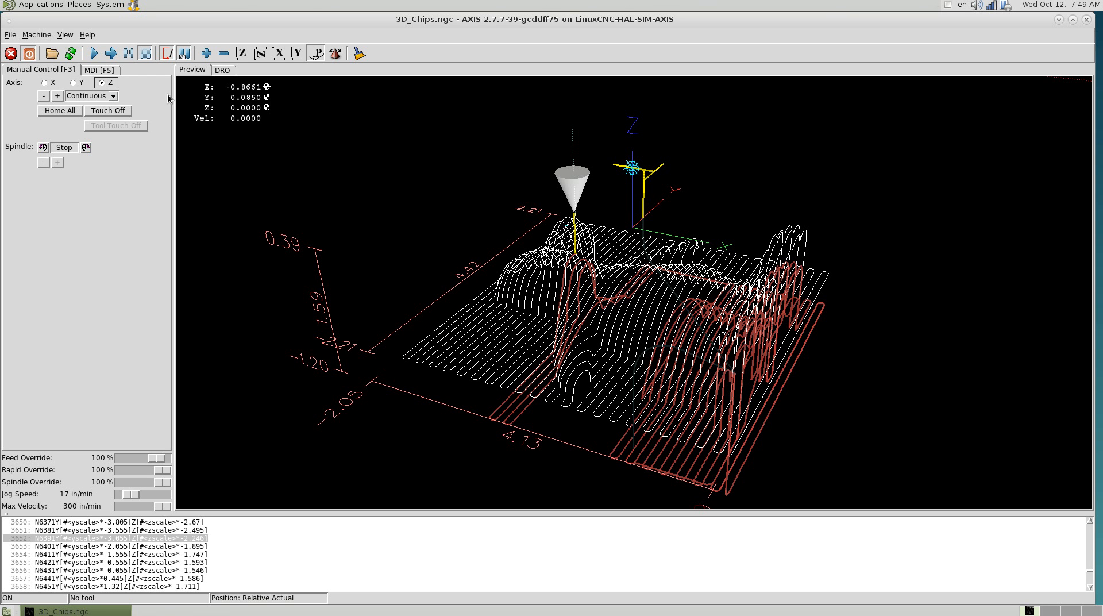
left_click(36, 34)
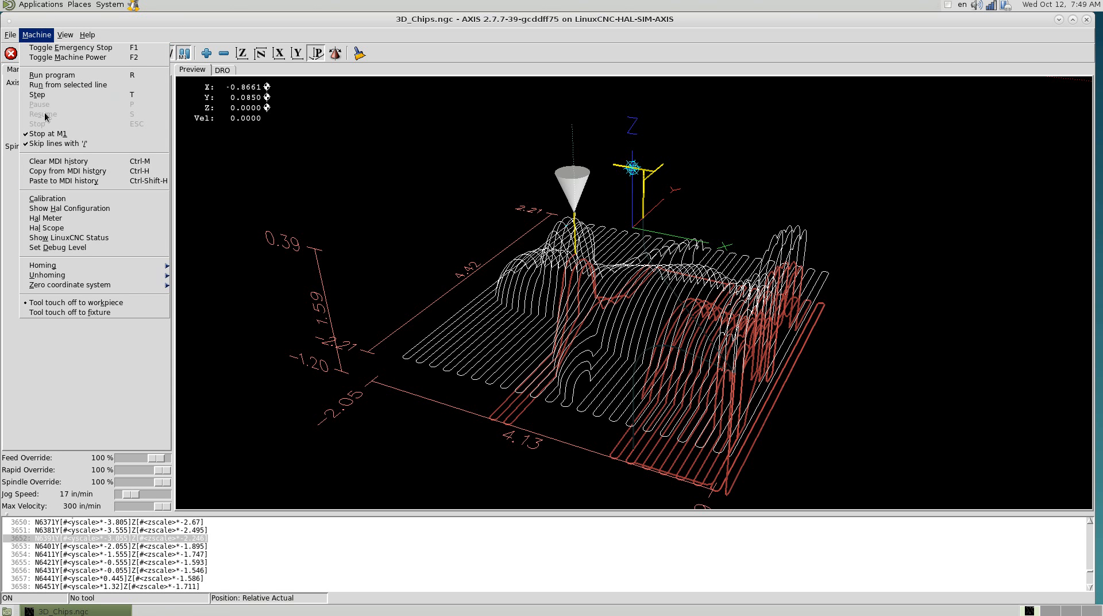
mouse_move(69, 208)
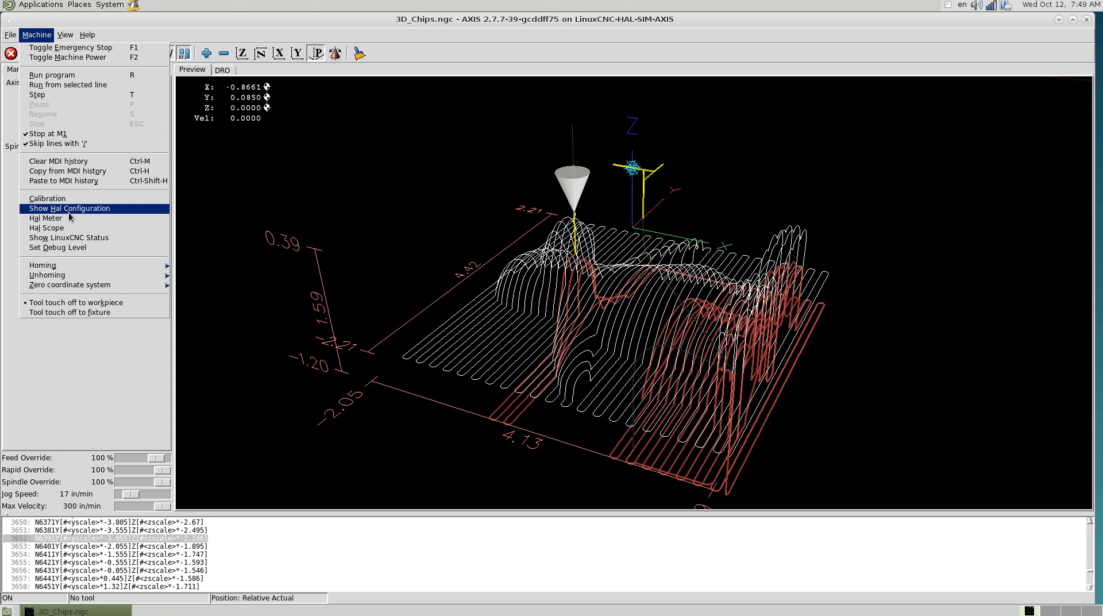
mouse_move(45, 217)
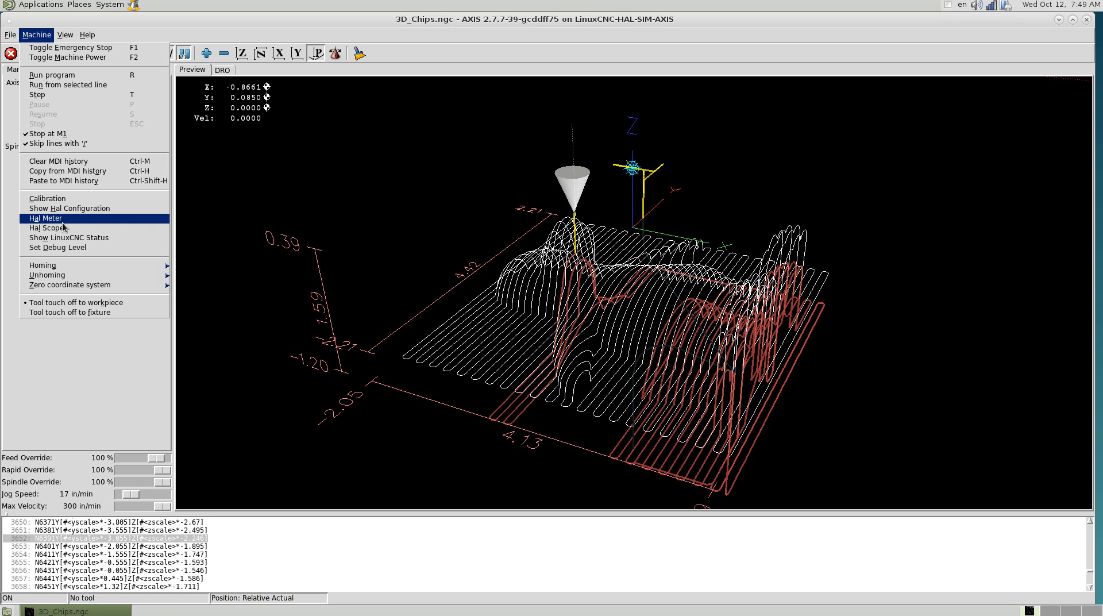
left_click(45, 218)
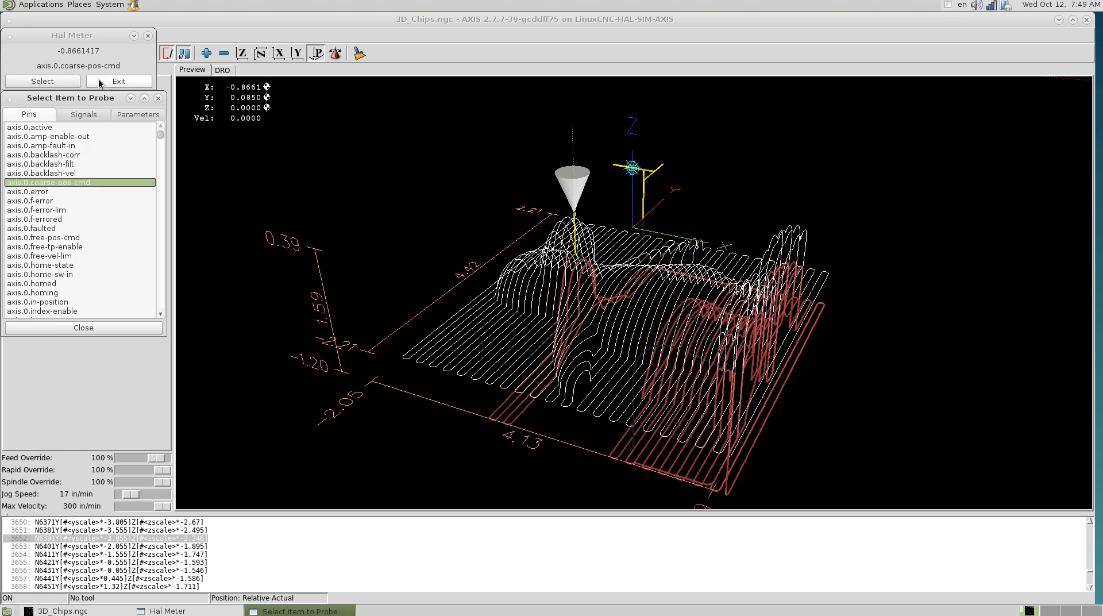
left_click(36, 210)
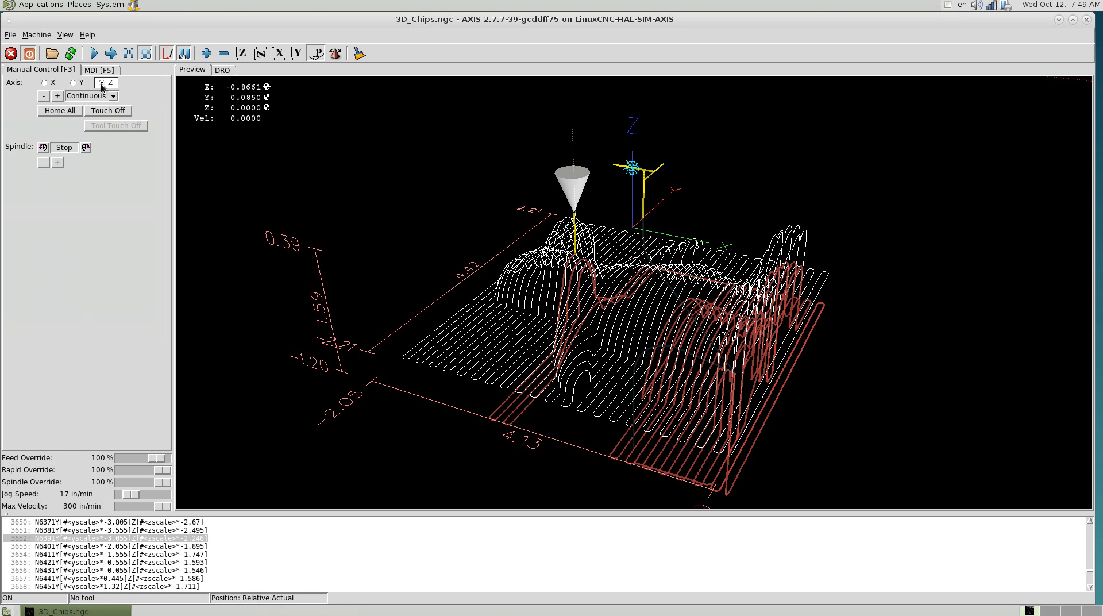
Launch the HAL Oscilloscope from the Machine menu, move and enlarge it, and select channel 1
left_click(36, 35)
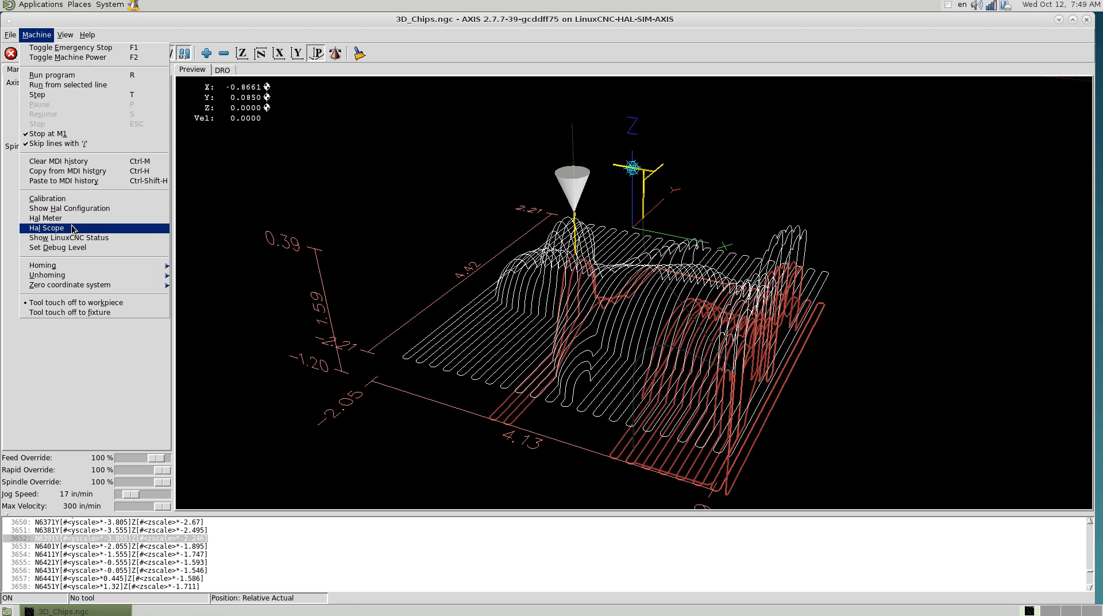
left_click(46, 227)
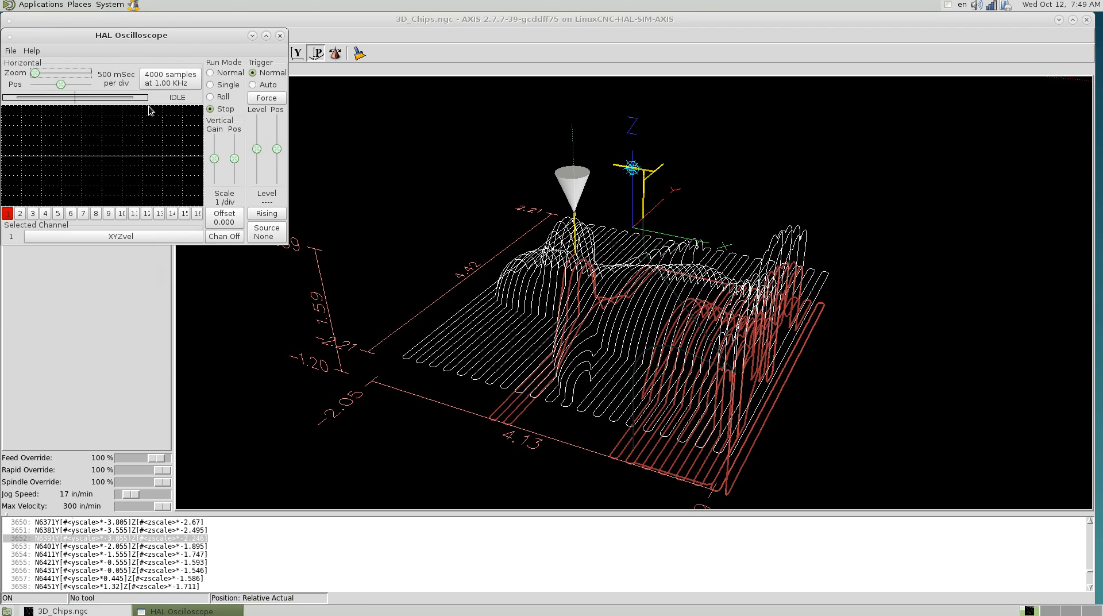
left_click_drag(141, 36, 225, 162)
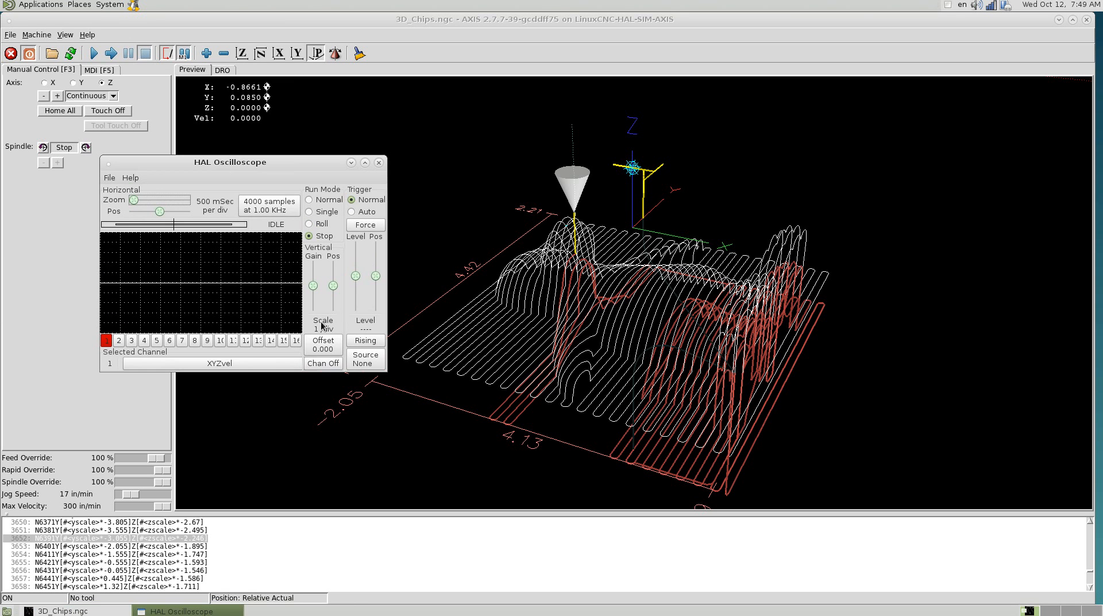
mouse_move(386, 378)
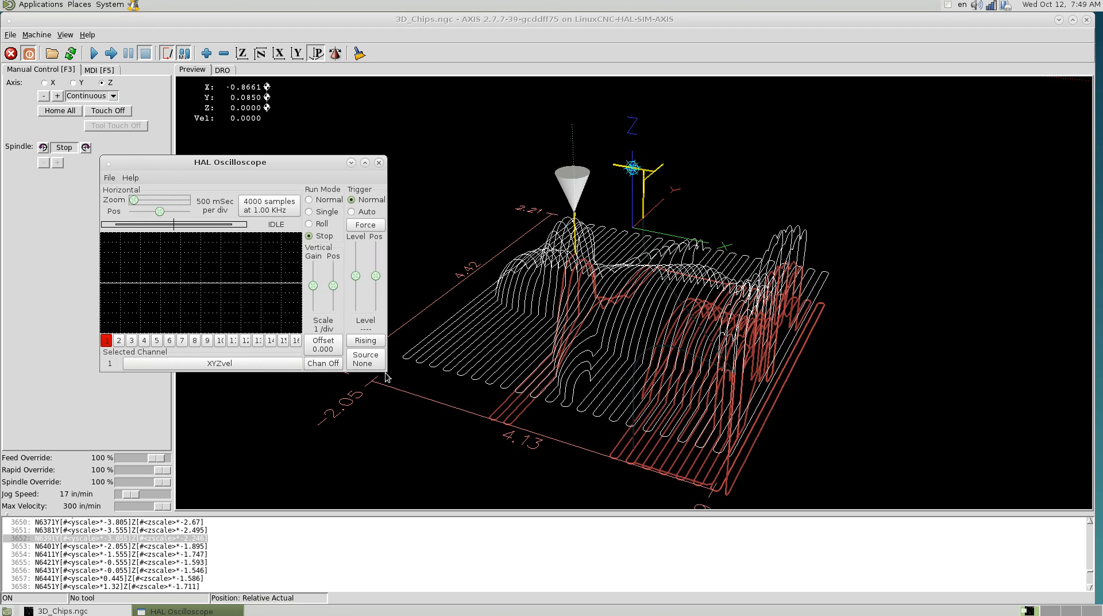
left_click(365, 163)
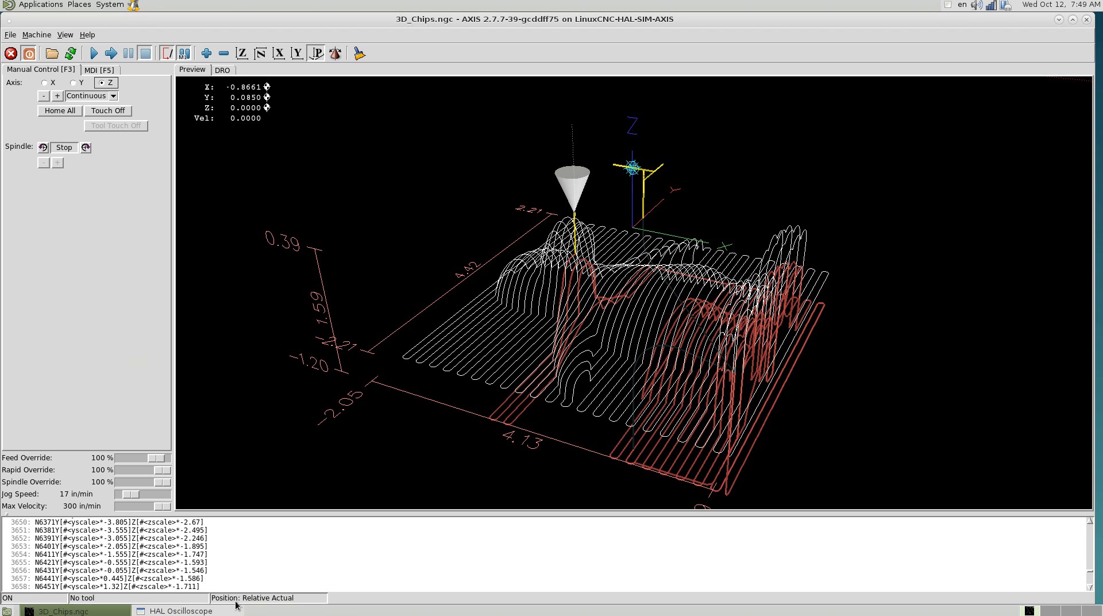
left_click(180, 611)
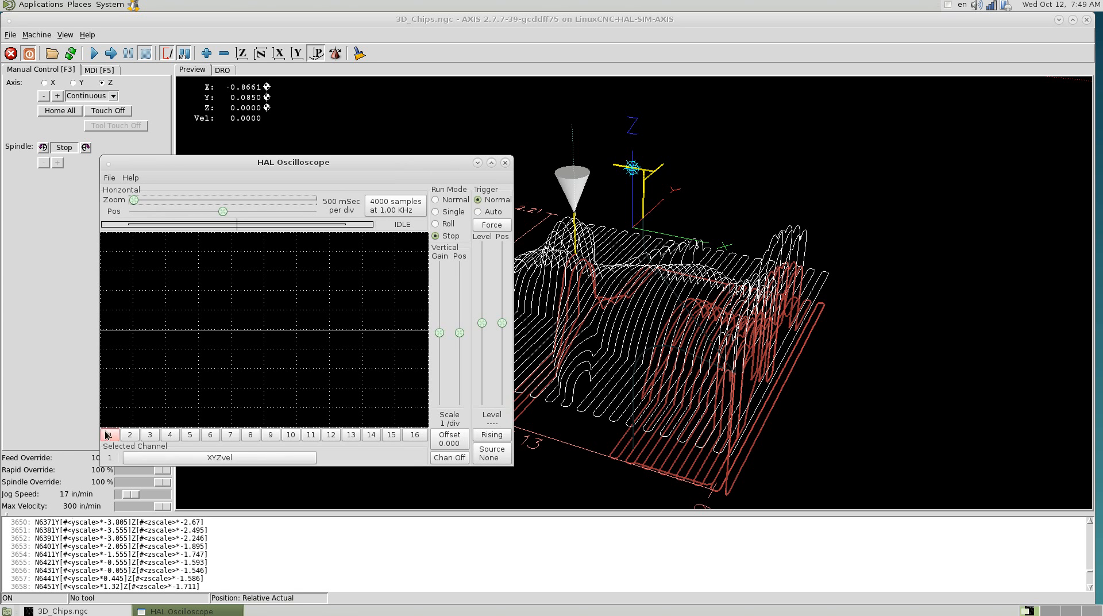
left_click(109, 434)
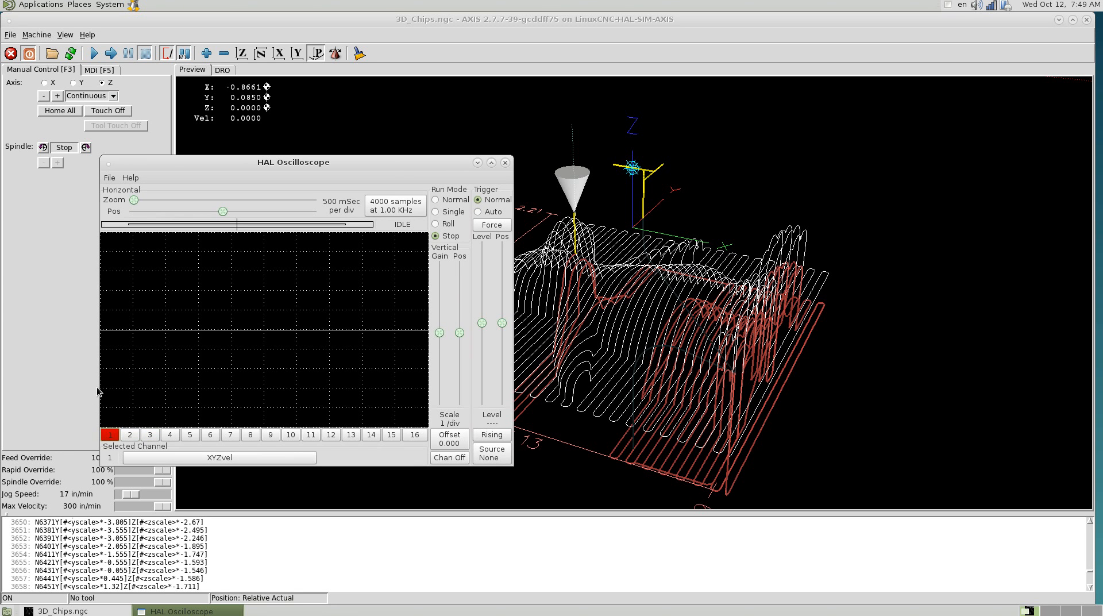
Set the scope to Normal run mode and force captures of the XYZvel velocity trace
left_click(437, 200)
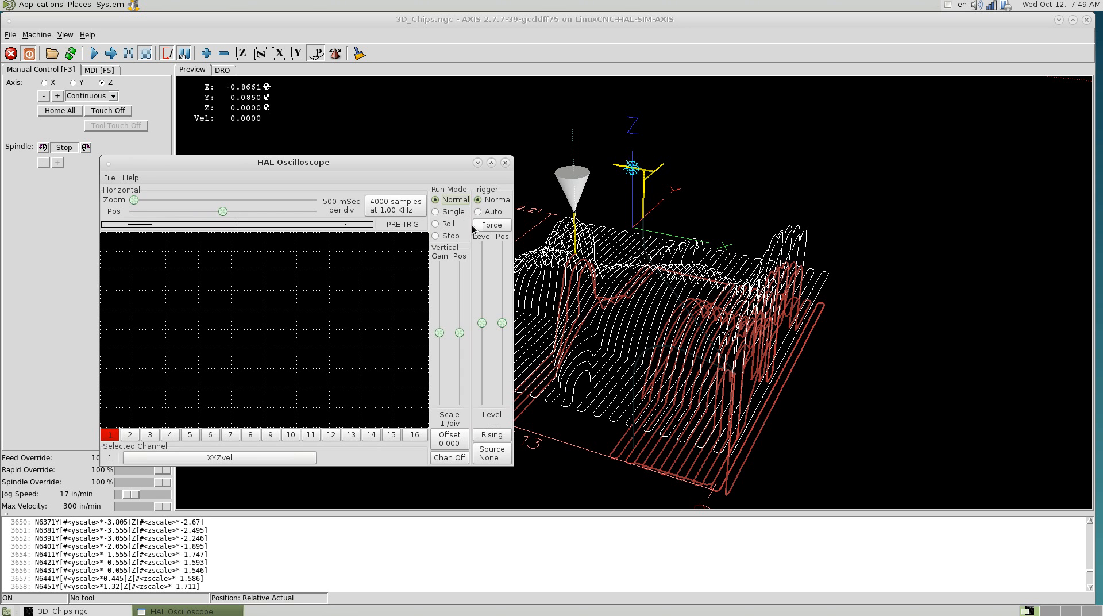
left_click(491, 224)
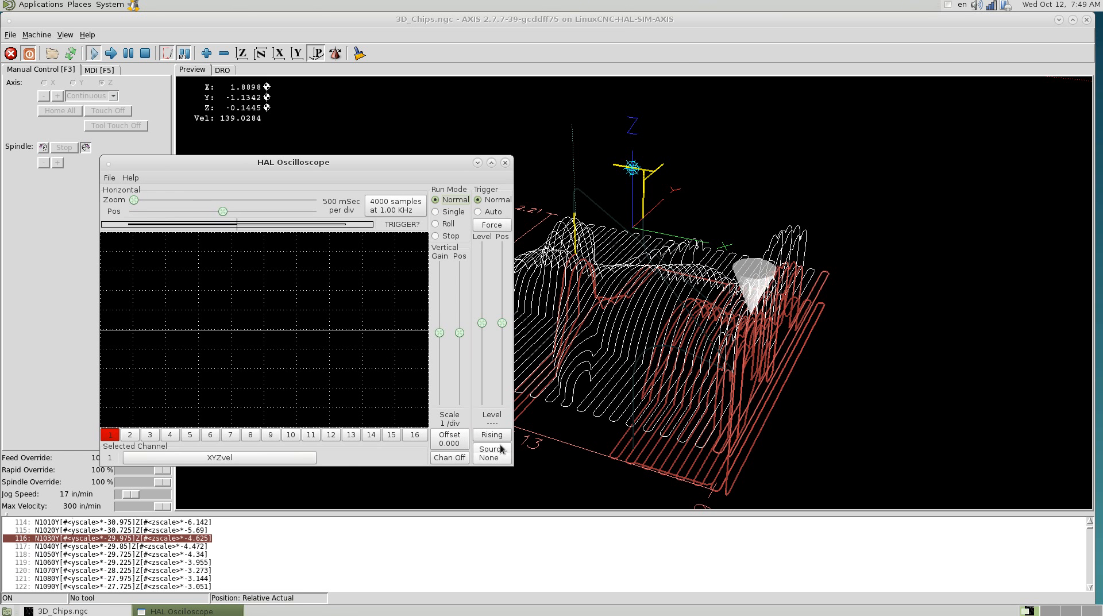
left_click(490, 224)
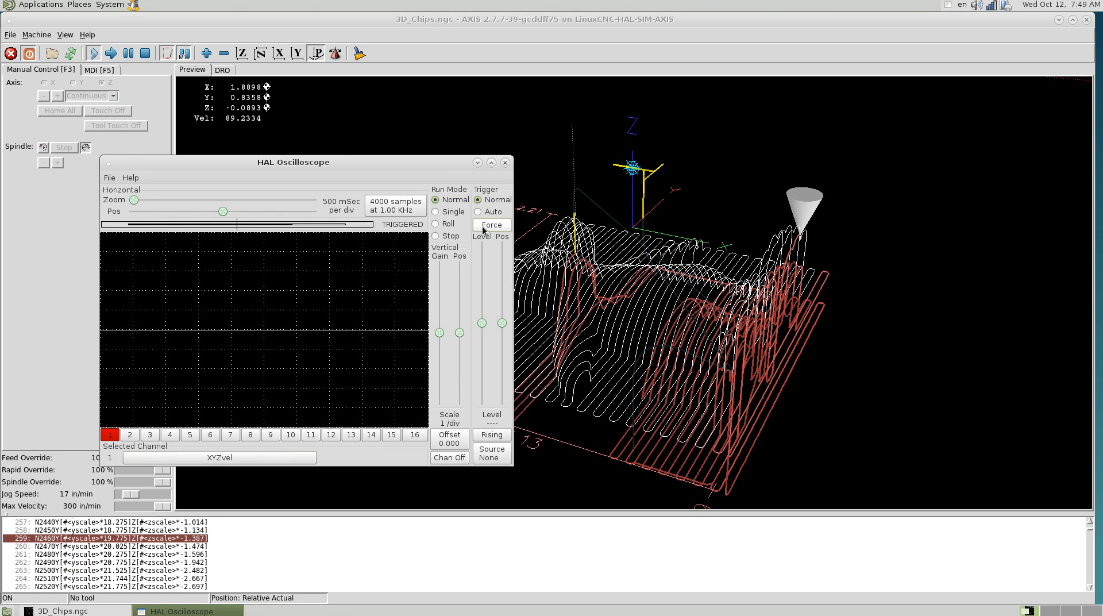
left_click(491, 224)
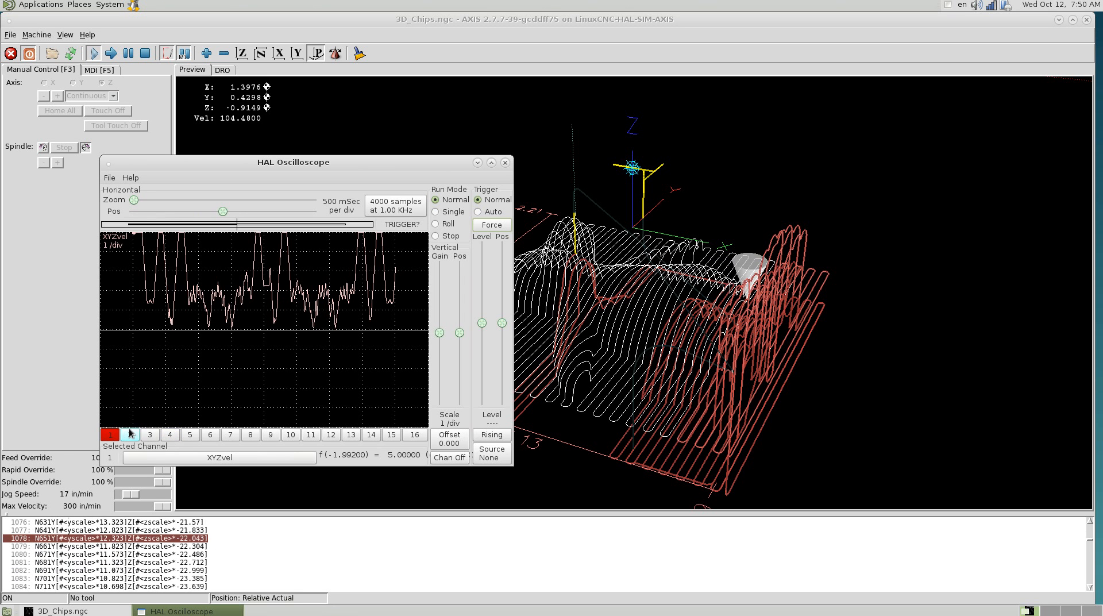
Look at the channel 2 source picker, cancel it and close the oscilloscope
left_click(130, 434)
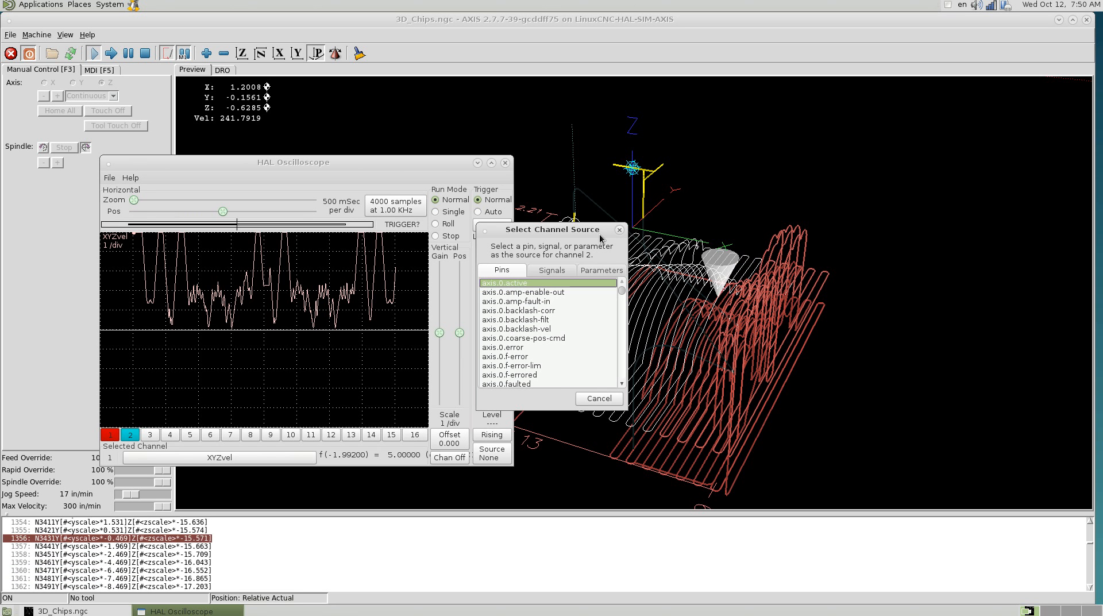
left_click(597, 398)
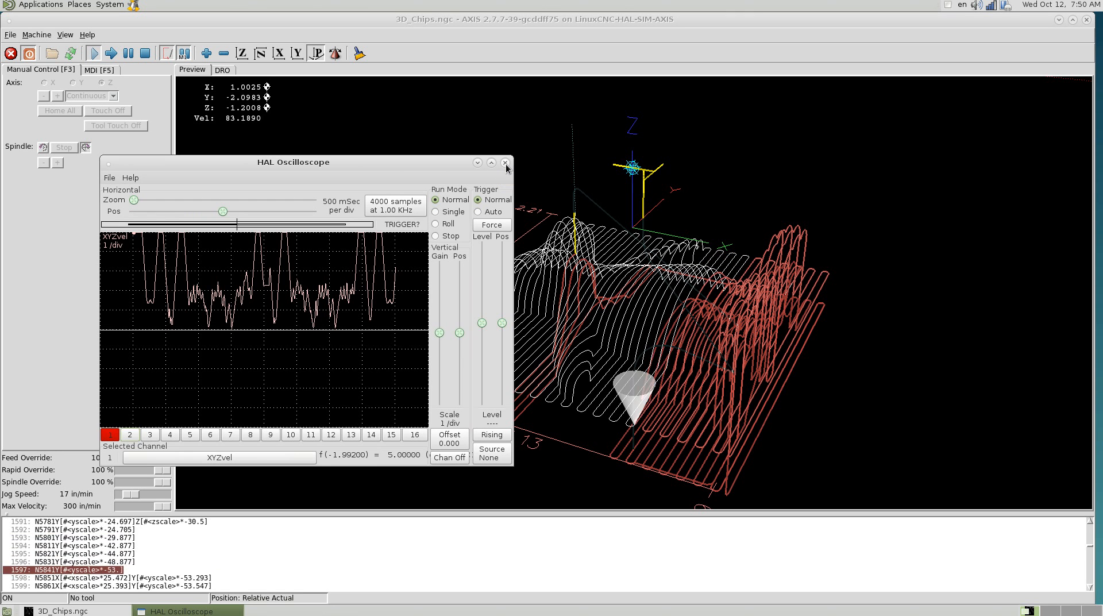
left_click(505, 162)
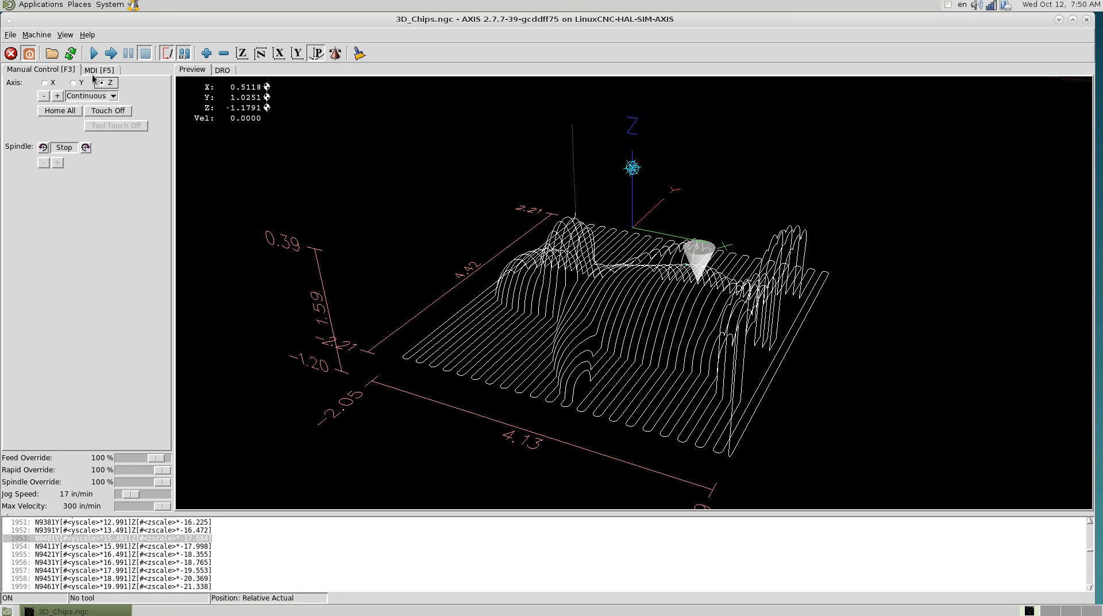
In the MDI tab, recall and execute the earlier g2x10i10f300 arc command
left_click(100, 70)
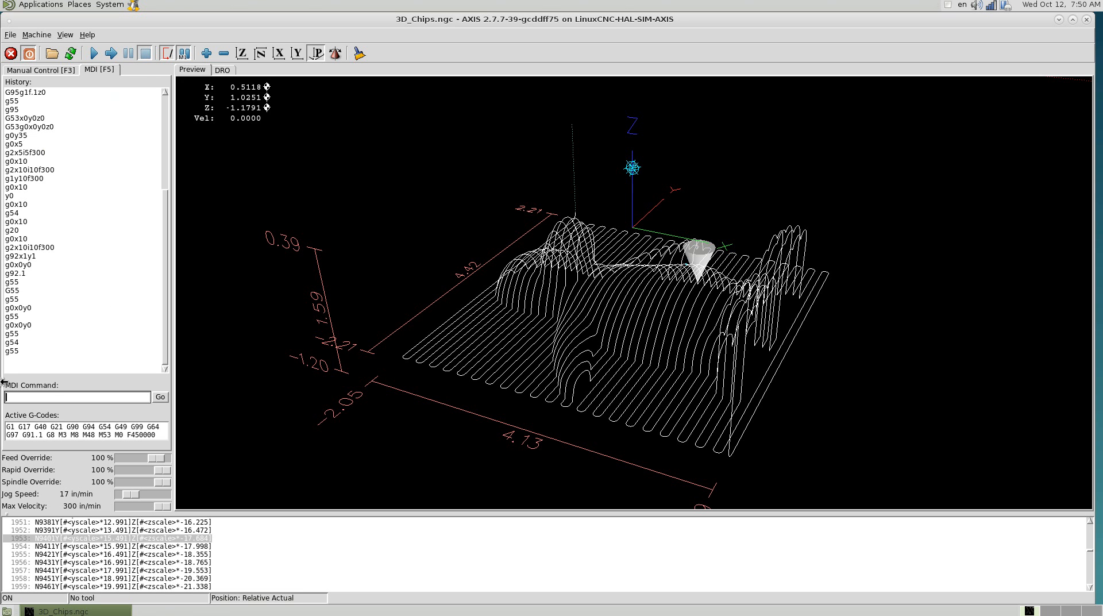
mouse_move(74, 328)
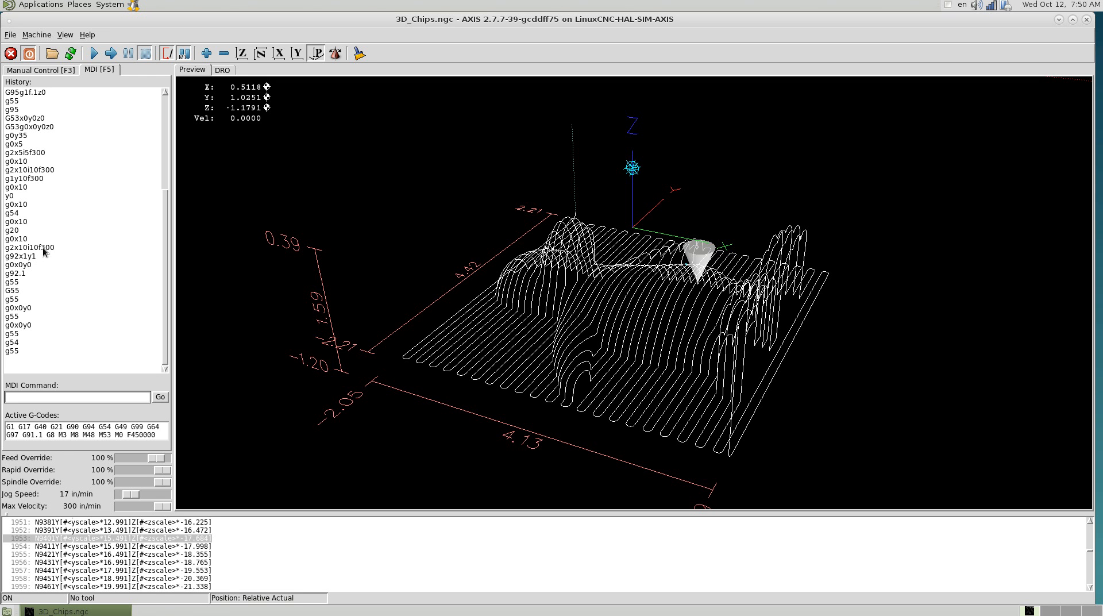
left_click(28, 247)
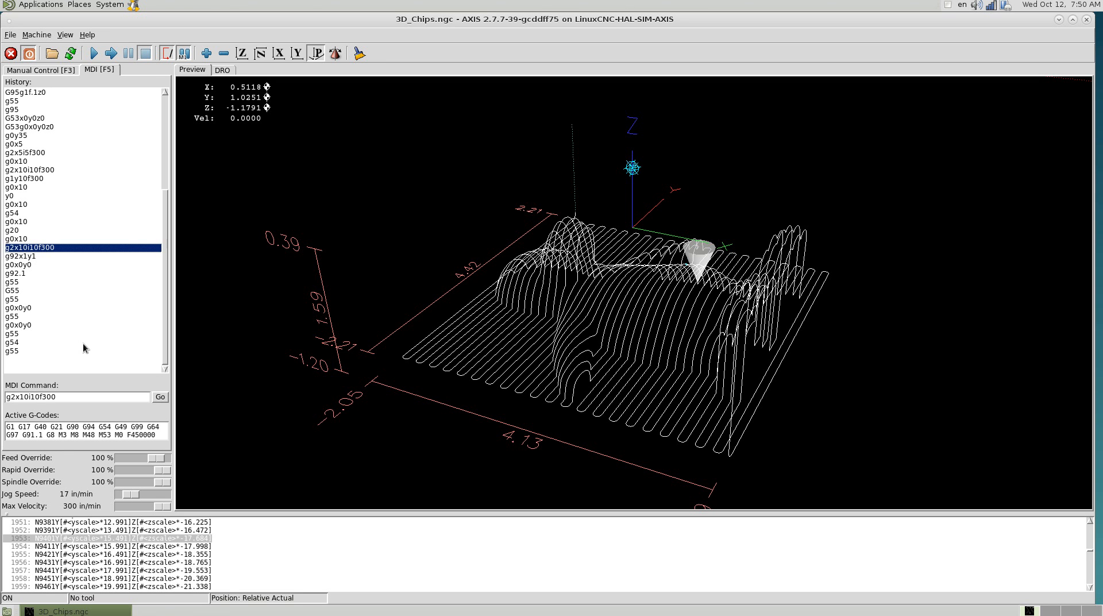
left_click(160, 397)
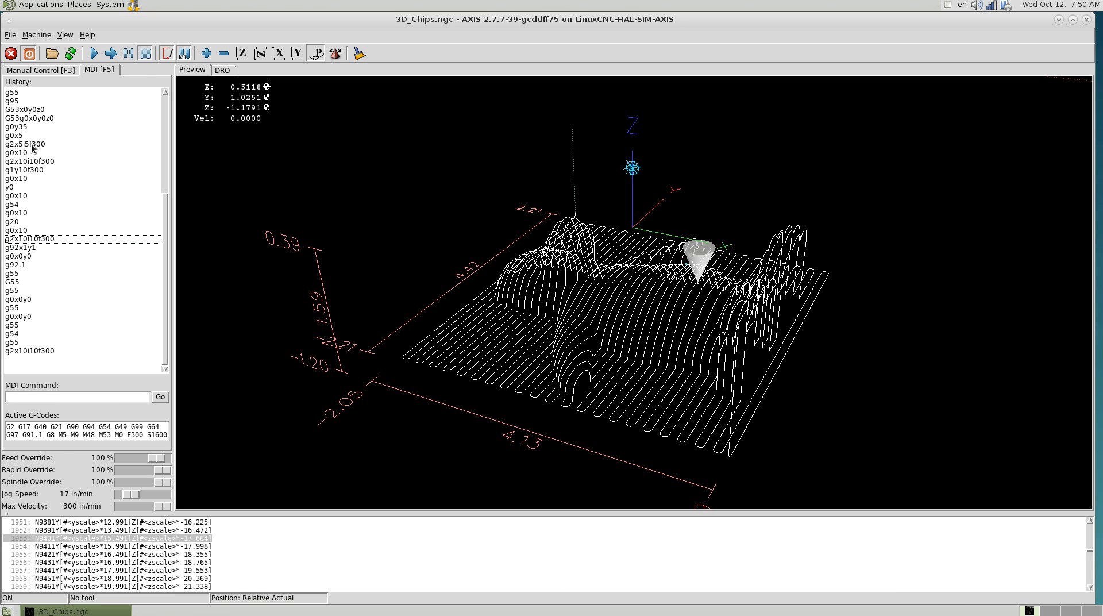
Run G53g0x0y0z0 to rapid to the machine origin, then show the large DRO readout
left_click(31, 117)
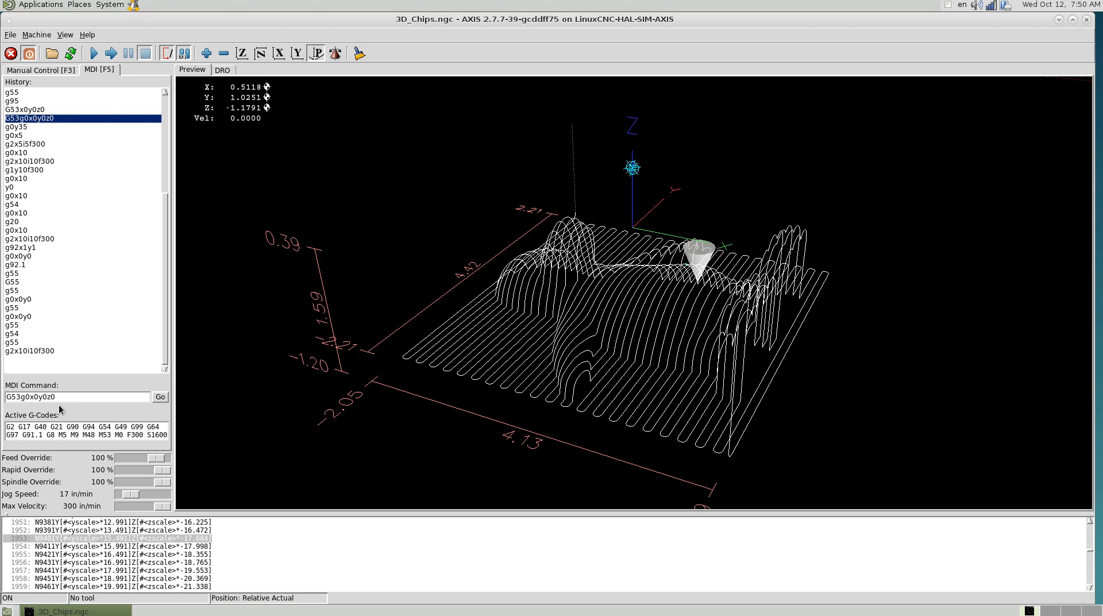
mouse_move(45, 441)
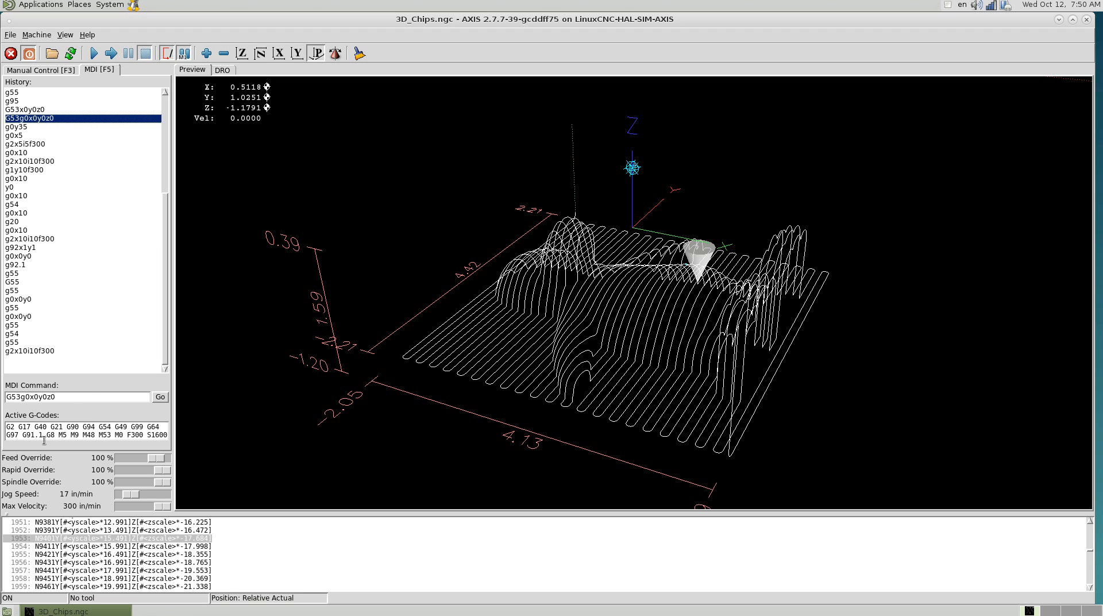
left_click(160, 397)
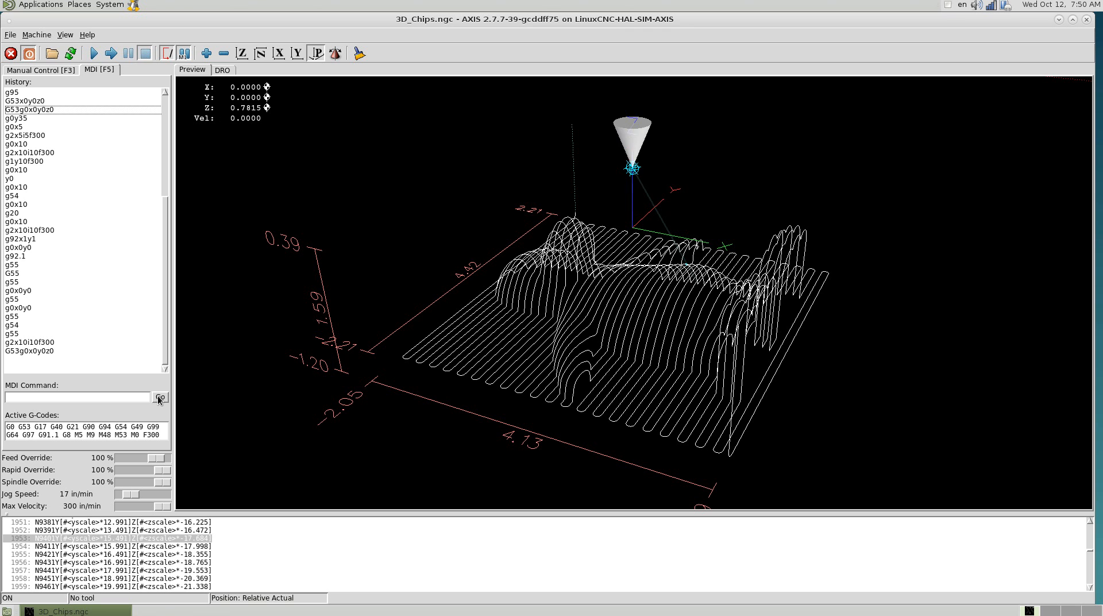
mouse_move(166, 126)
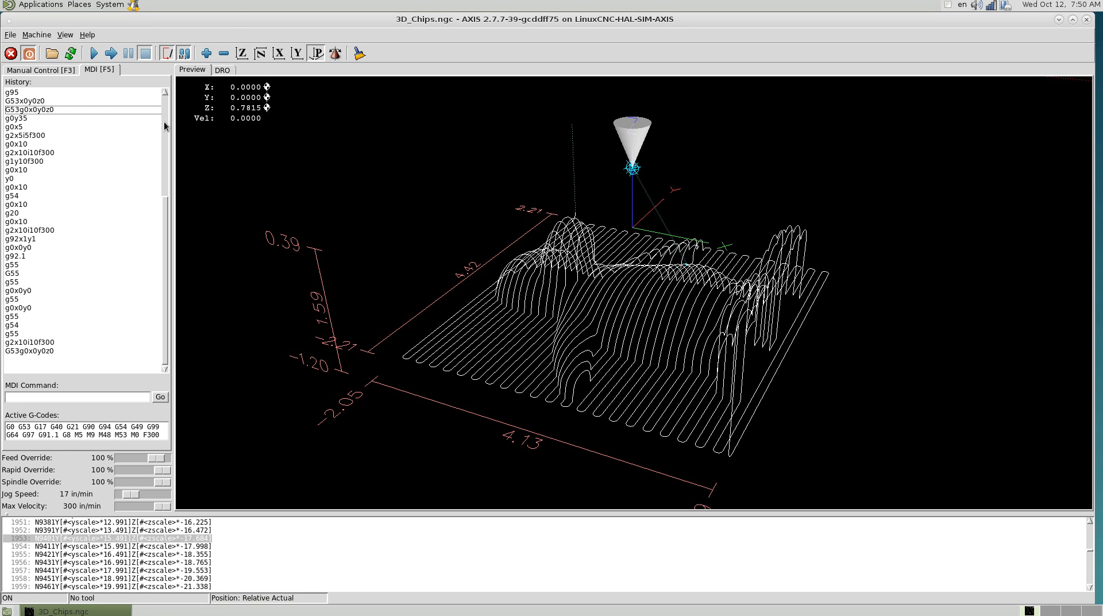
left_click(222, 71)
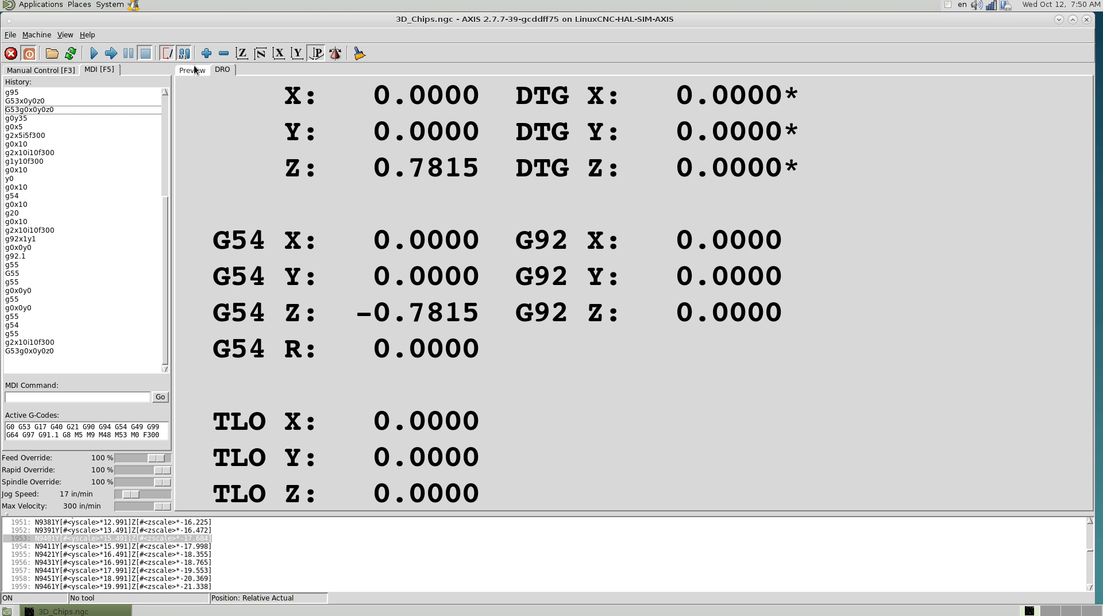
Return to the 3D preview and toggle View > Show offsets on, then off again
left_click(192, 70)
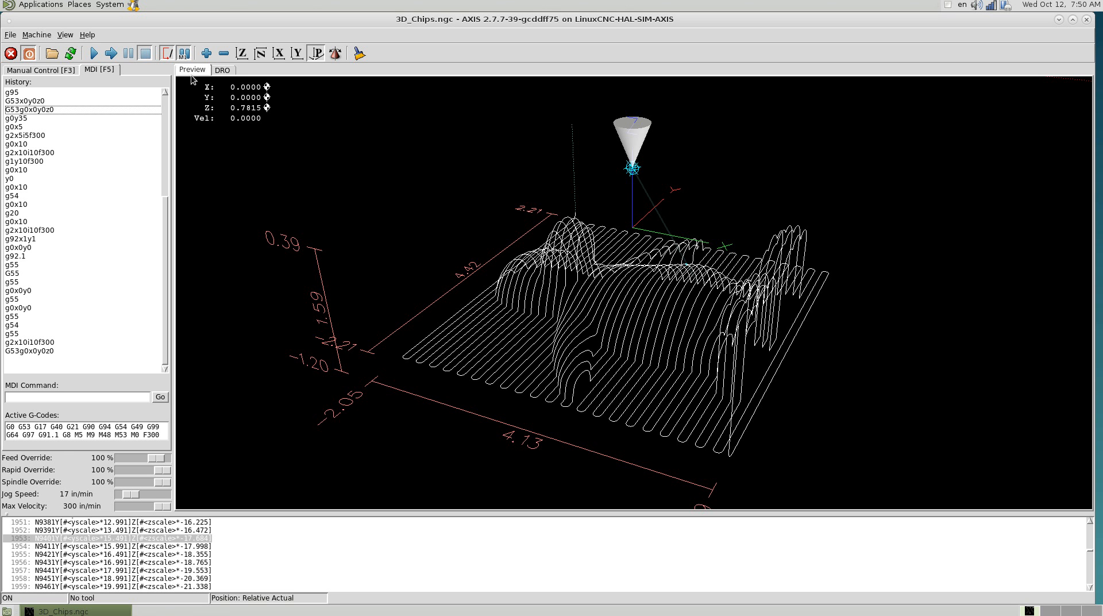
mouse_move(239, 237)
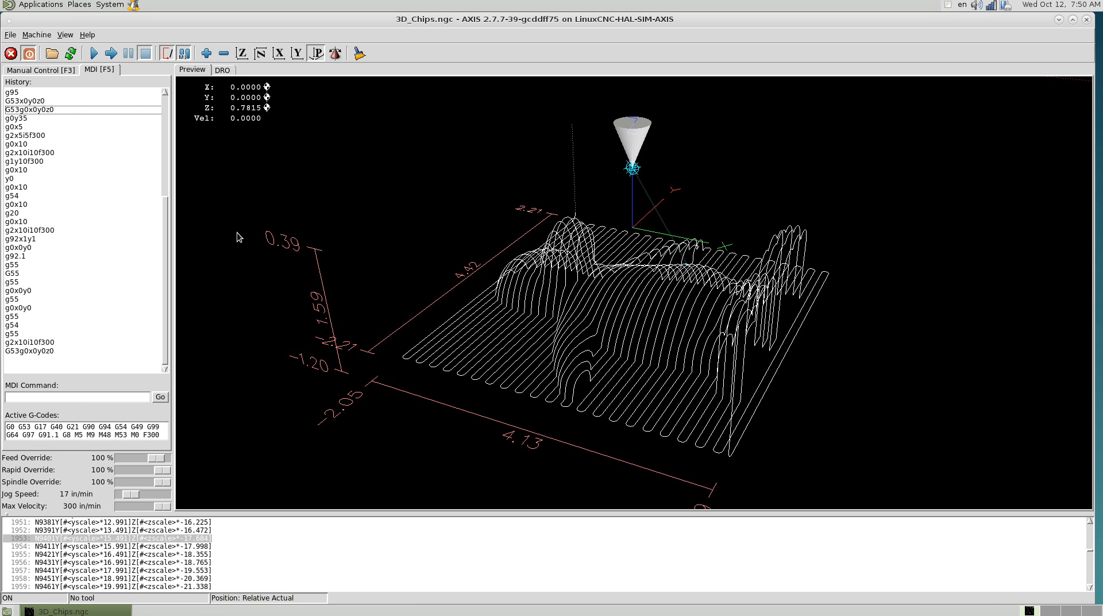
left_click(64, 35)
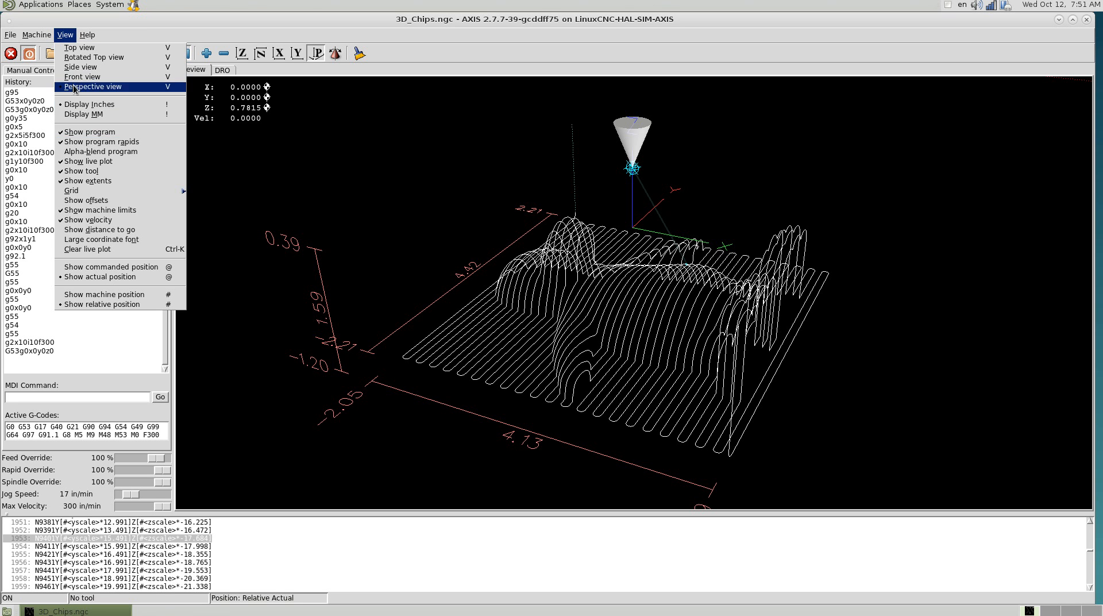
mouse_move(100, 210)
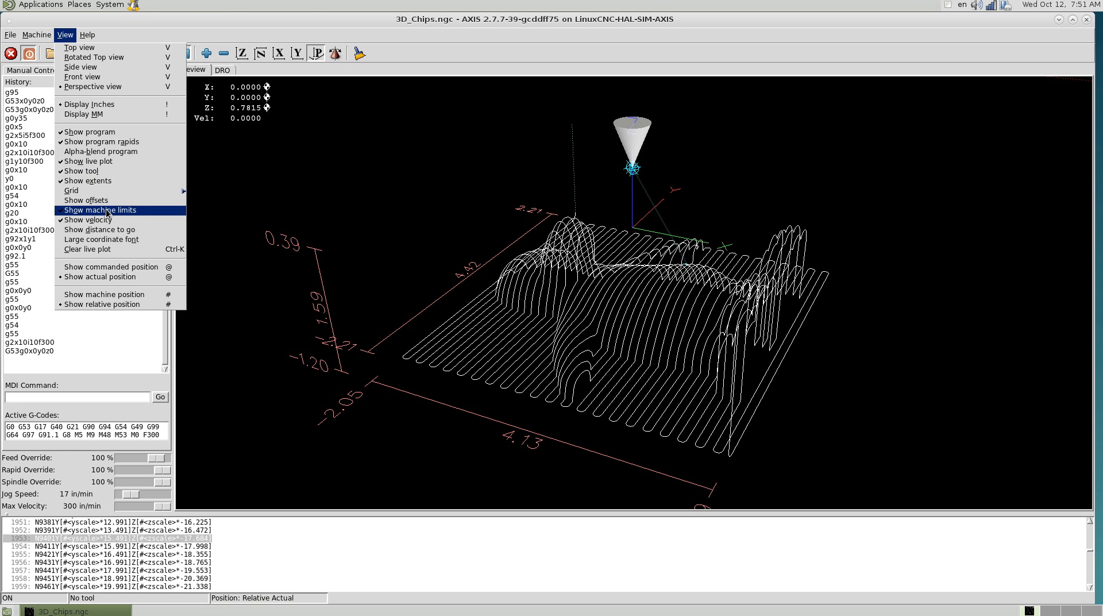
mouse_move(86, 200)
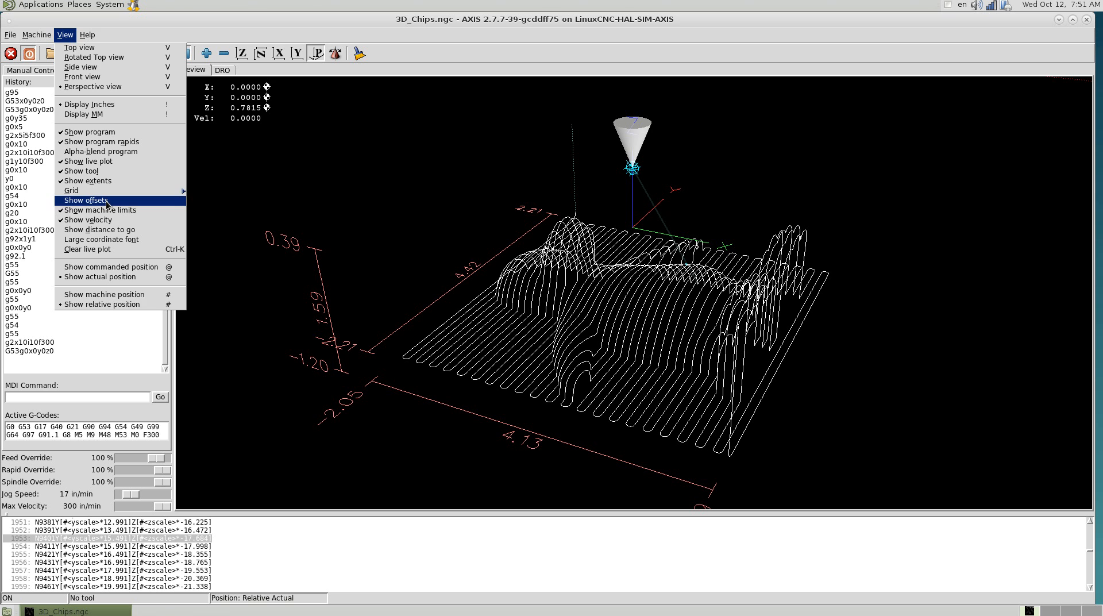
left_click(86, 200)
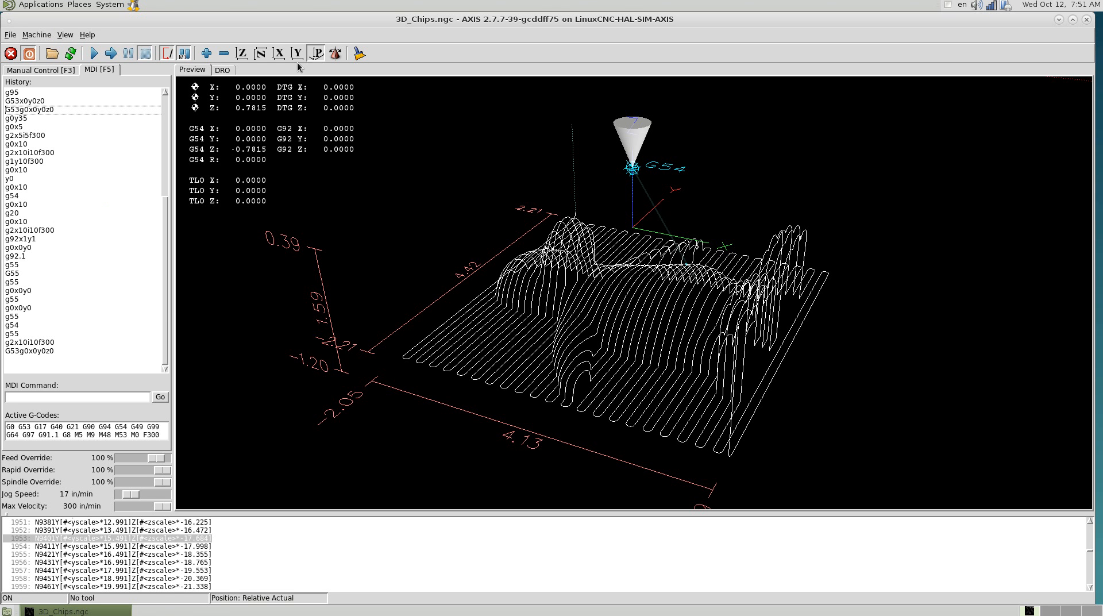
left_click(64, 35)
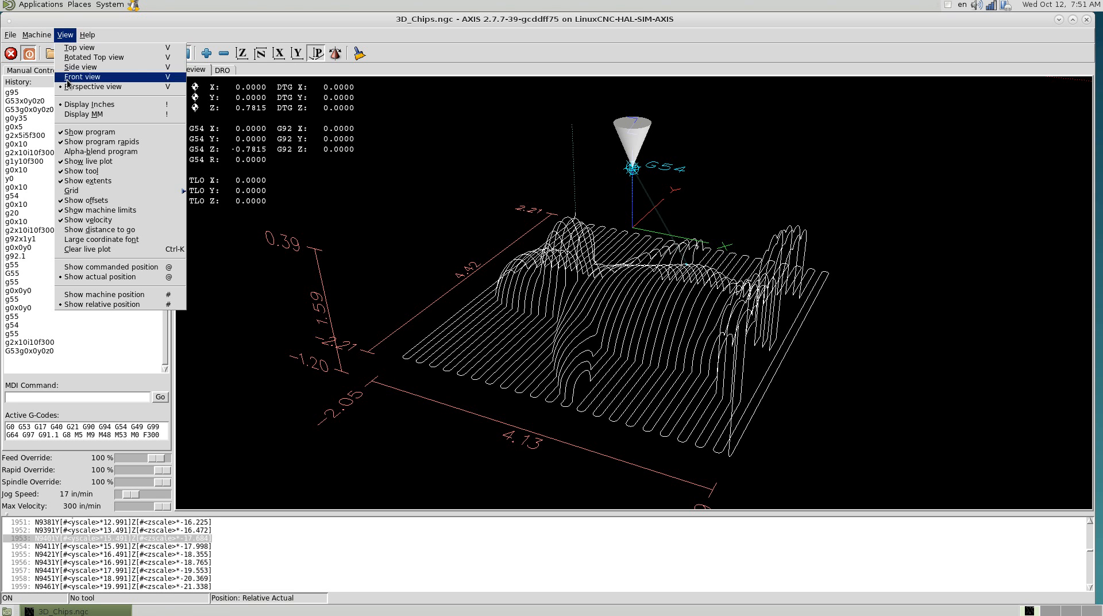
mouse_move(86, 200)
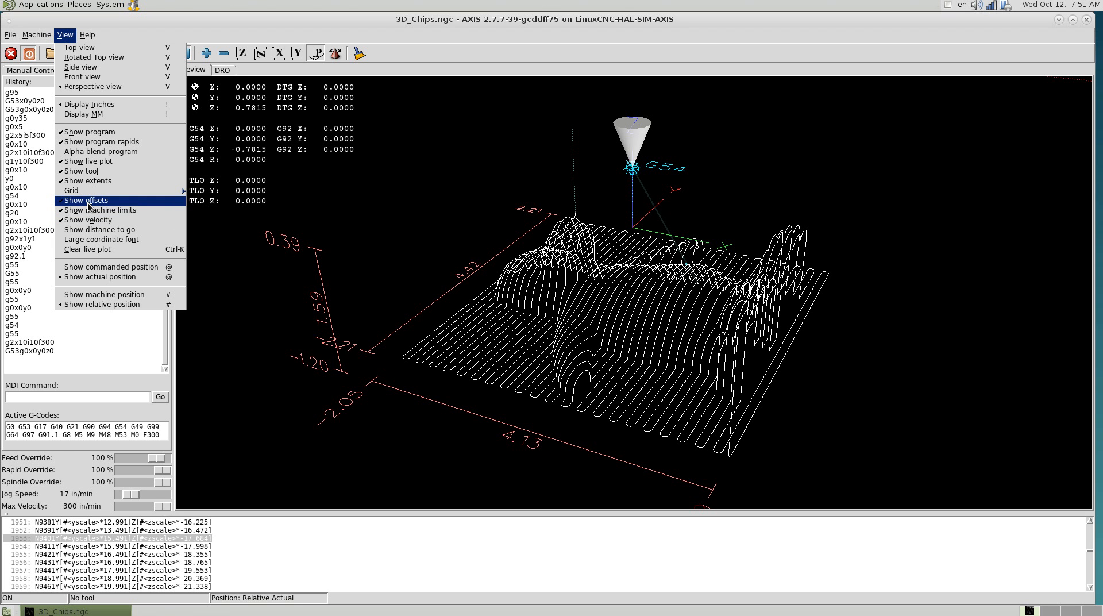
left_click(86, 200)
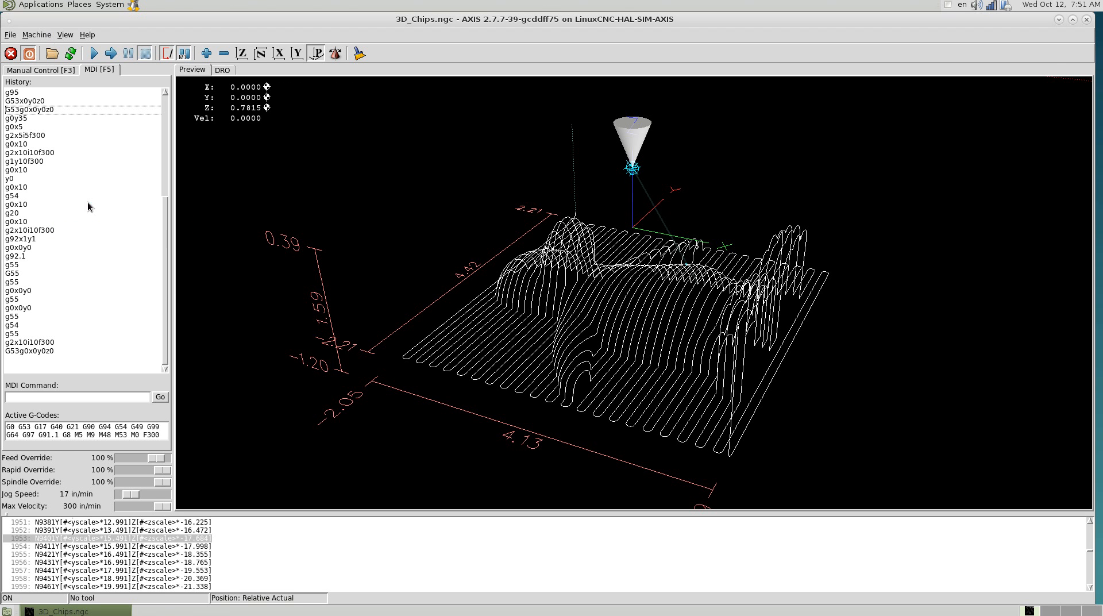
mouse_move(505, 242)
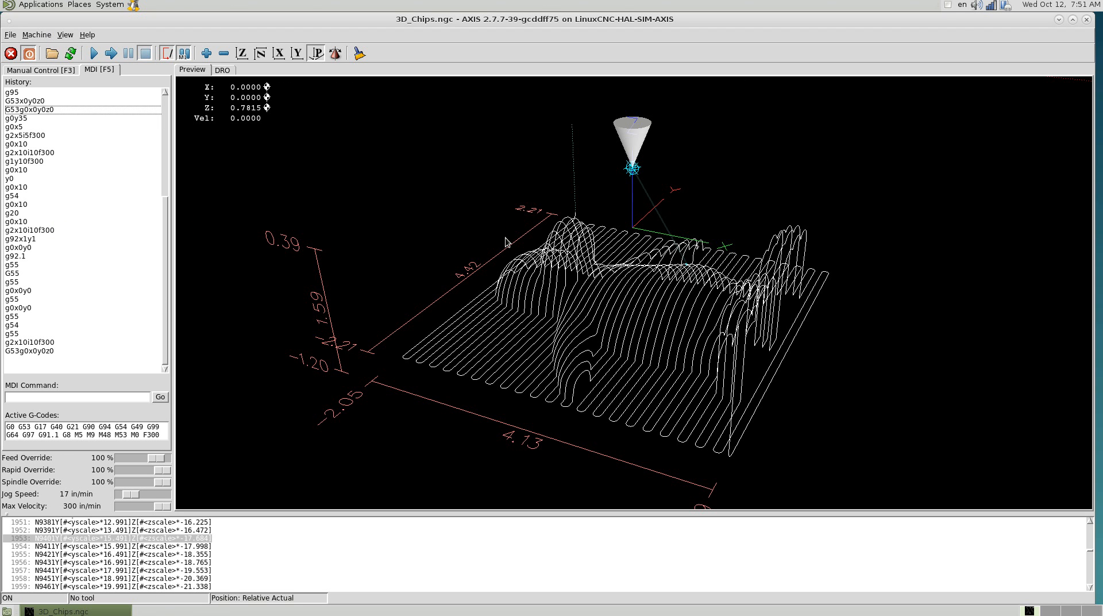
mouse_move(259, 206)
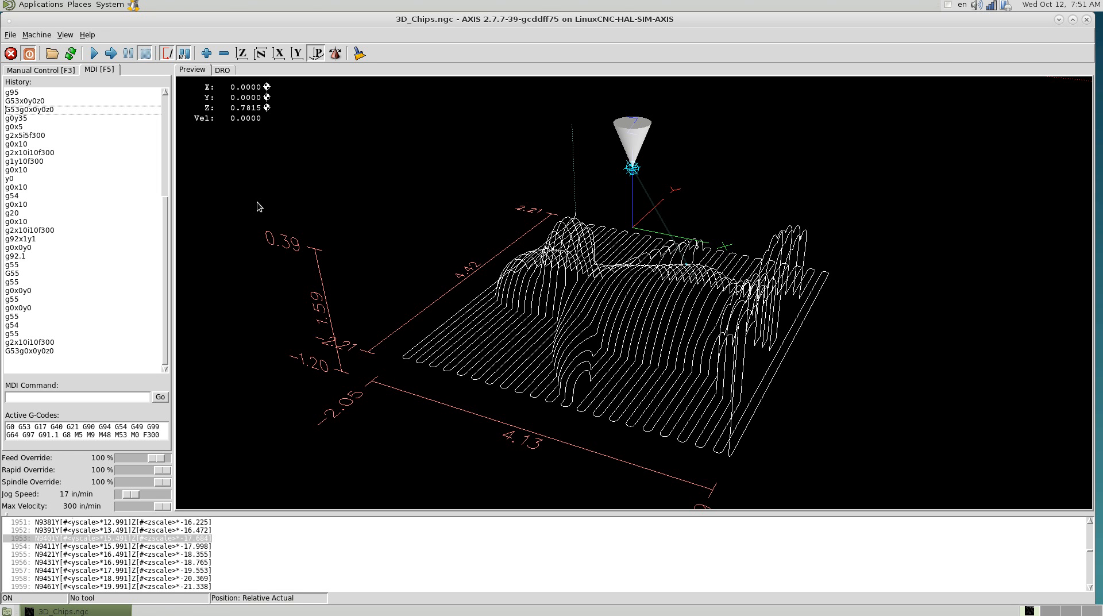
mouse_move(470, 279)
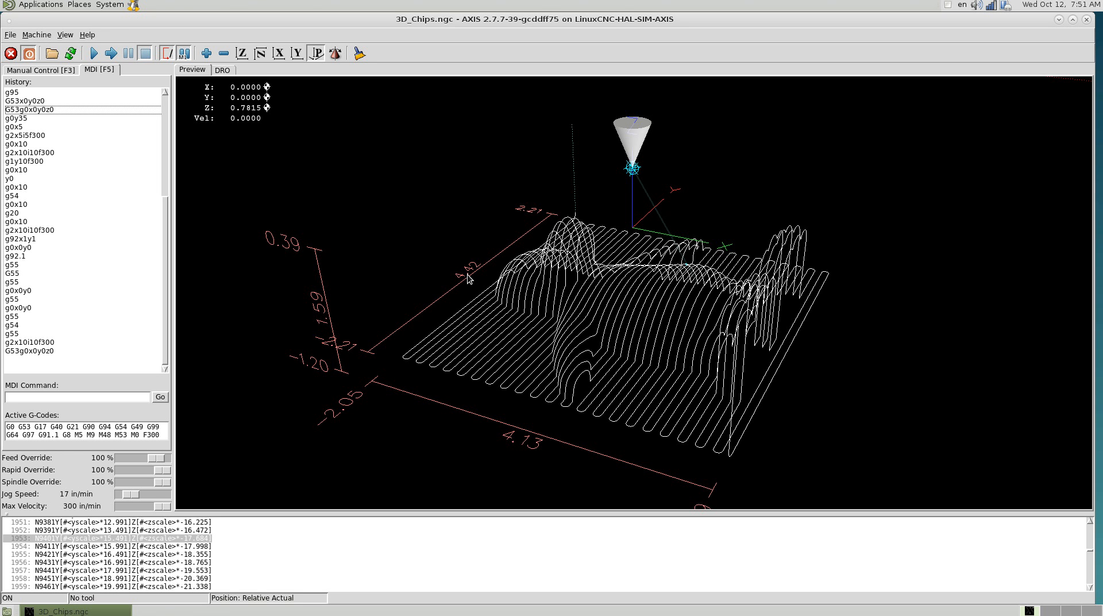
mouse_move(274, 163)
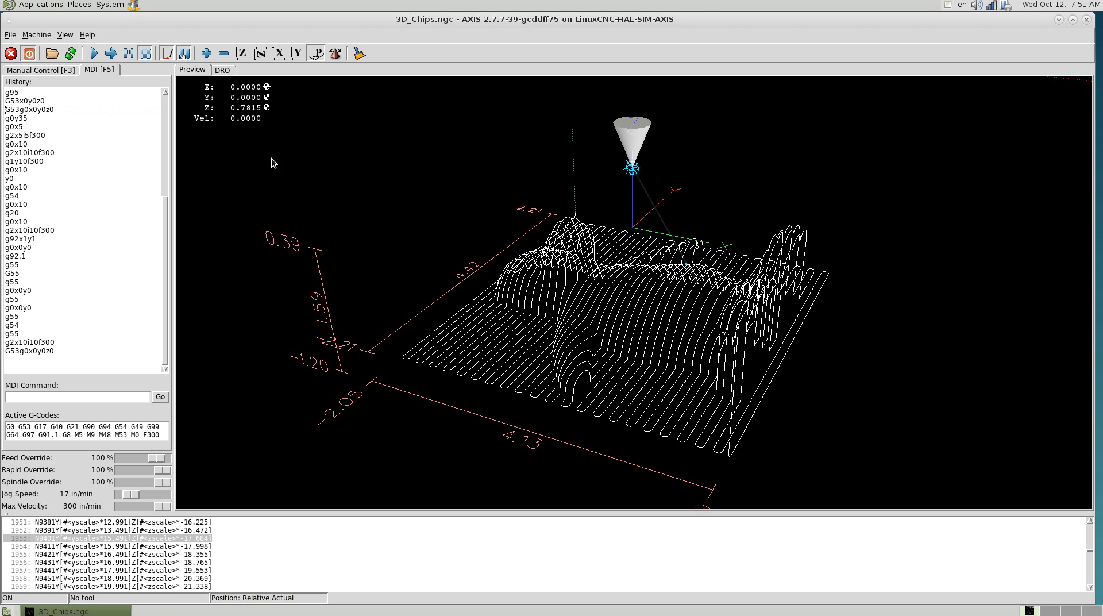
mouse_move(306, 488)
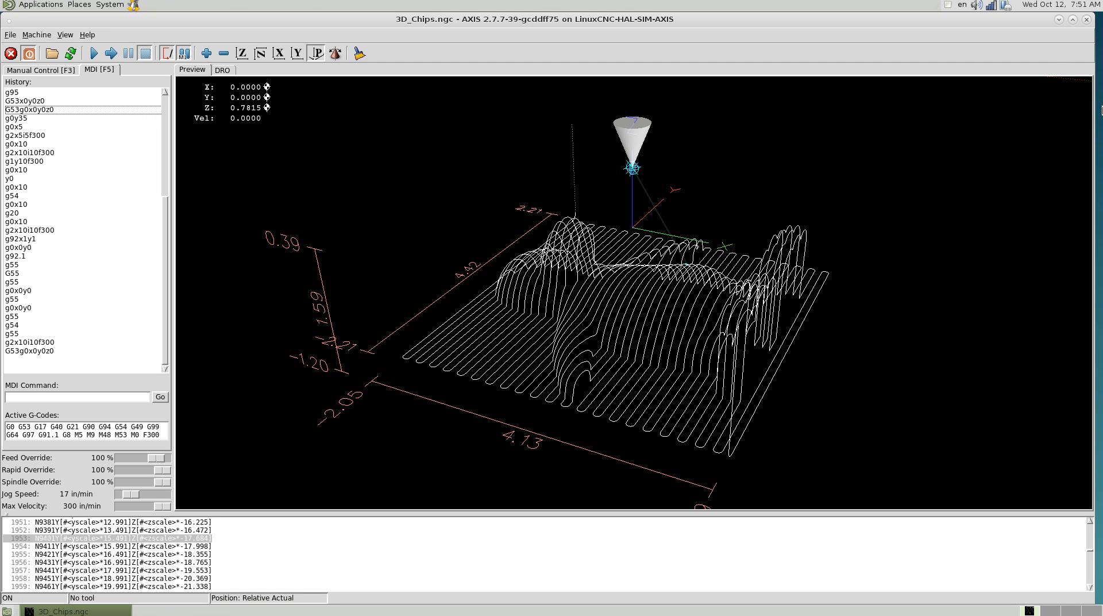
mouse_move(384, 151)
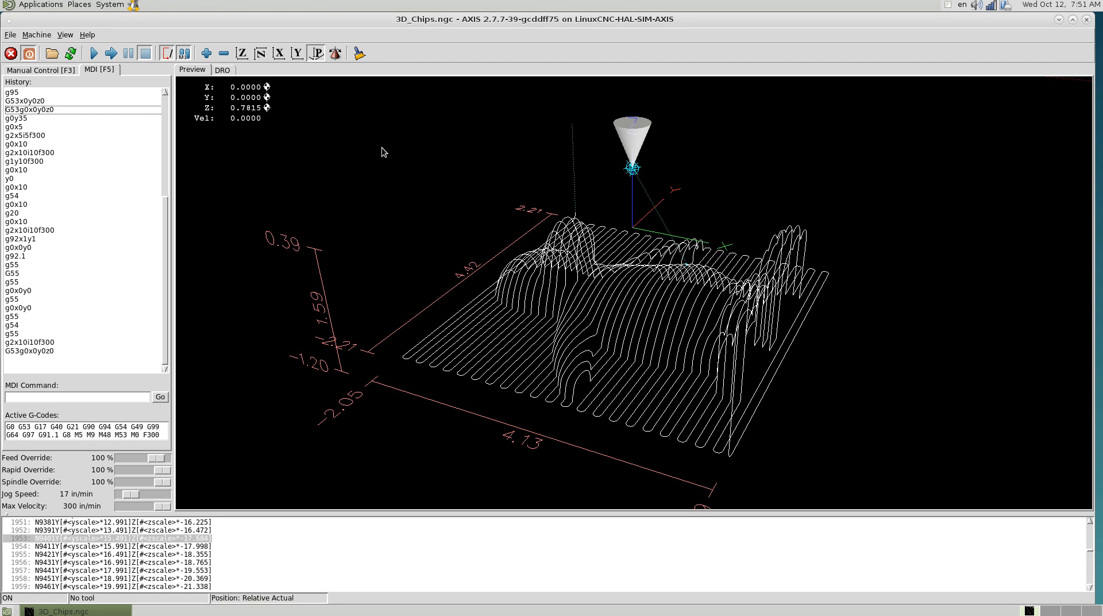
mouse_move(576, 184)
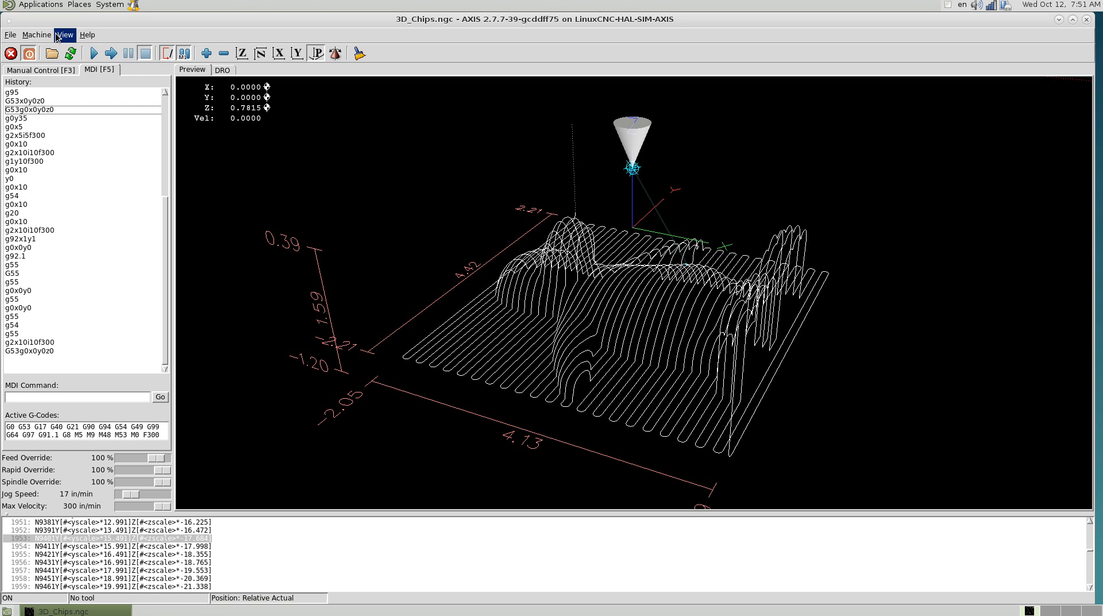
left_click(88, 35)
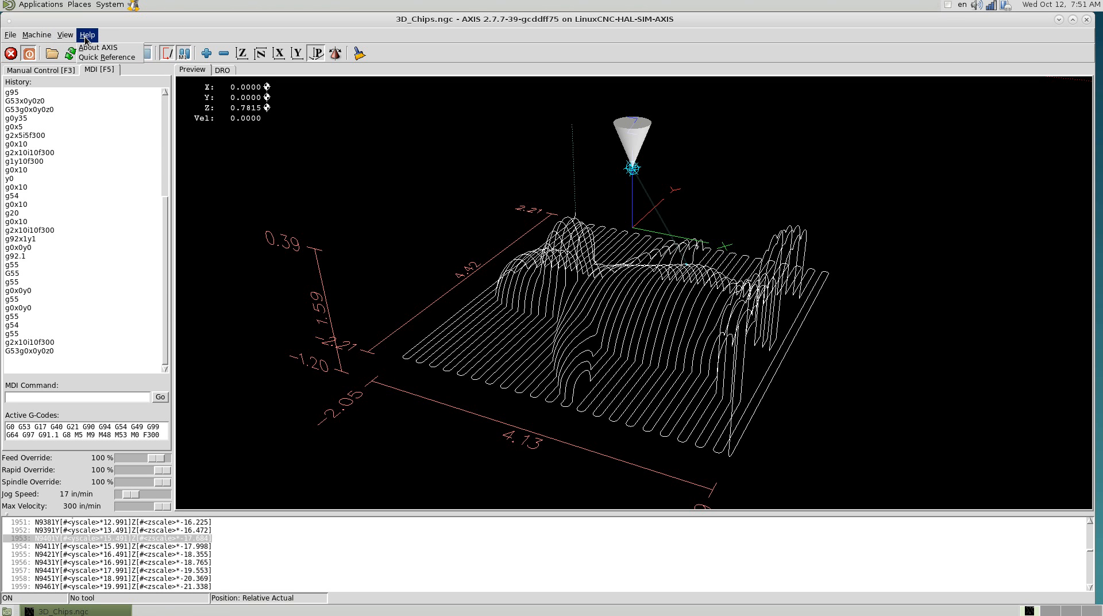
left_click(65, 34)
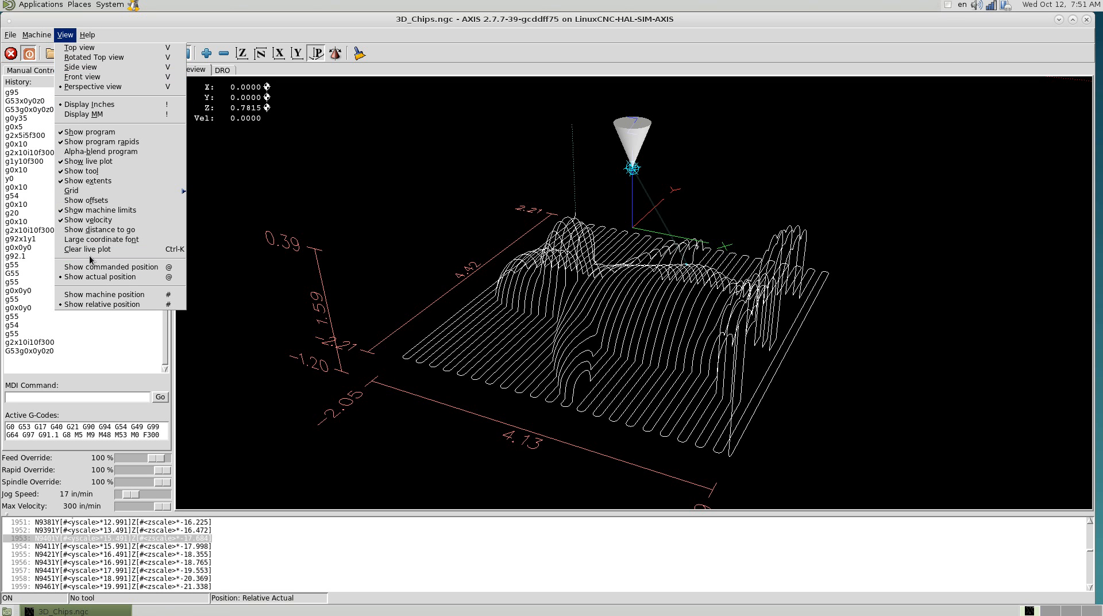
mouse_move(99, 294)
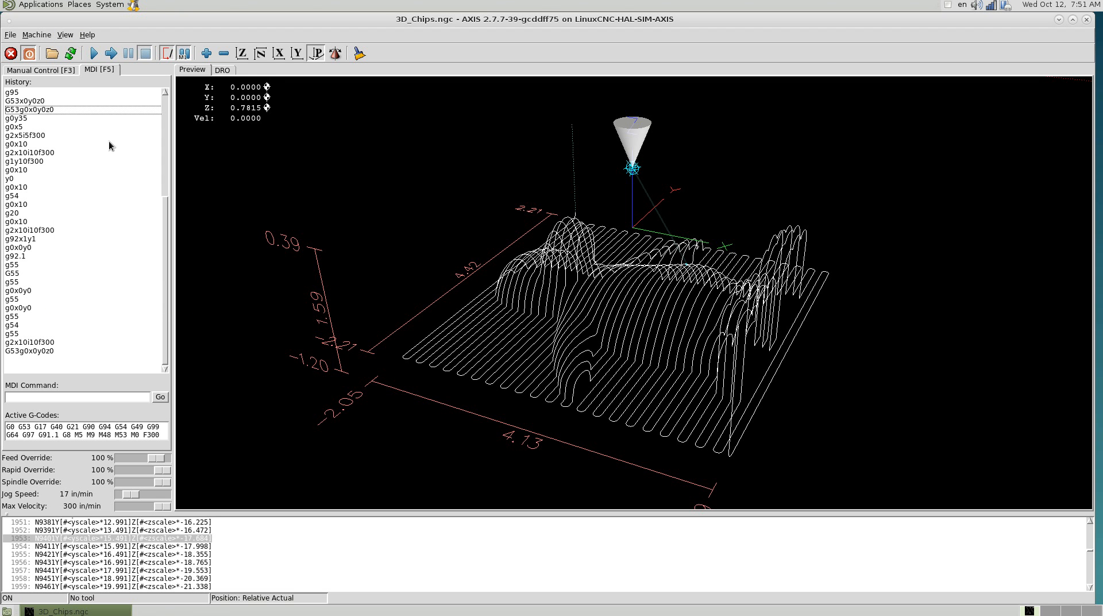
left_click(65, 35)
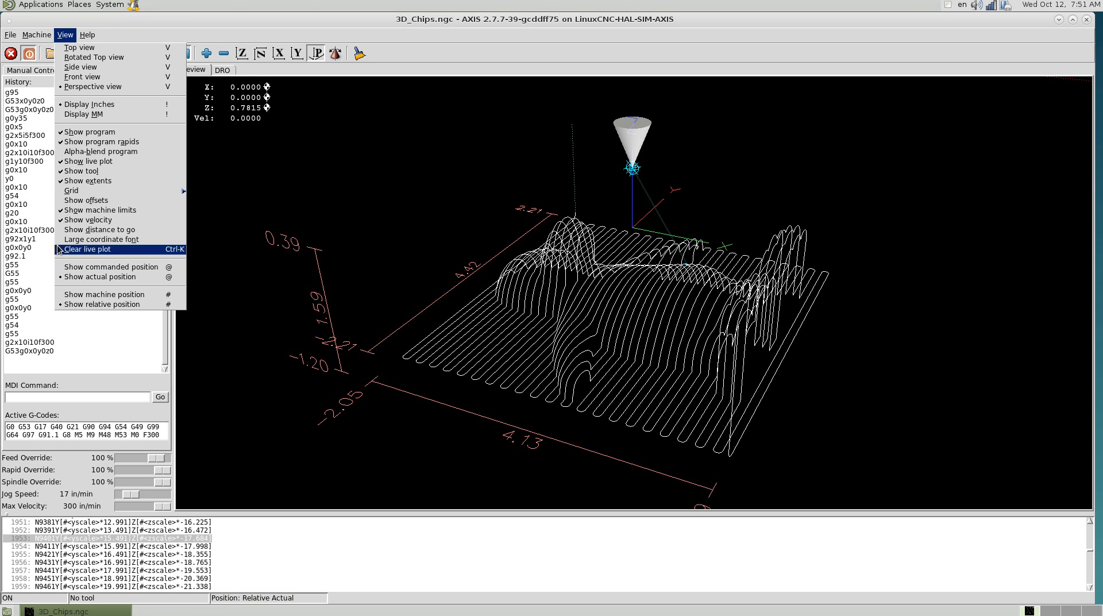
left_click(86, 250)
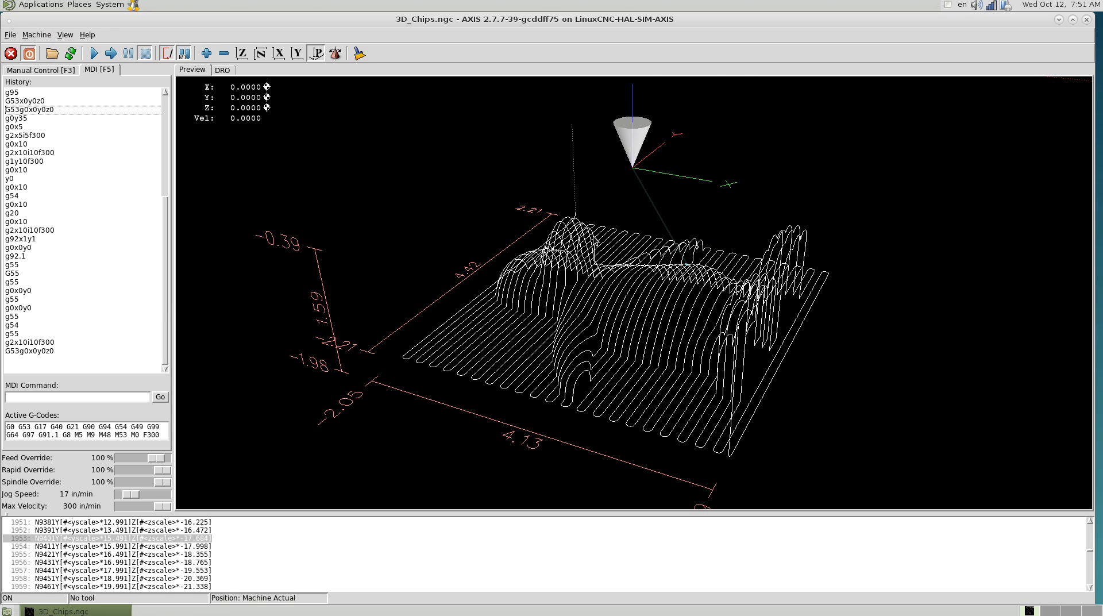
mouse_move(20, 20)
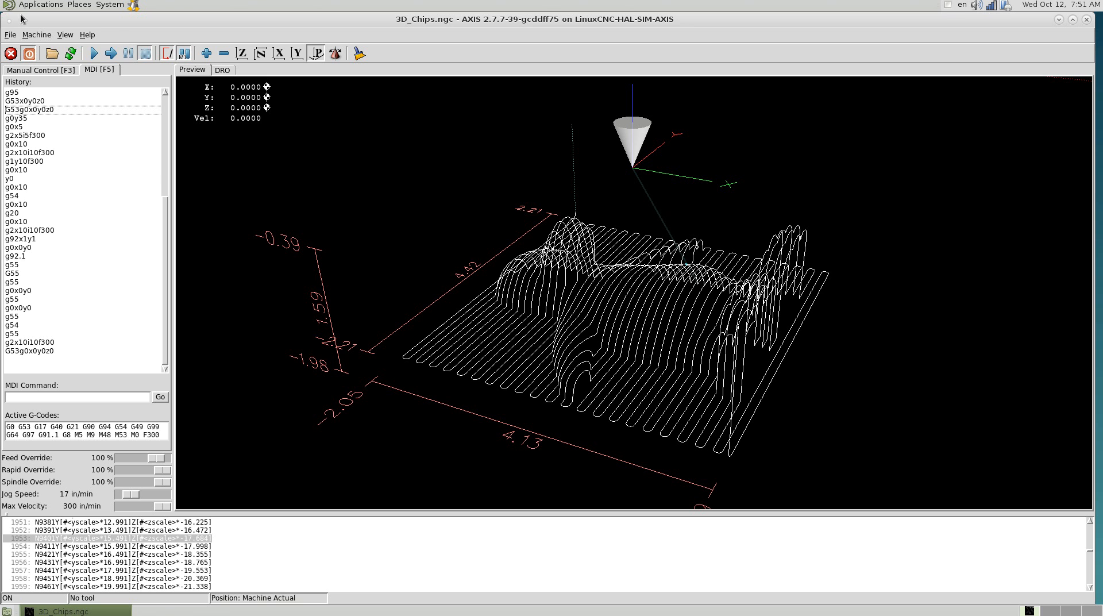
left_click(65, 35)
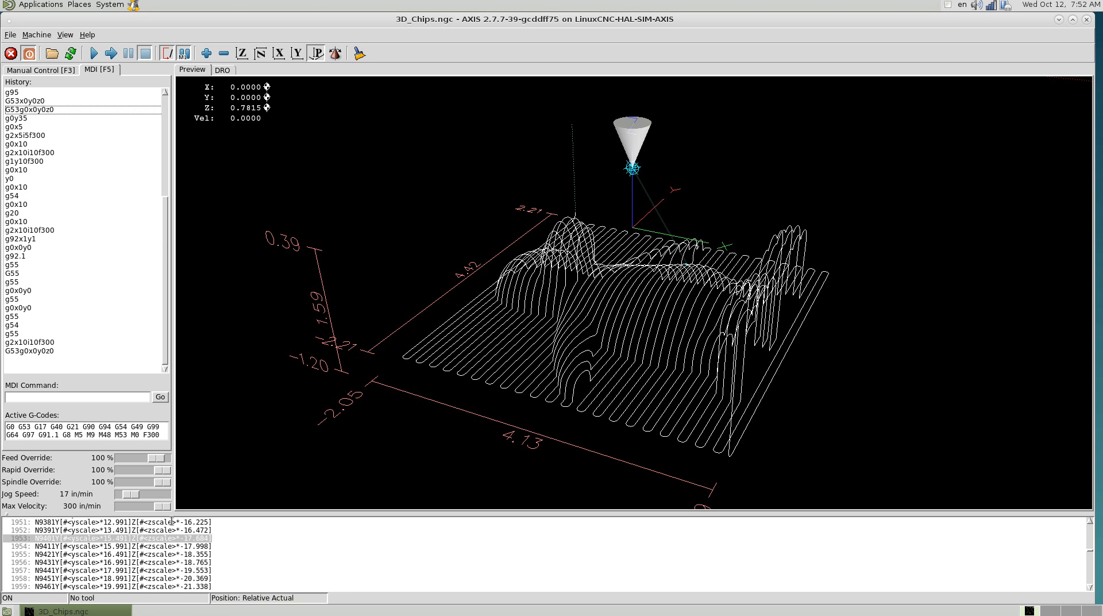
Switch back to the Manual Control [F3] jogging panel
left_click(40, 70)
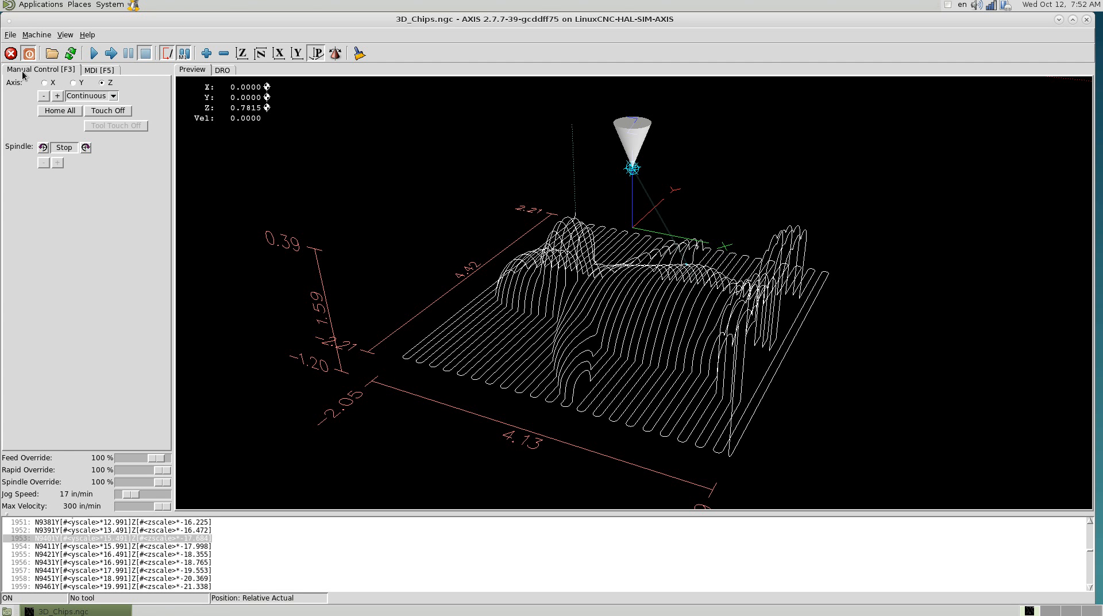
mouse_move(603, 64)
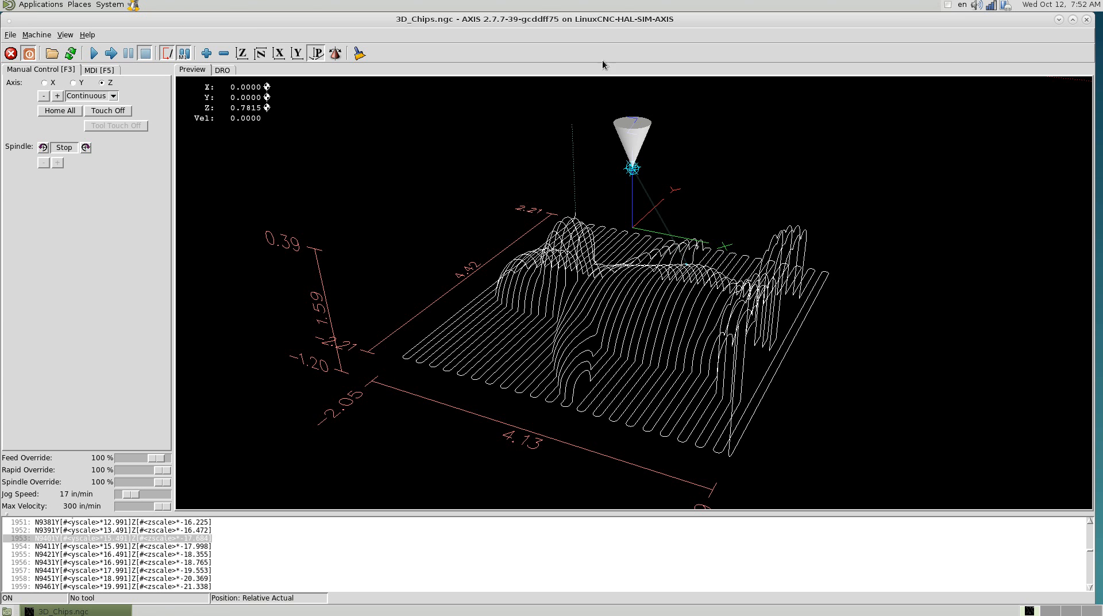